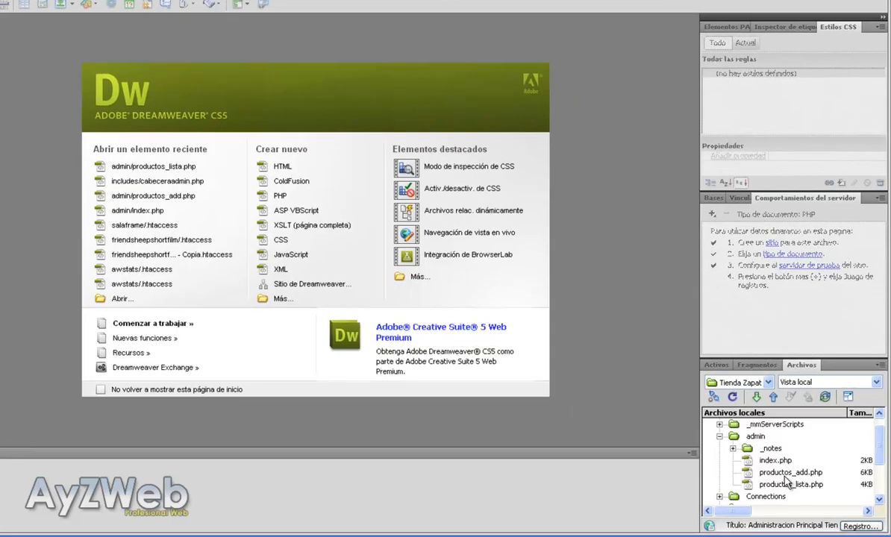
# Open includes/cabeceraadmin.php from recent files and look through it in Split view
pyautogui.click(788, 493)
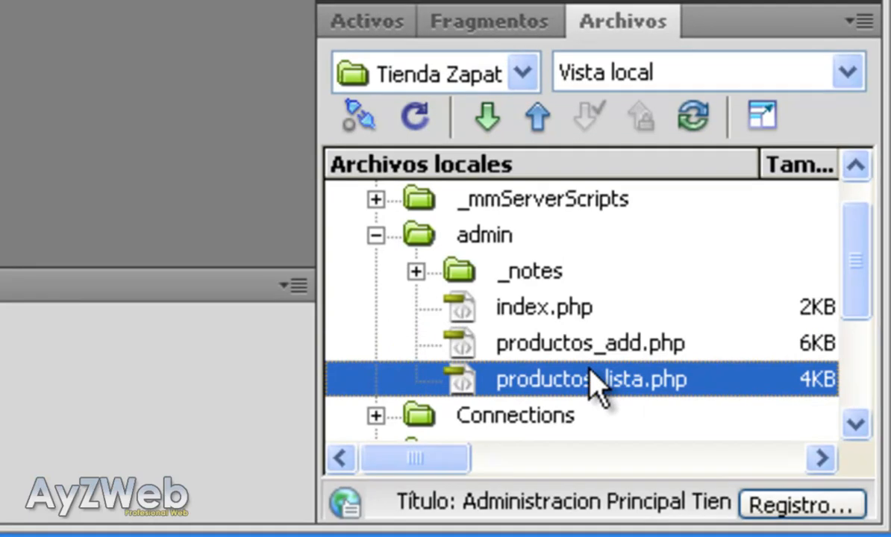
pyautogui.scroll(-3)
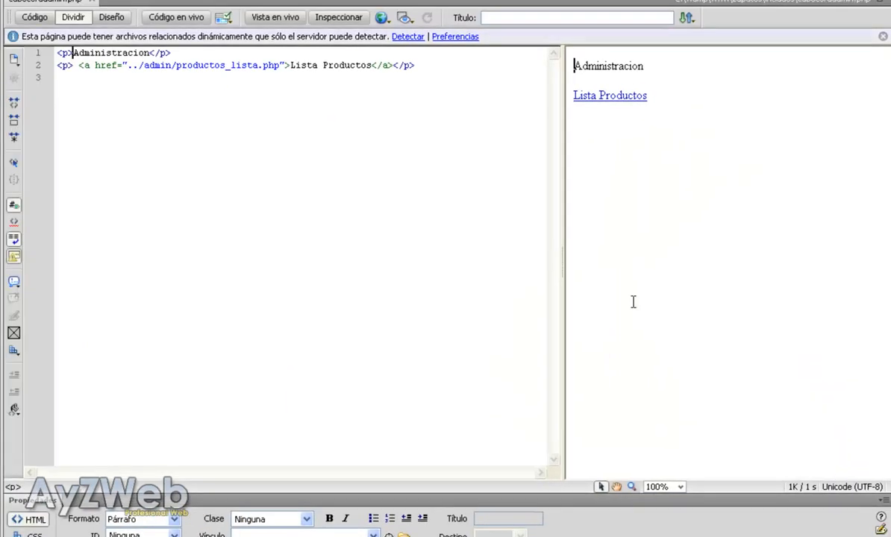
pyautogui.moveTo(562, 197)
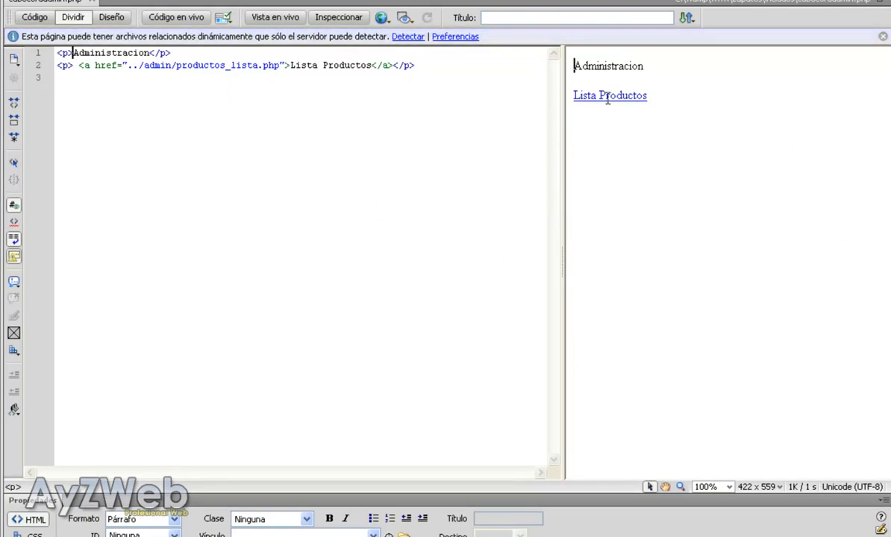
# Rename the copied link to Lista Categorias with href ../admin/categorias_lista.php
pyautogui.doubleClick(624, 95)
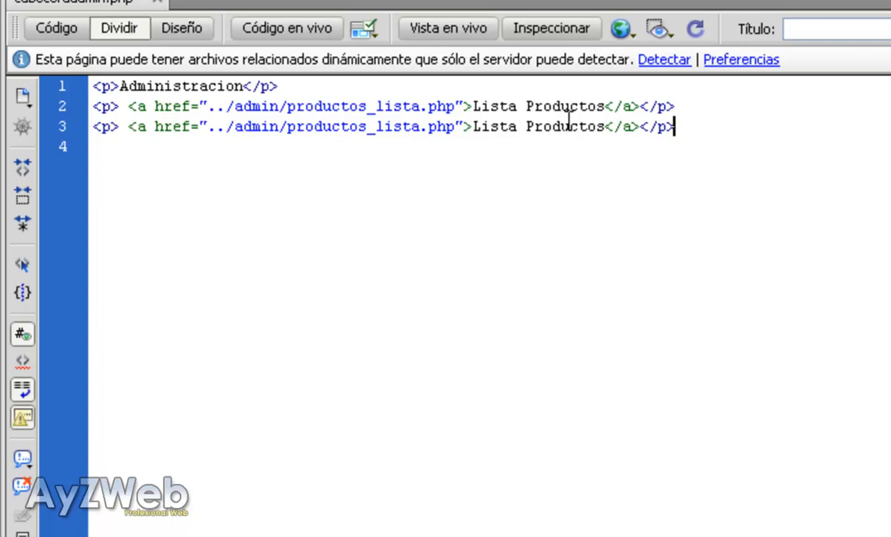
pyautogui.write('Ca')
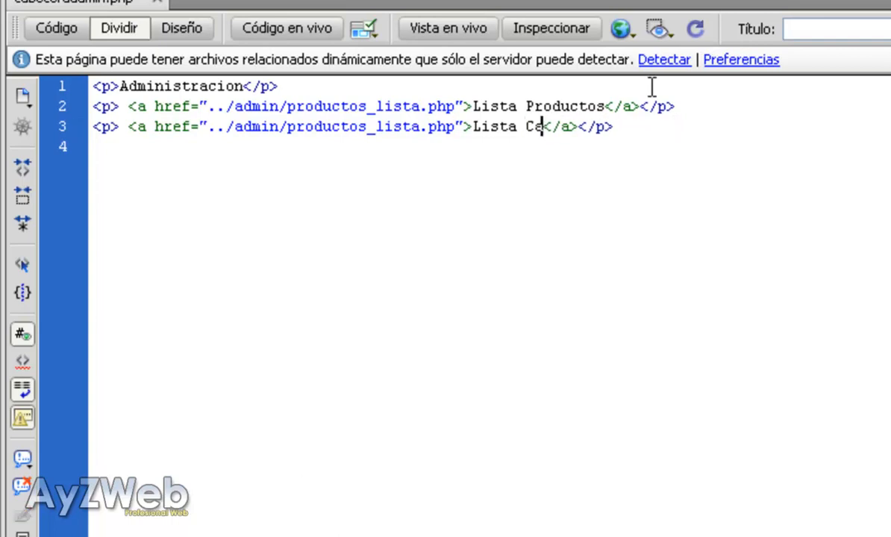
pyautogui.write('tegorias')
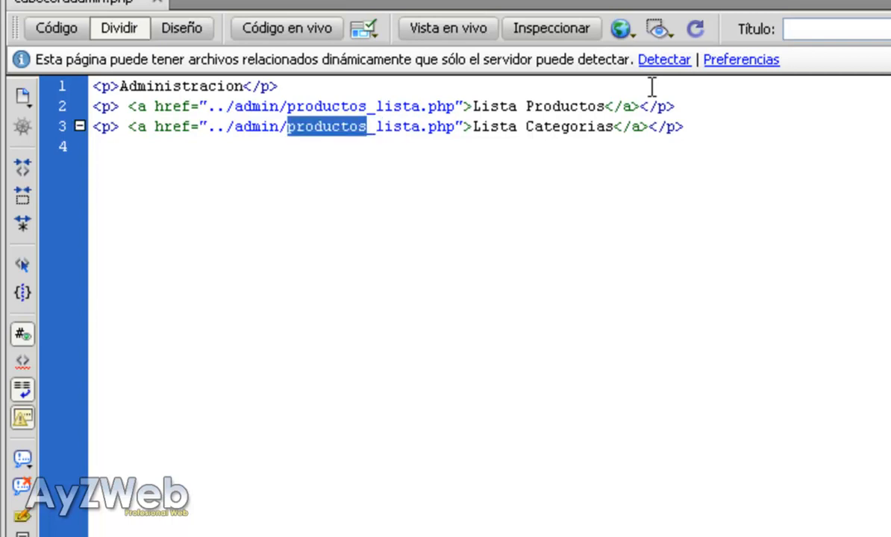
pyautogui.write('categorias')
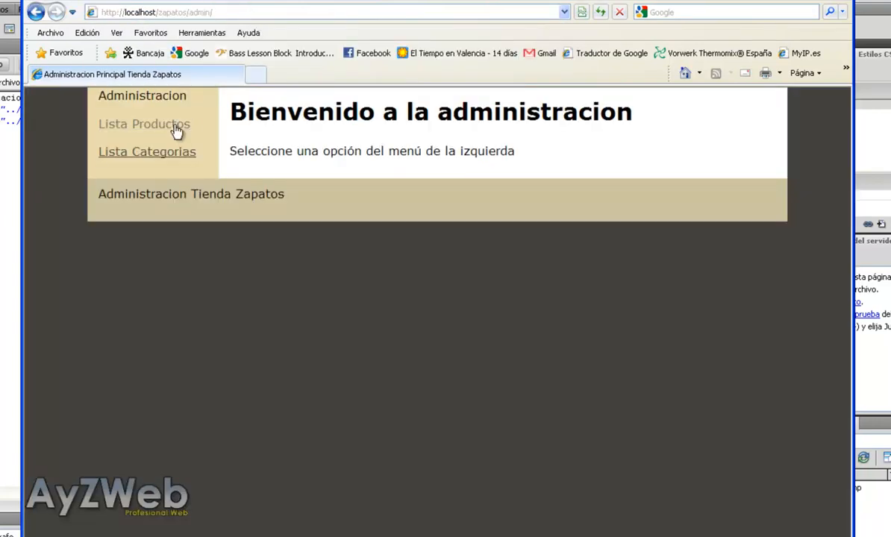
# Go through Lista Productos to the Añadir Producto form and check its Categoria dropdown
pyautogui.click(146, 152)
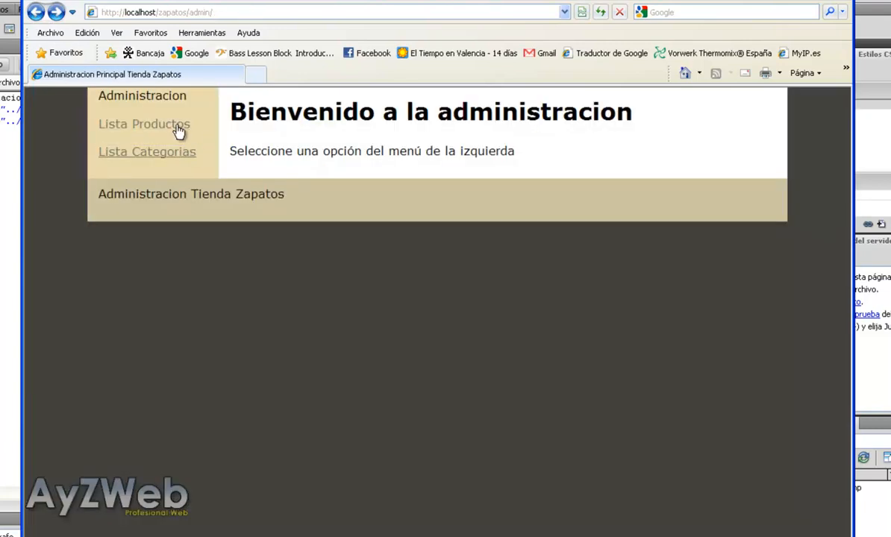
pyautogui.click(143, 123)
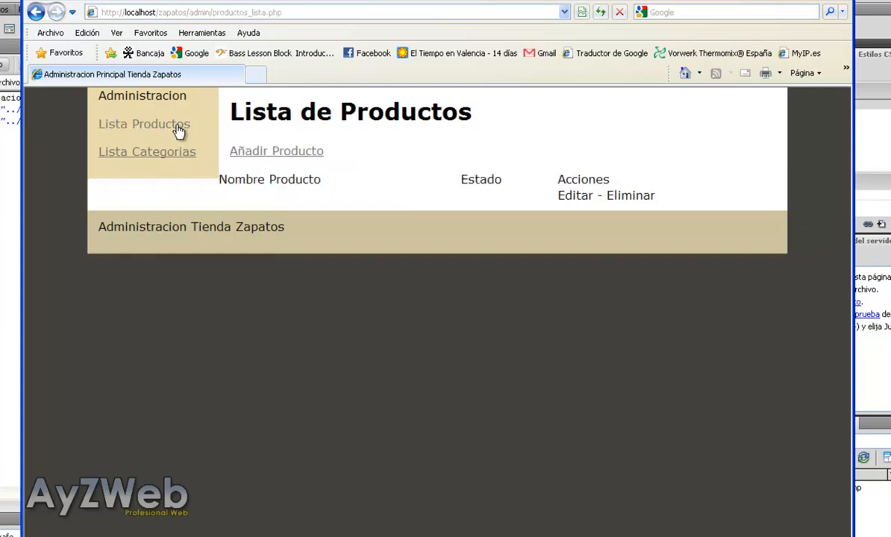
pyautogui.moveTo(269, 142)
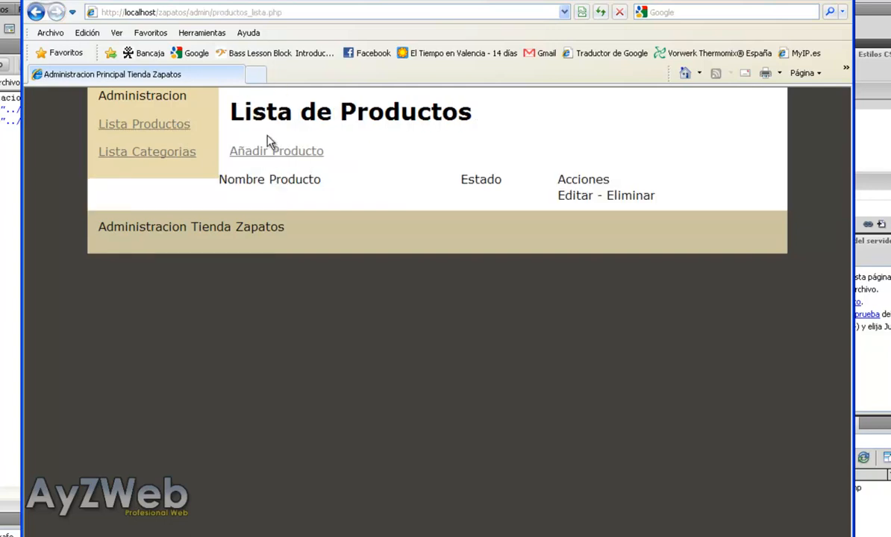
pyautogui.click(274, 150)
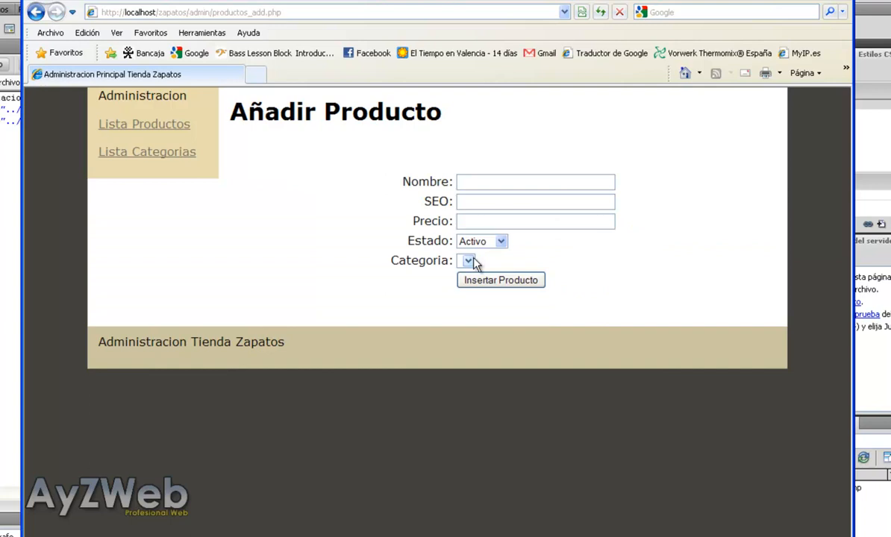
pyautogui.click(465, 260)
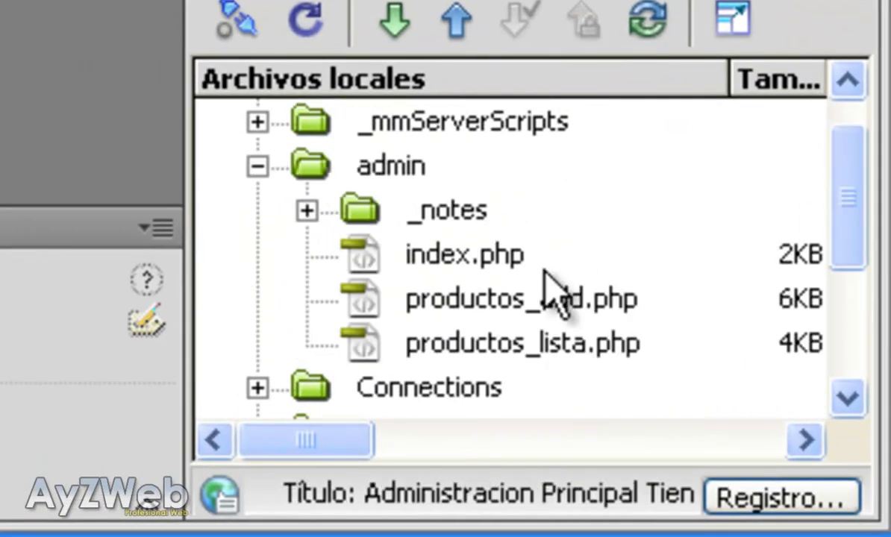
# Open the admin index page and retype its h1 heading as Lista de Categorías
pyautogui.click(464, 253)
pyautogui.write('L')
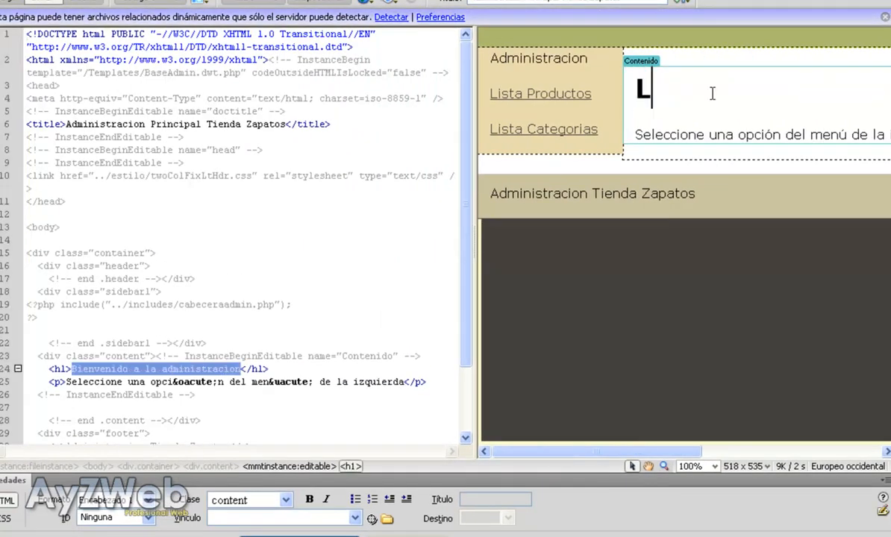
pyautogui.write('ista de Categ')
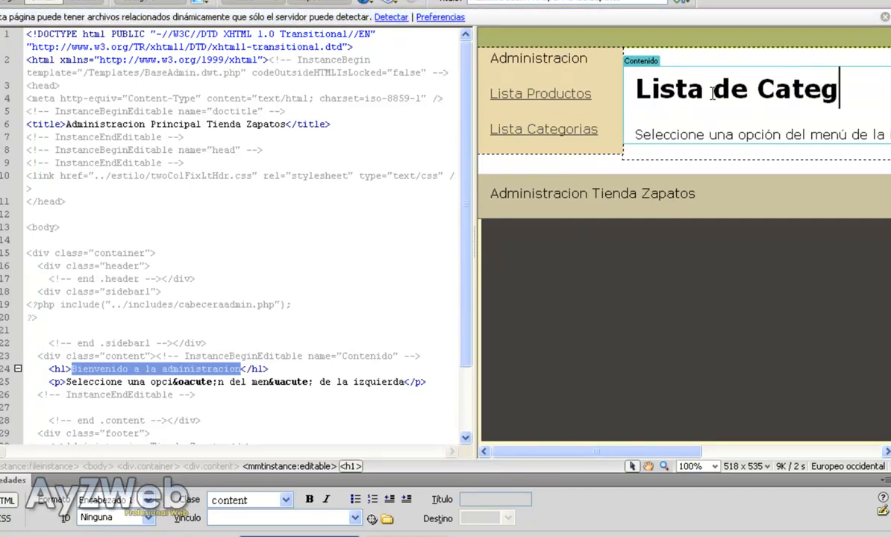
pyautogui.write('Lista de Categ')
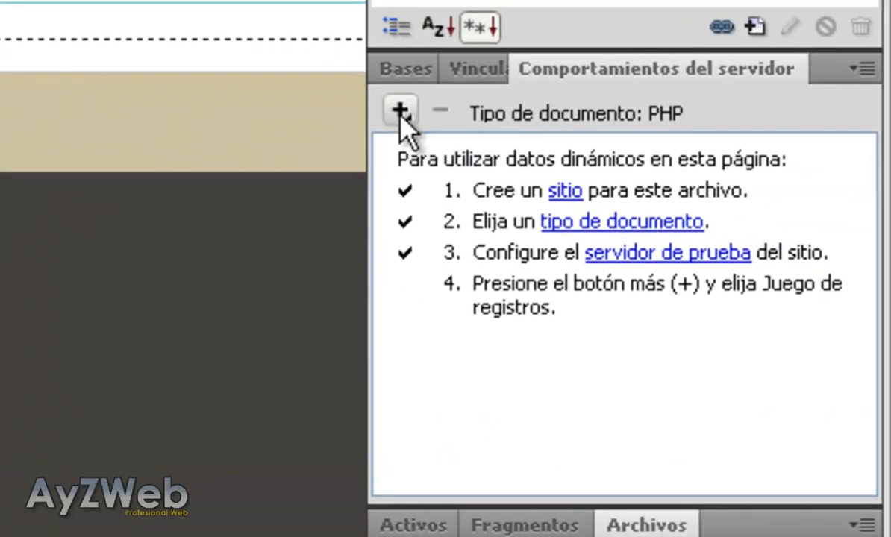
# Define a recordset selecting all tblcategoria rows ordered by strDescripcion ASC and confirm it
pyautogui.click(397, 113)
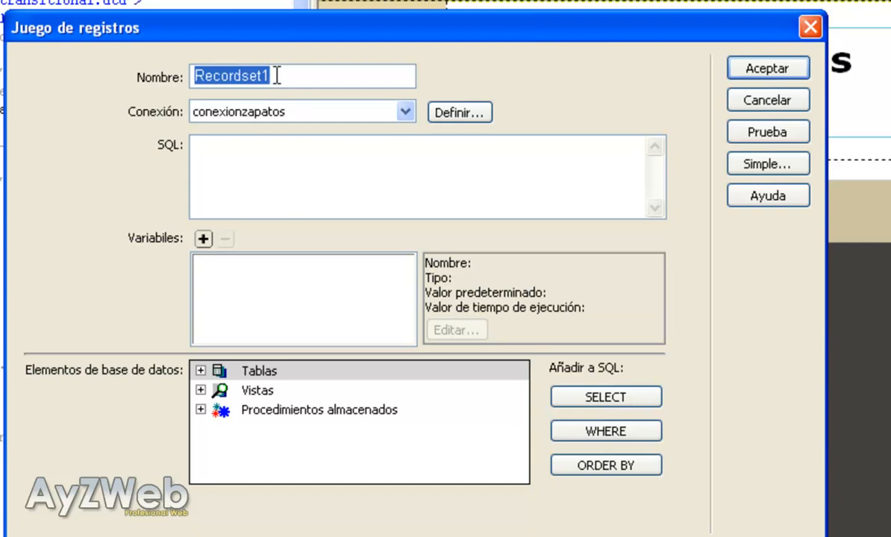
pyautogui.moveTo(221, 122)
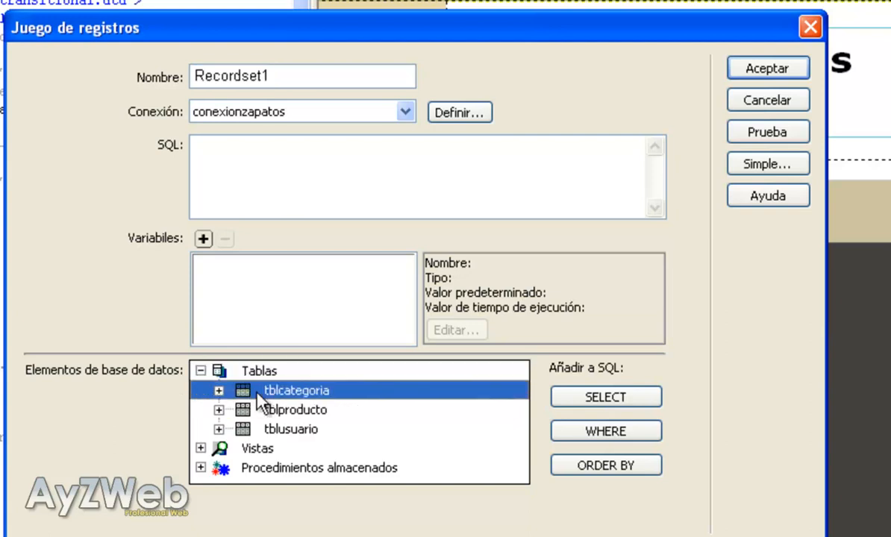
pyautogui.click(218, 391)
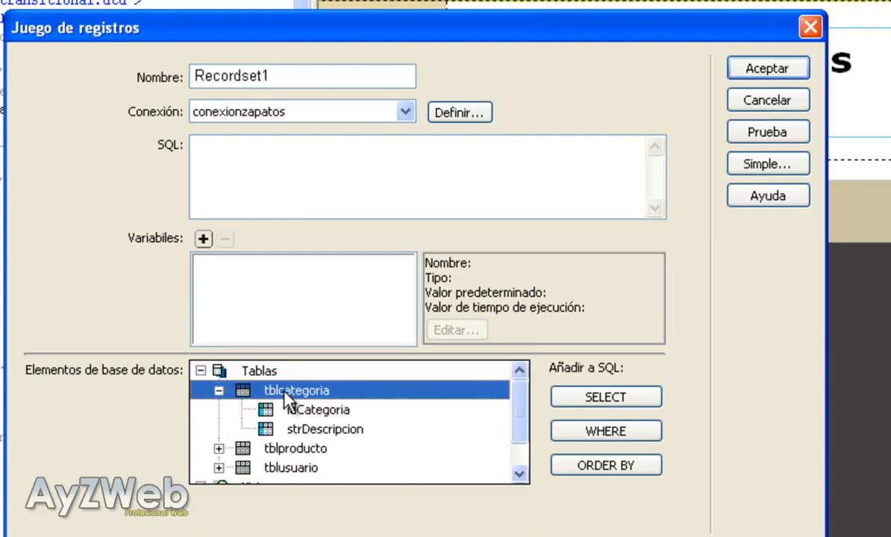
pyautogui.click(606, 397)
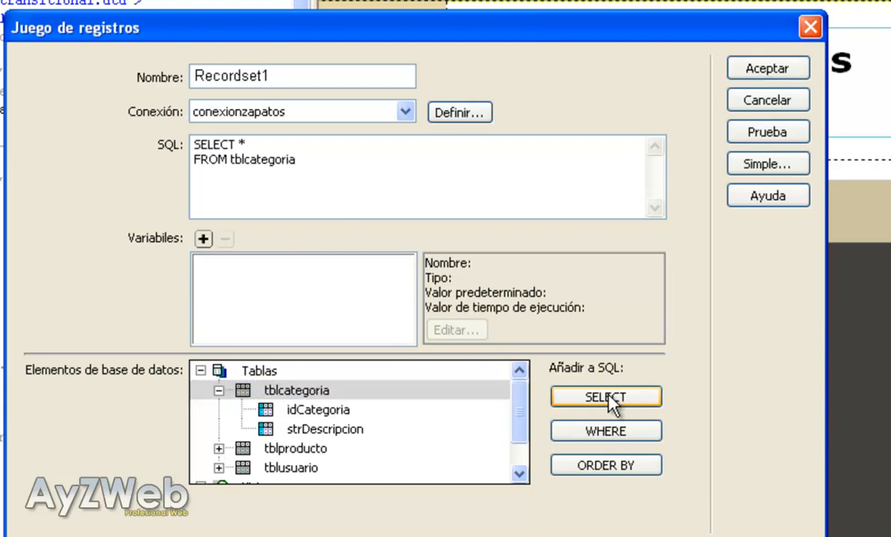
pyautogui.click(324, 430)
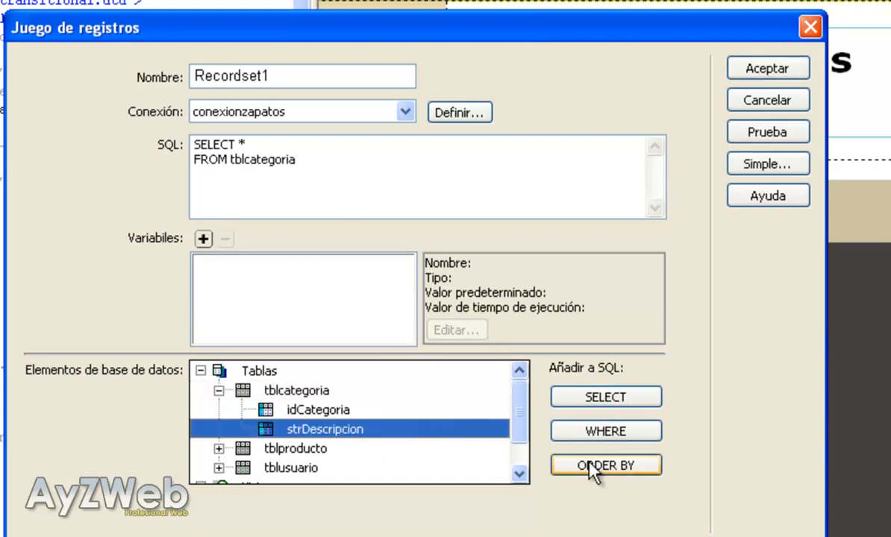
pyautogui.click(606, 465)
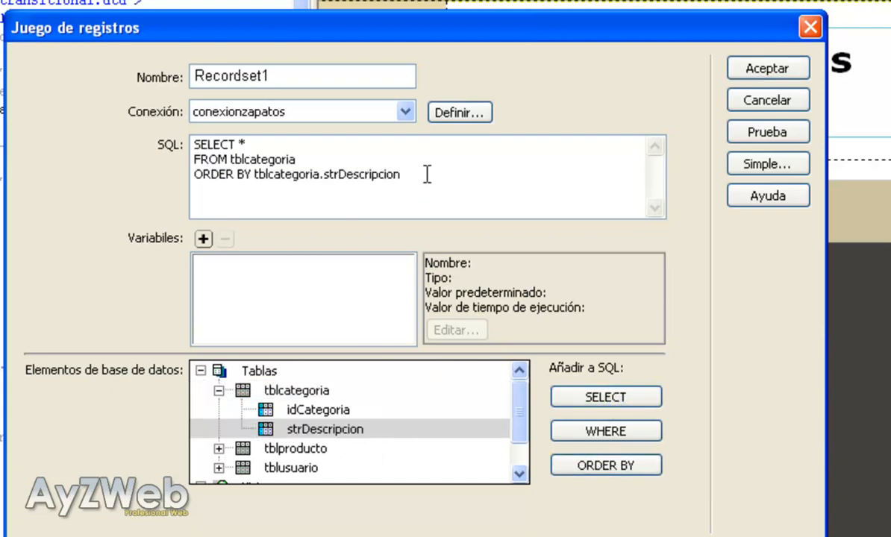
pyautogui.write('ASC')
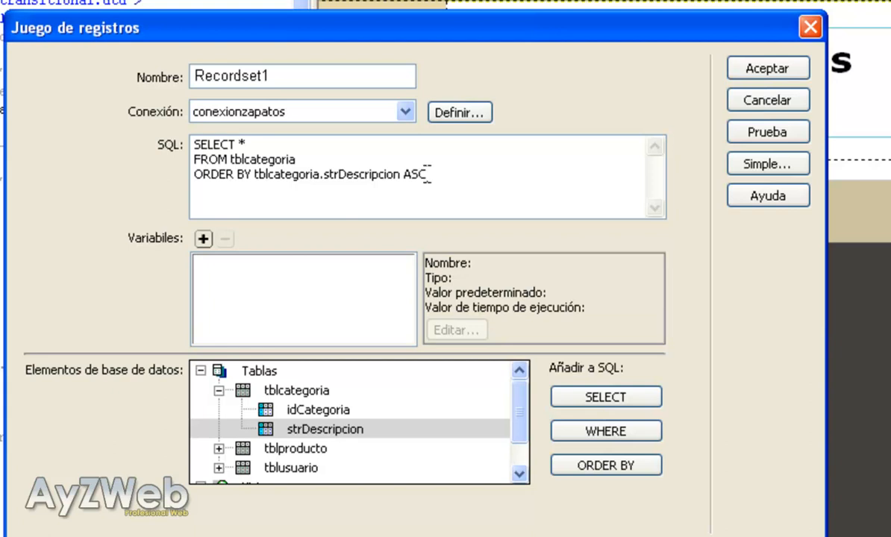
pyautogui.click(441, 183)
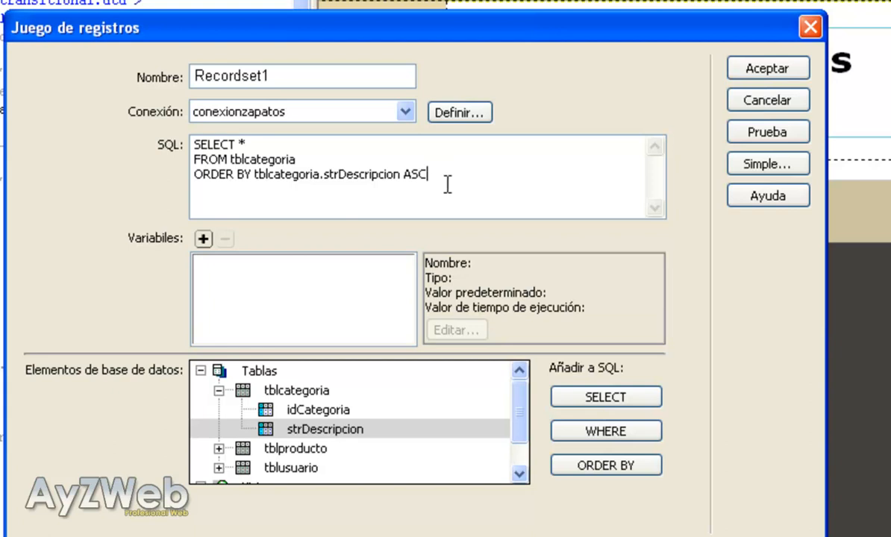
pyautogui.moveTo(480, 173)
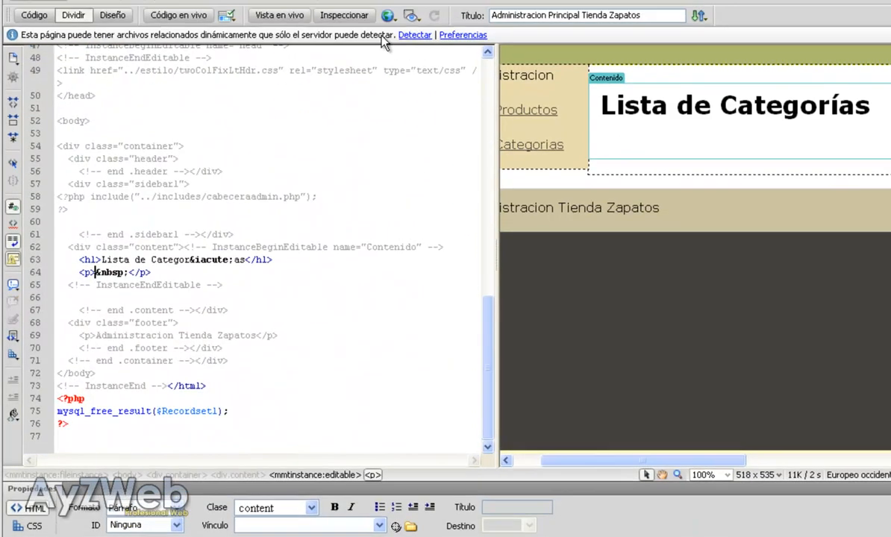
# Insert a 2-row, 3-column, 100%-wide table below the heading
pyautogui.click(166, 13)
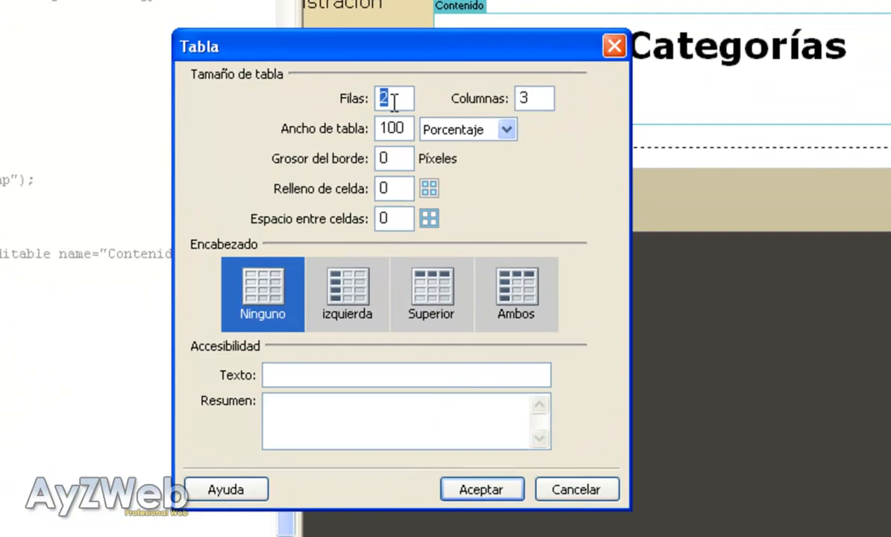
pyautogui.click(534, 99)
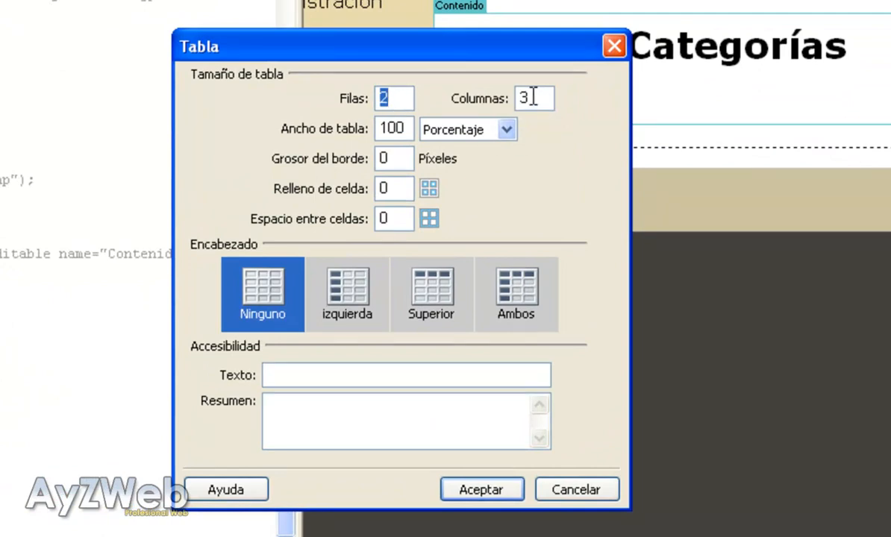
pyautogui.moveTo(575, 140)
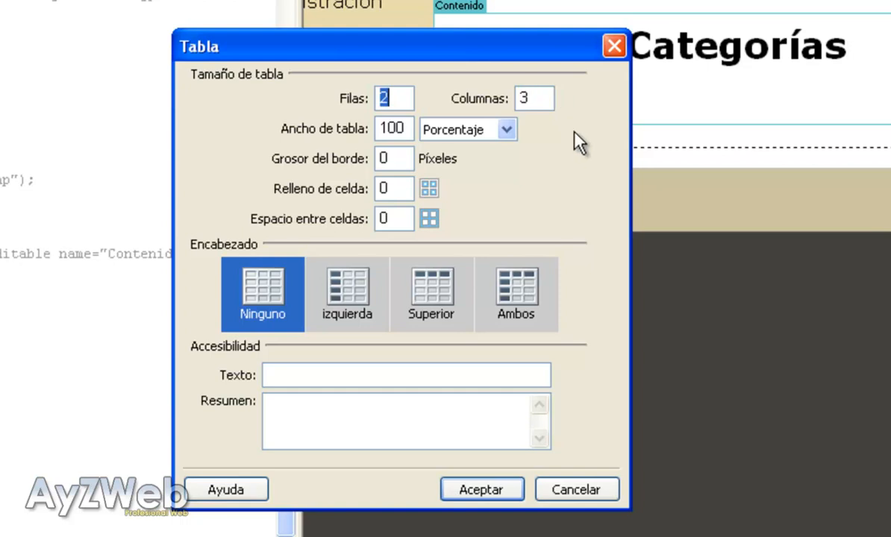
pyautogui.click(533, 99)
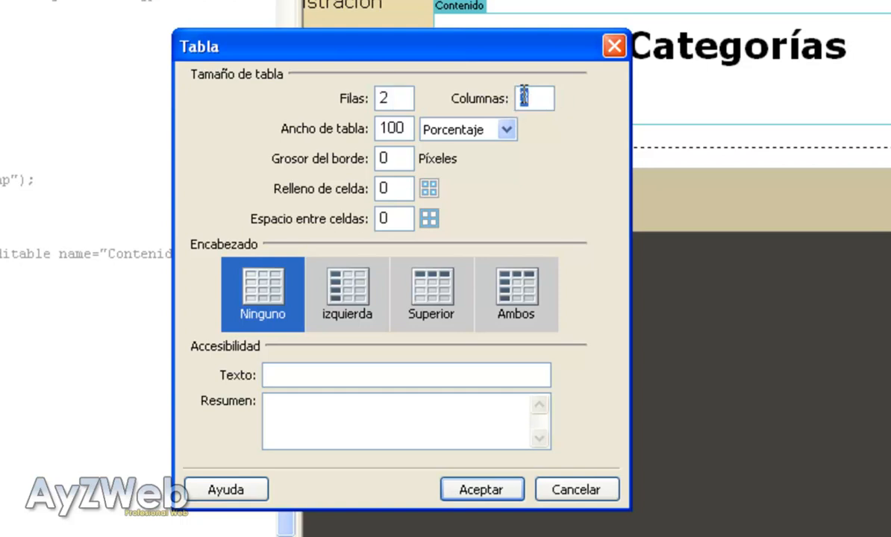
pyautogui.click(482, 490)
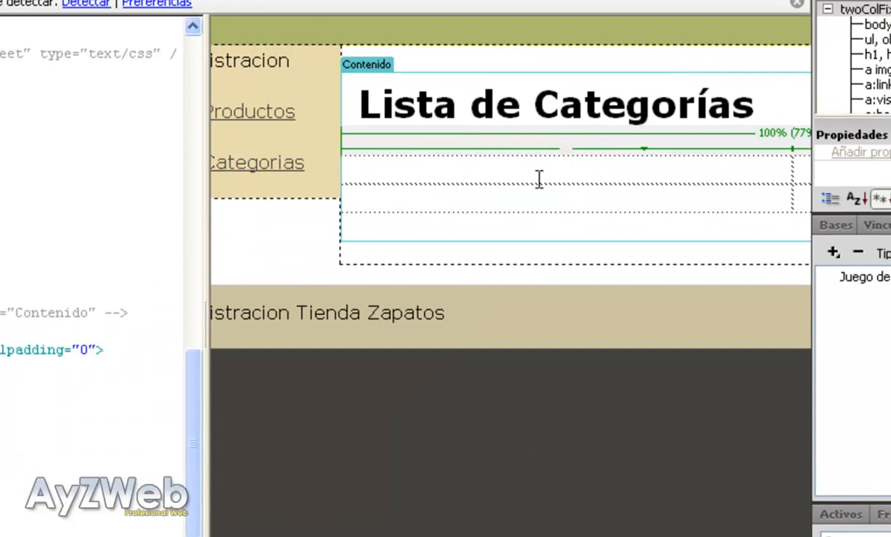
# Write the Nombre de Categoría header, bind strDescripcion into the data cell and add Editar beside it
pyautogui.write('Nombre de Catego')
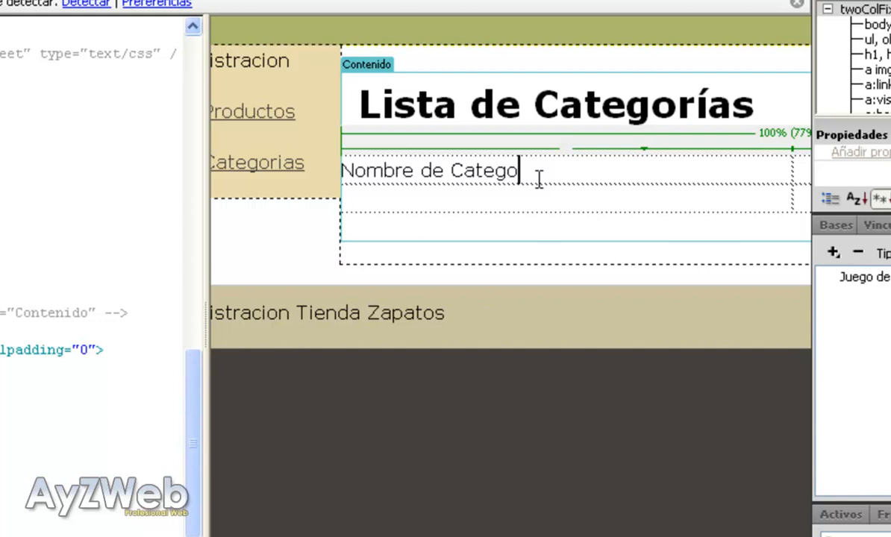
pyautogui.write('ría')
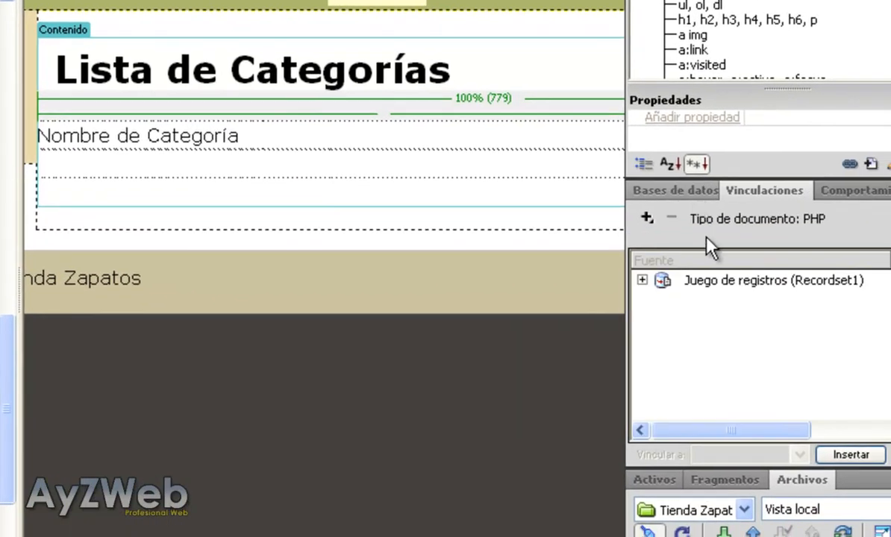
pyautogui.click(642, 281)
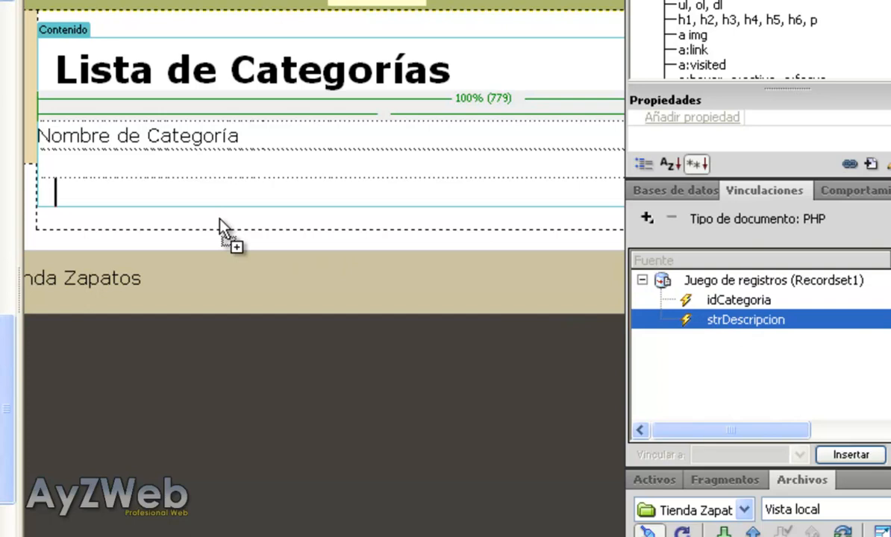
pyautogui.click(852, 454)
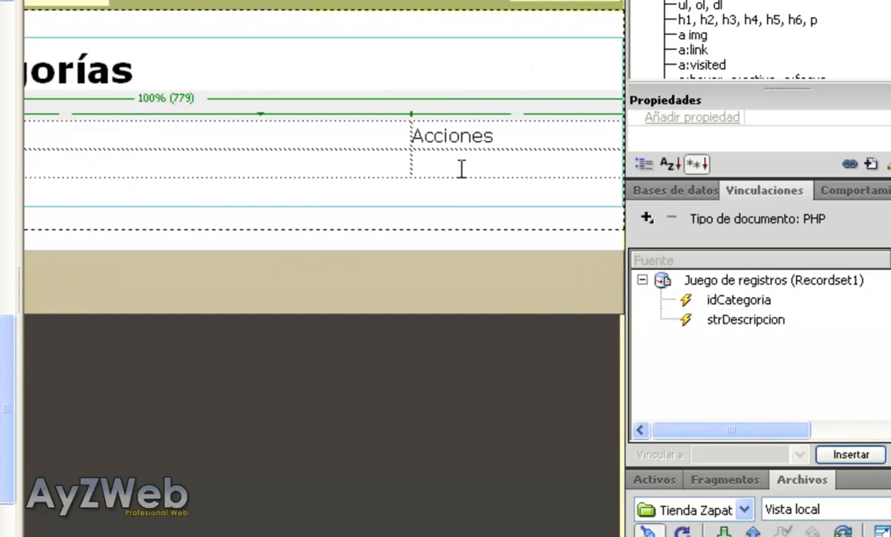
pyautogui.write('Edit')
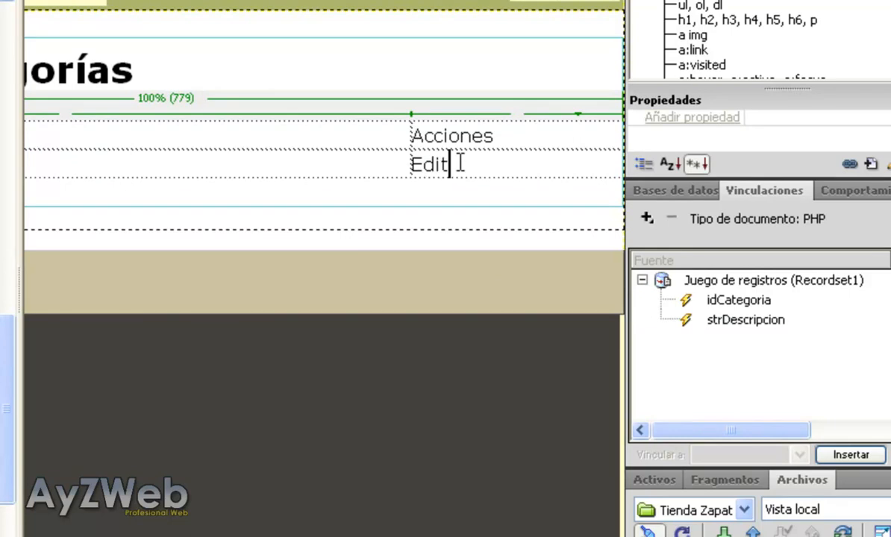
pyautogui.write('ar</td>')
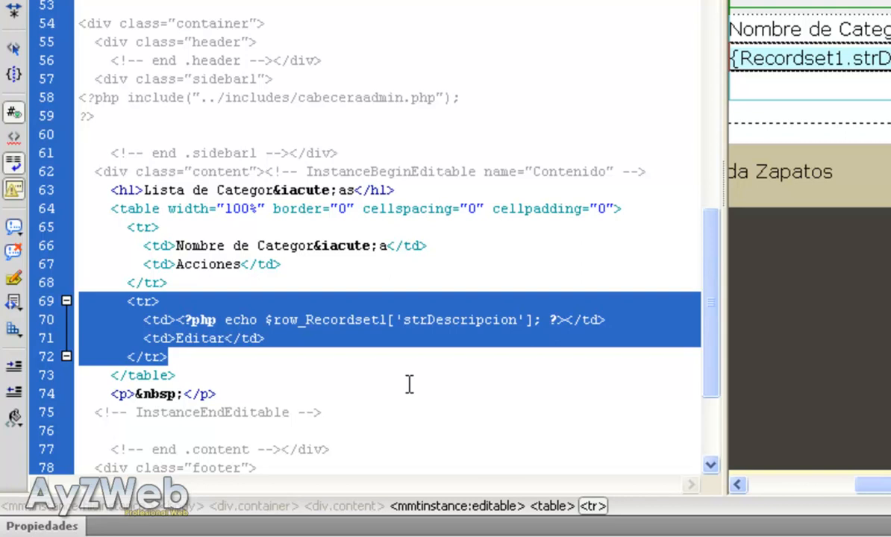
pyautogui.moveTo(146, 306)
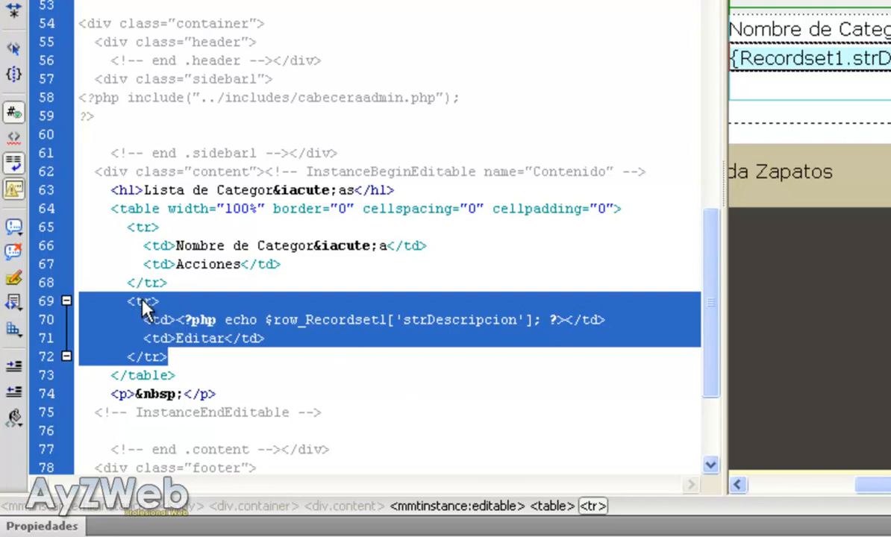
pyautogui.moveTo(152, 329)
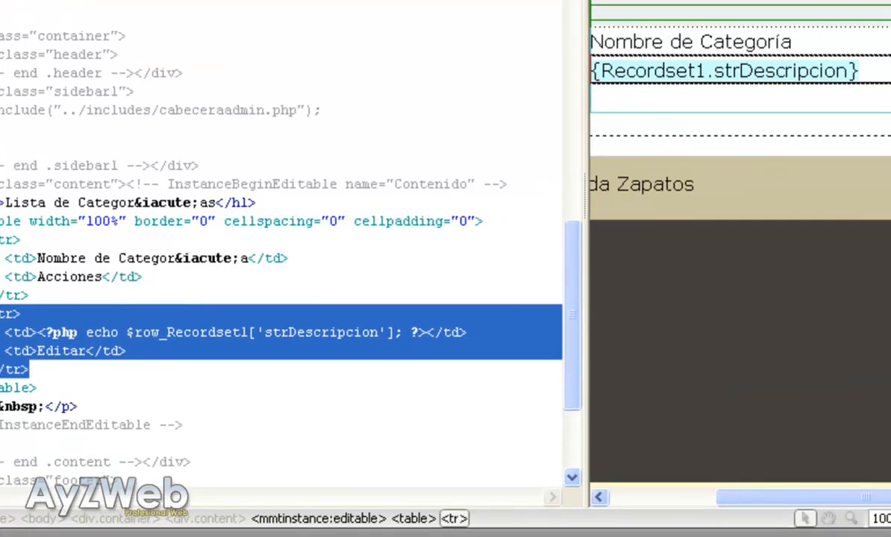
# Wrap the data row in a Repeat Region showing all Recordset1 records
pyautogui.click(582, 182)
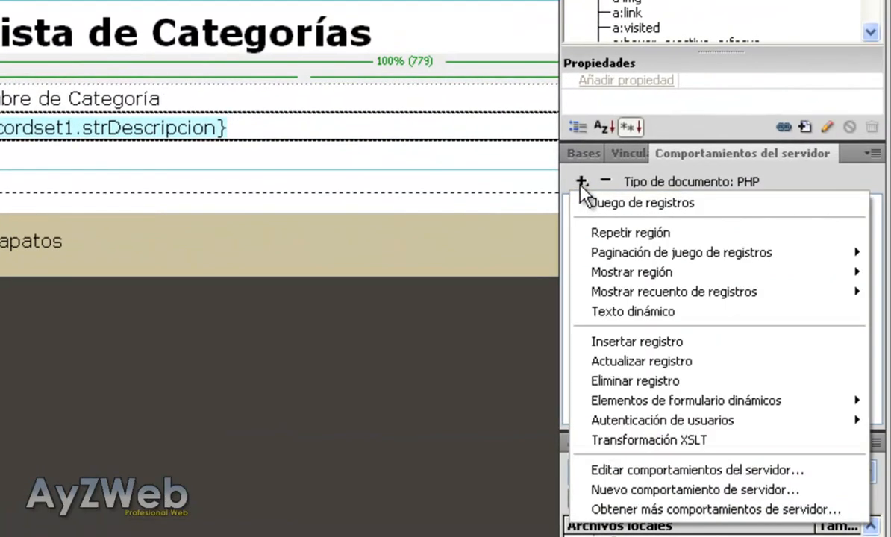
pyautogui.click(631, 233)
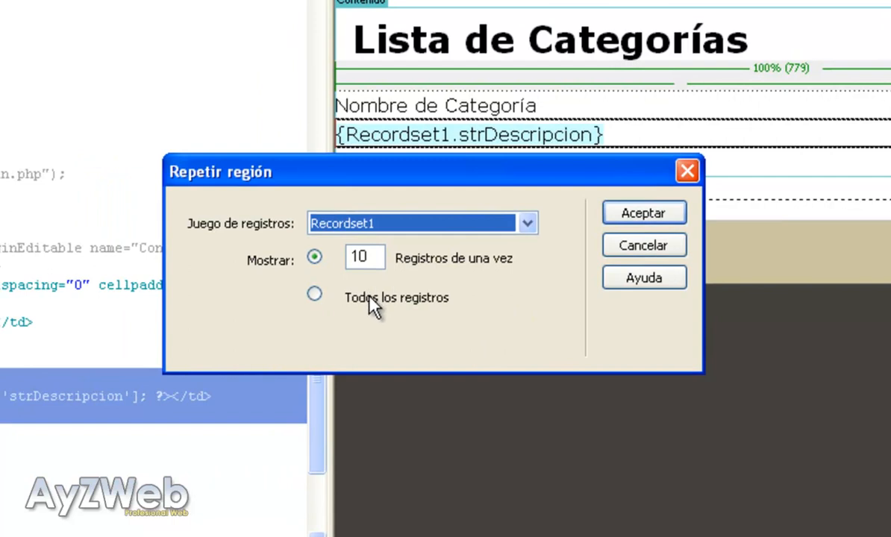
pyautogui.moveTo(370, 323)
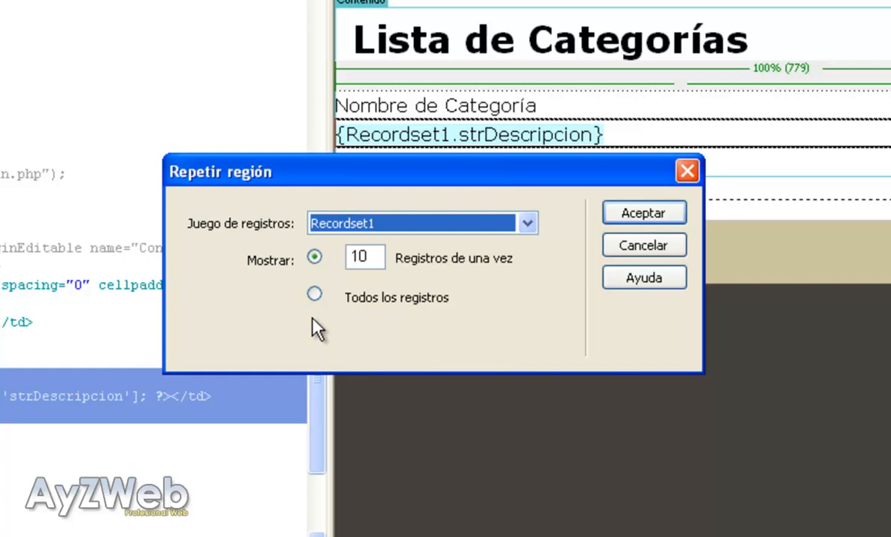
pyautogui.click(313, 294)
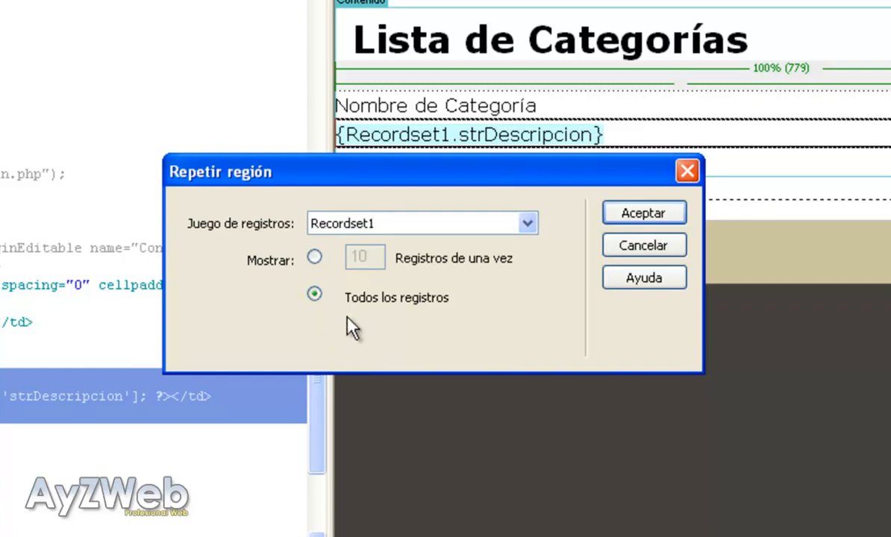
pyautogui.click(418, 224)
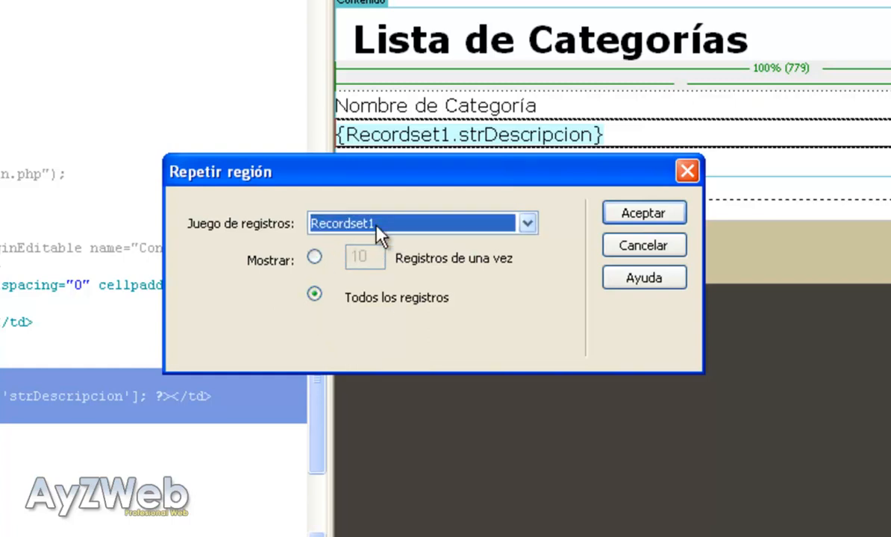
pyautogui.click(644, 212)
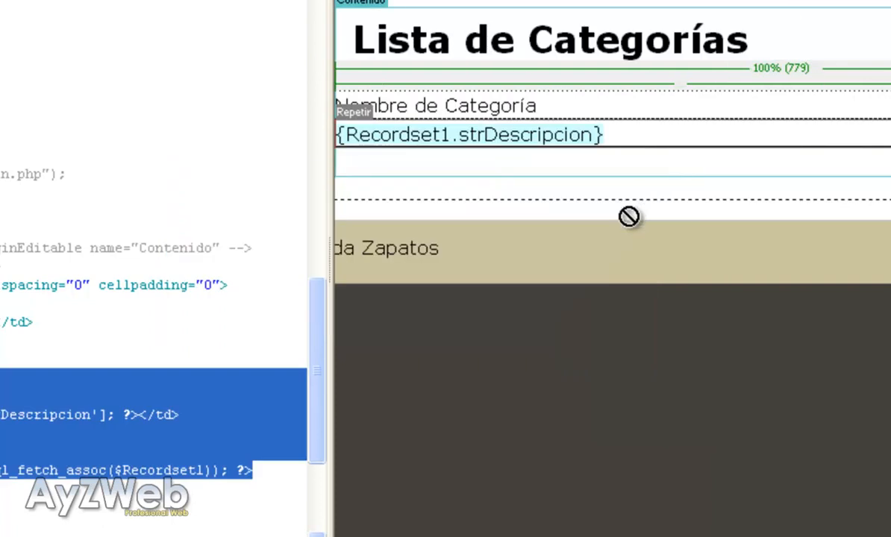
pyautogui.moveTo(355, 120)
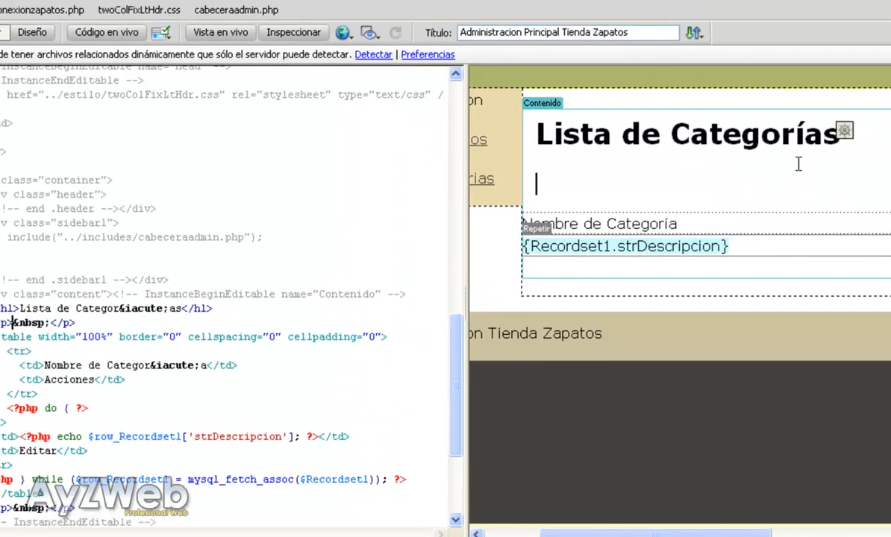
# Type Añadir Categoría on the line below the heading
pyautogui.write('Añadir')
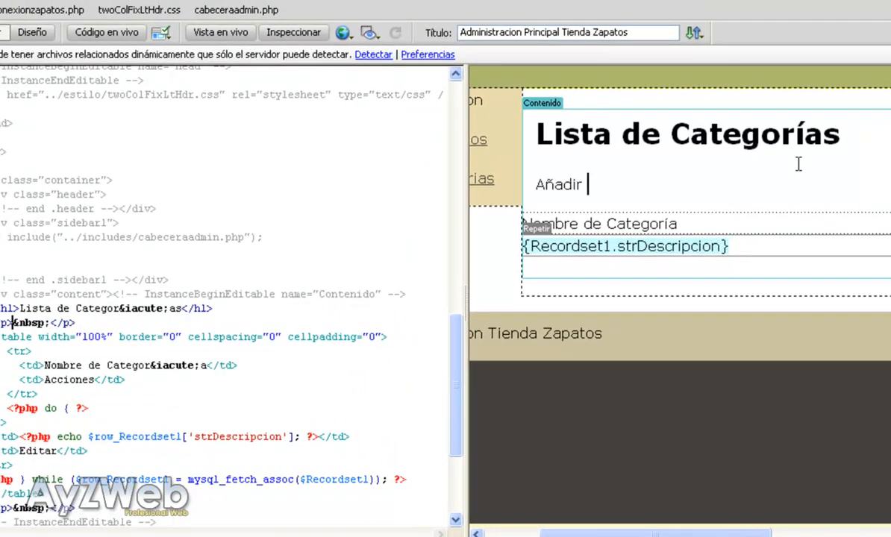
pyautogui.write('Categoría')
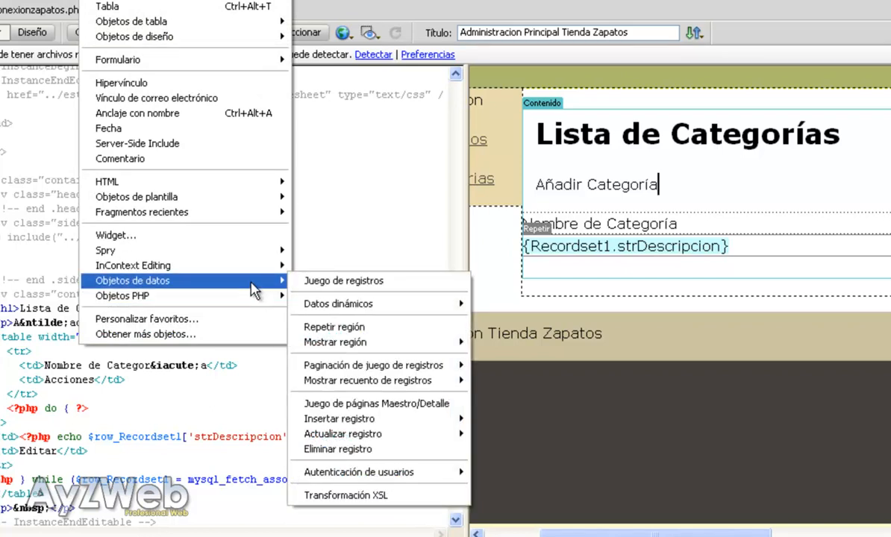
pyautogui.moveTo(375, 403)
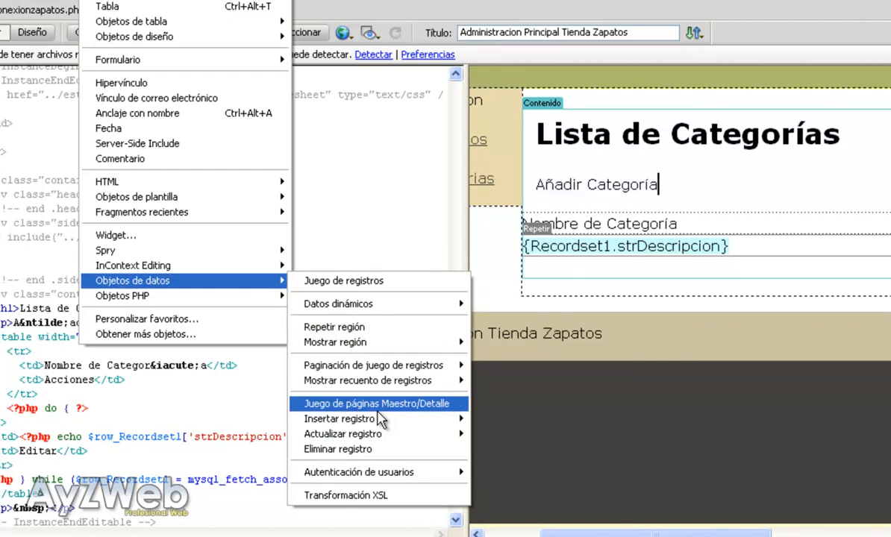
pyautogui.moveTo(356, 403)
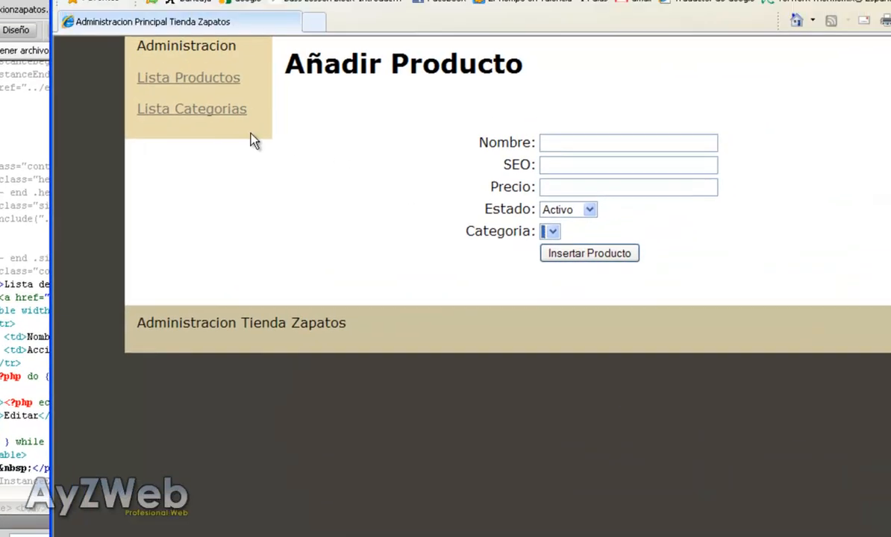
# From the admin welcome page open Lista Categorias and follow its Añadir Categoría link
pyautogui.click(191, 107)
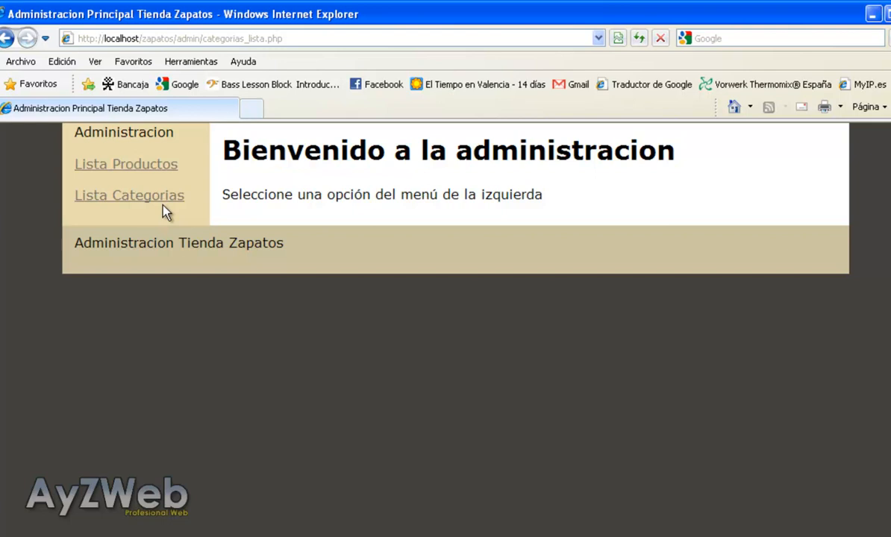
pyautogui.moveTo(195, 227)
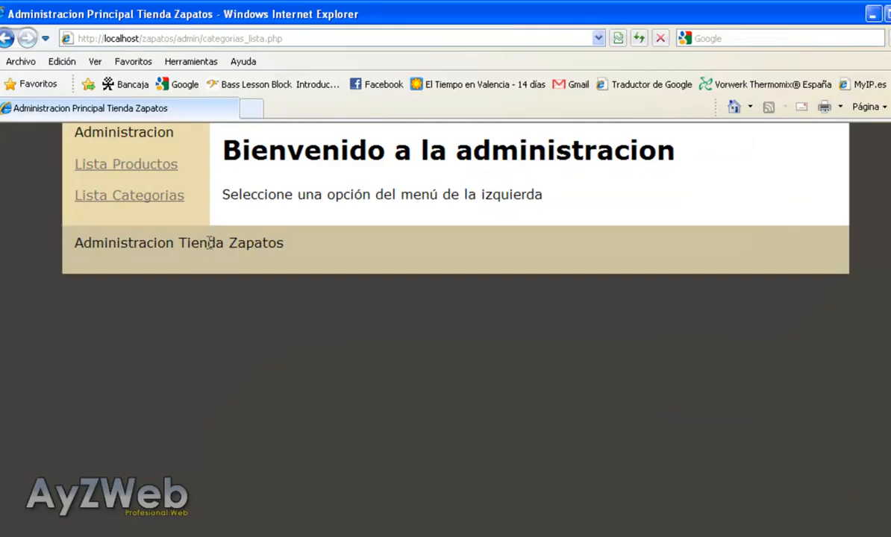
pyautogui.click(128, 194)
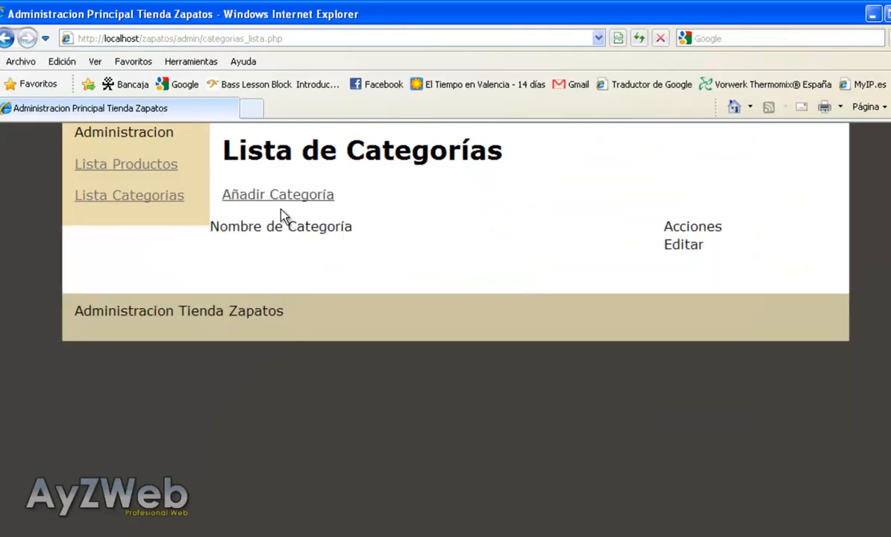
pyautogui.moveTo(246, 247)
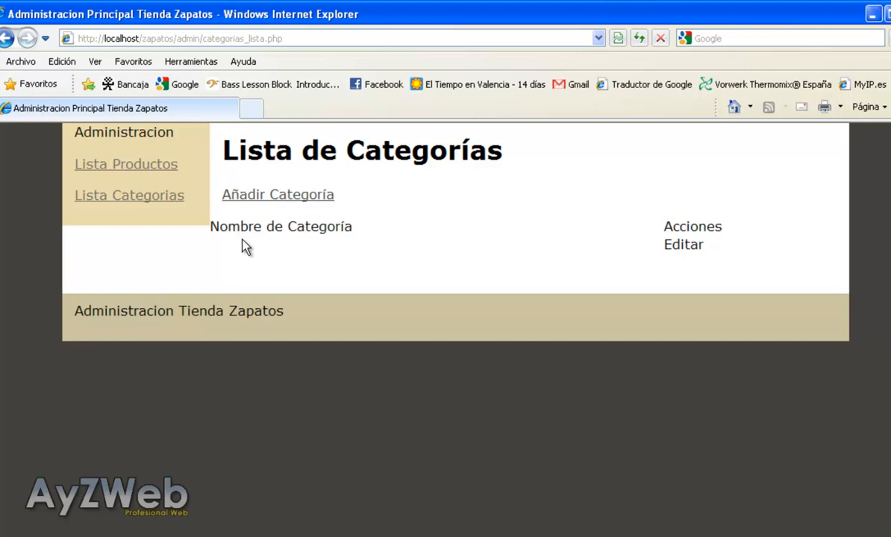
pyautogui.moveTo(291, 203)
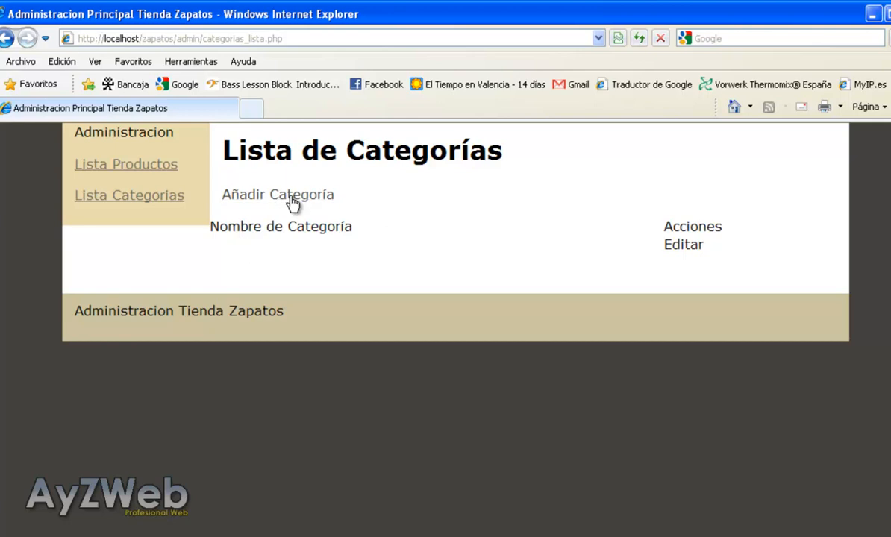
pyautogui.click(278, 194)
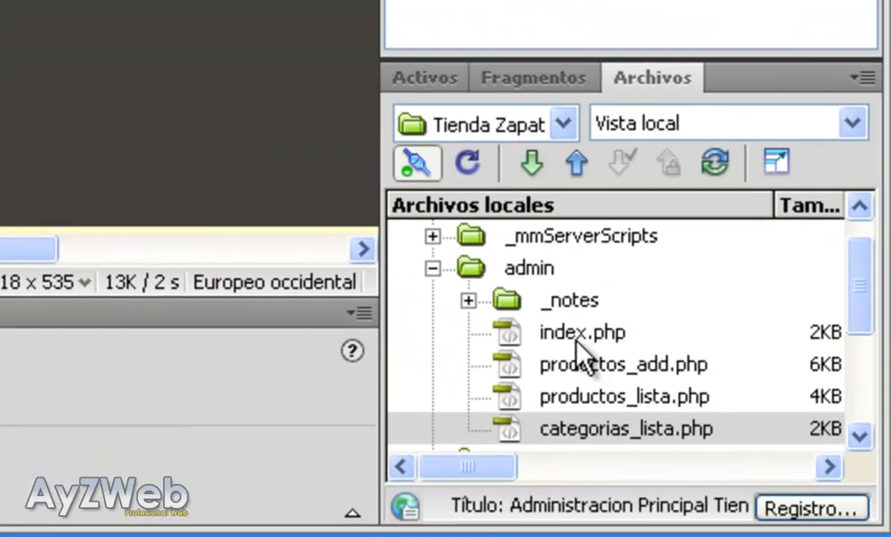
# Start categorias_add.php from admin/index.php with the h1 retyped to Añadir Categoría
pyautogui.click(583, 333)
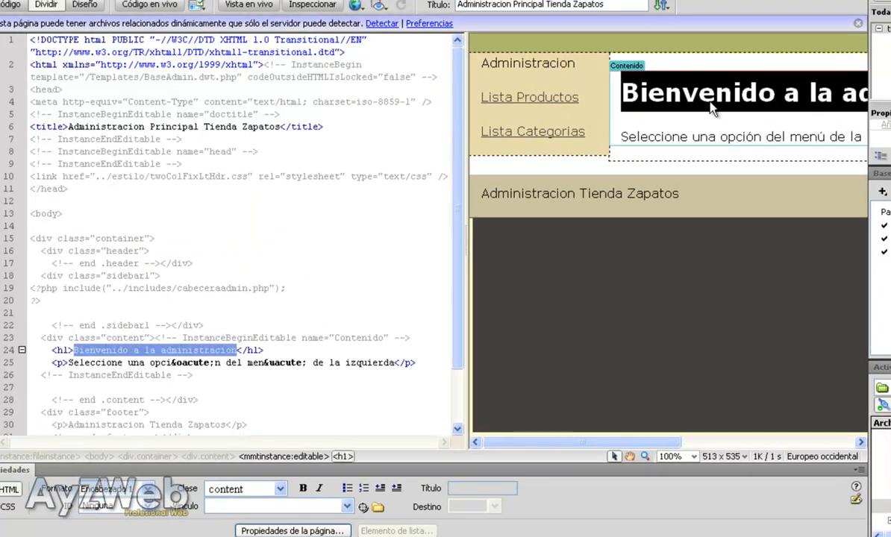
pyautogui.write('Aña')
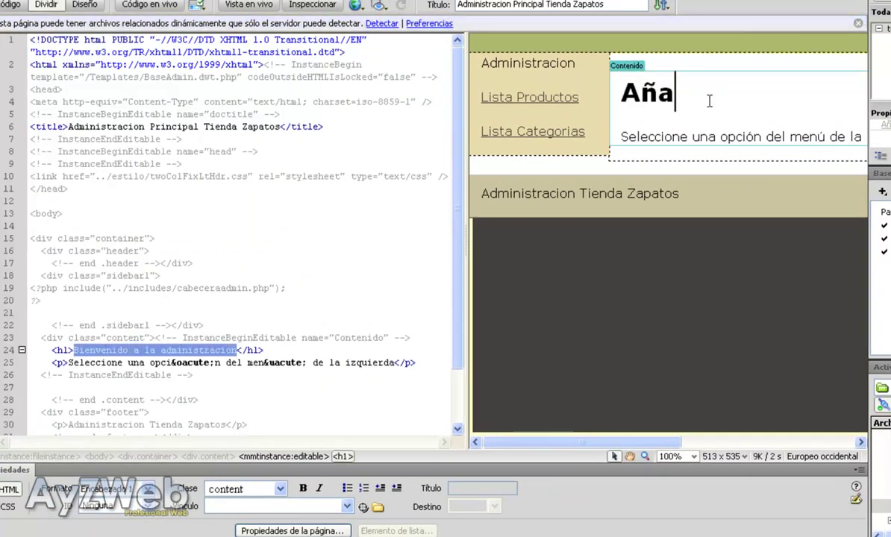
pyautogui.write('dir Categoría')
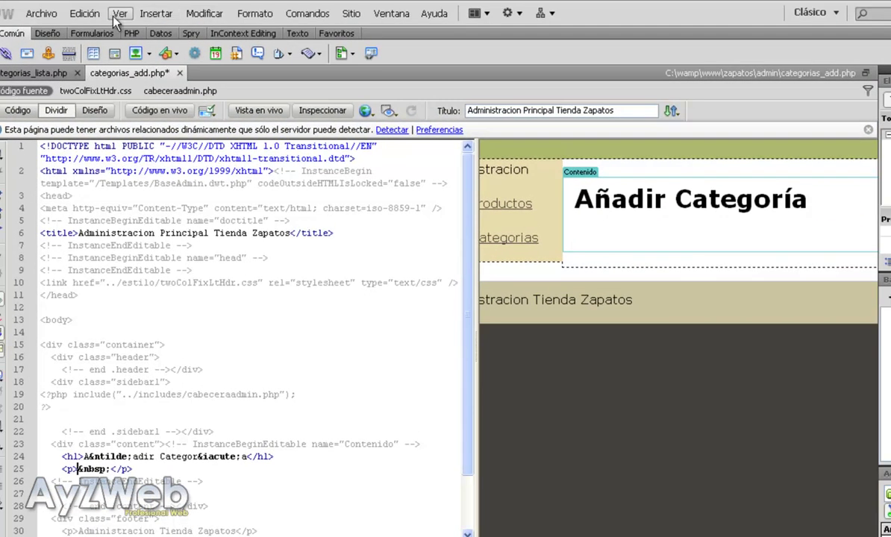
# Launch the insert record form wizard via Insertar > Objetos de datos > Insertar registro
pyautogui.click(153, 12)
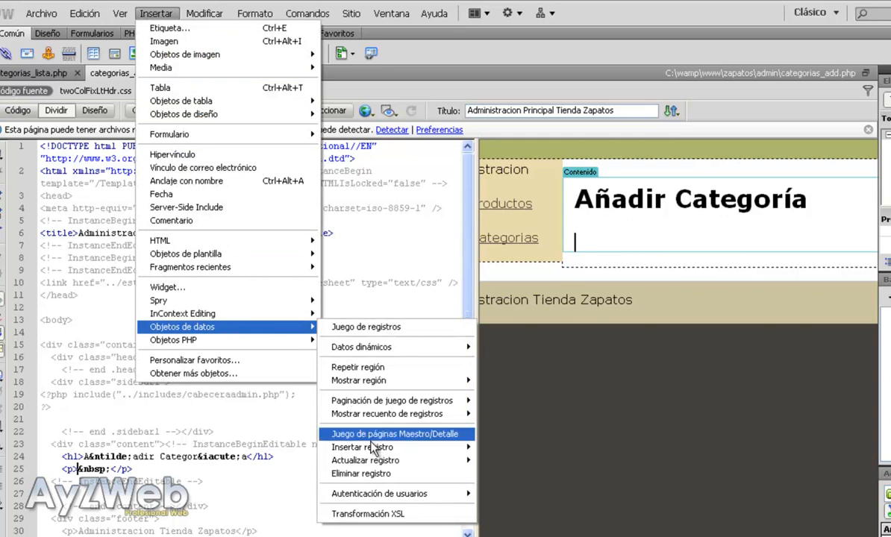
pyautogui.moveTo(362, 447)
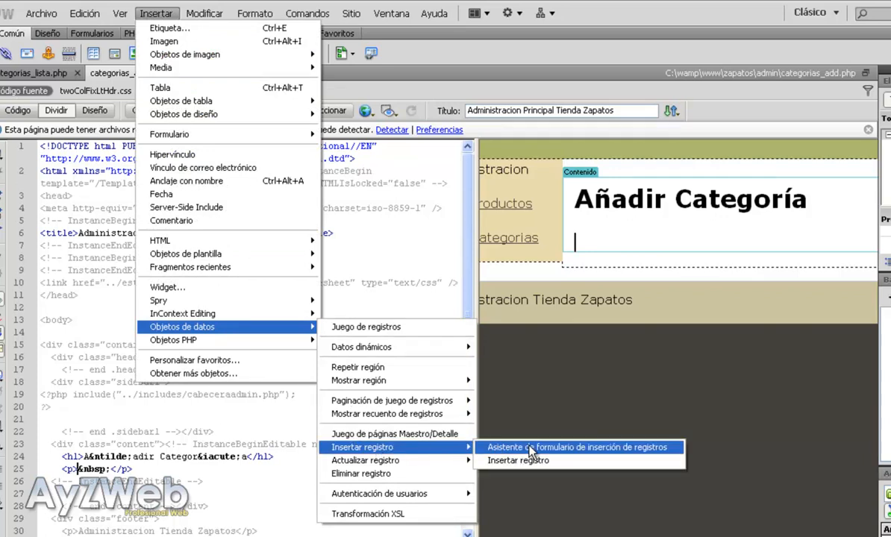
pyautogui.click(581, 448)
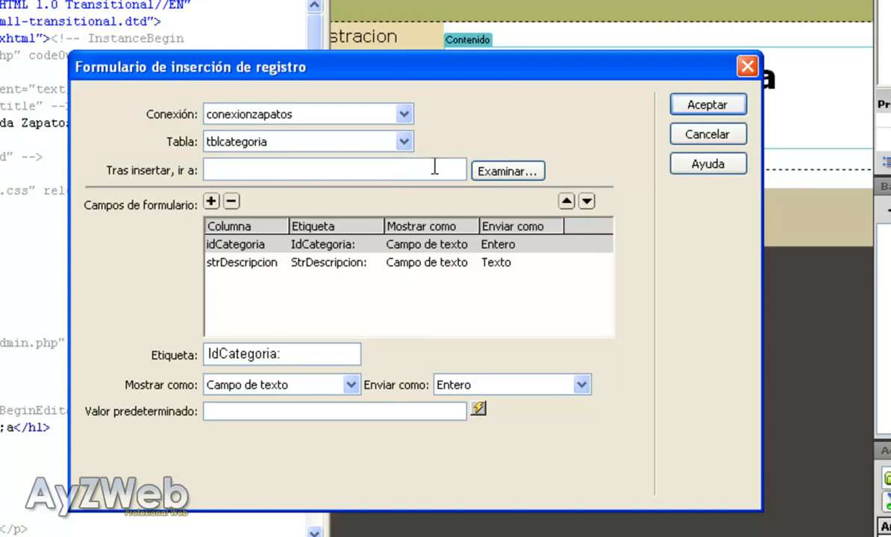
# Choose admin/categorias_lista.php as the page to go to after inserting
pyautogui.click(507, 170)
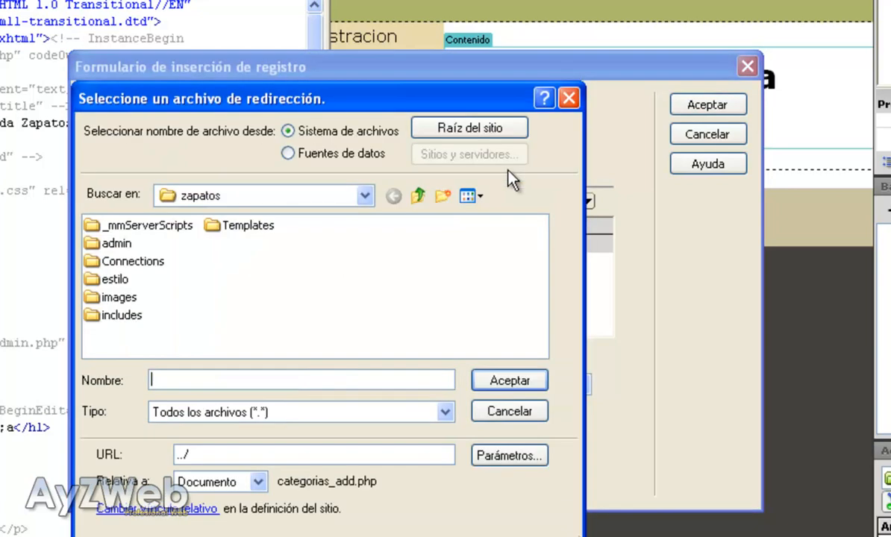
pyautogui.doubleClick(116, 243)
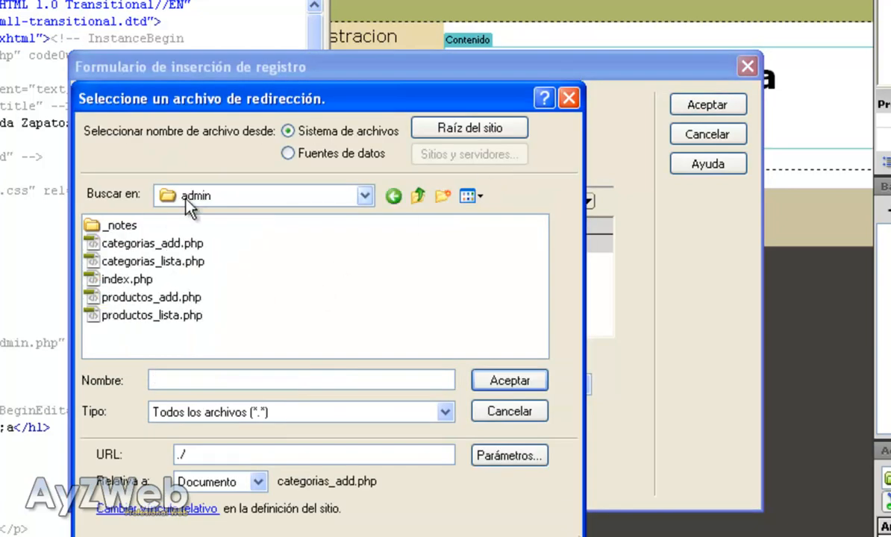
pyautogui.click(153, 260)
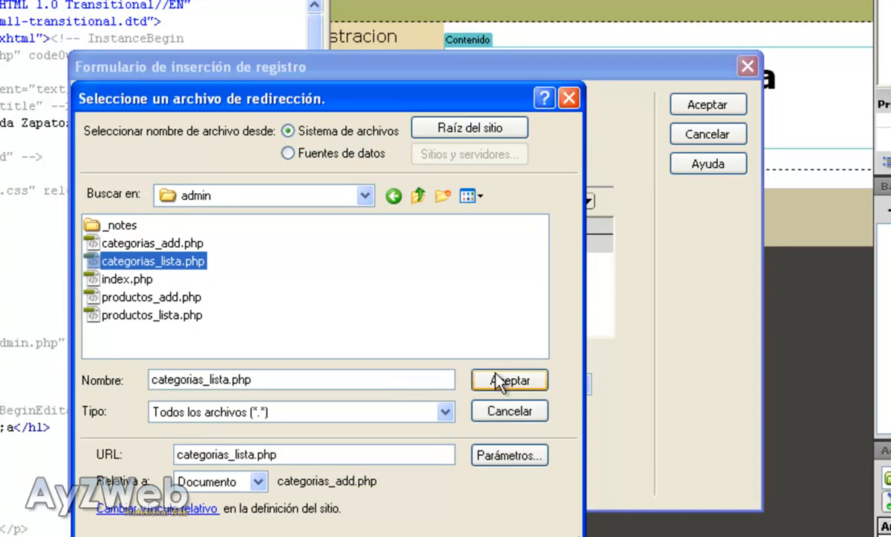
pyautogui.click(508, 380)
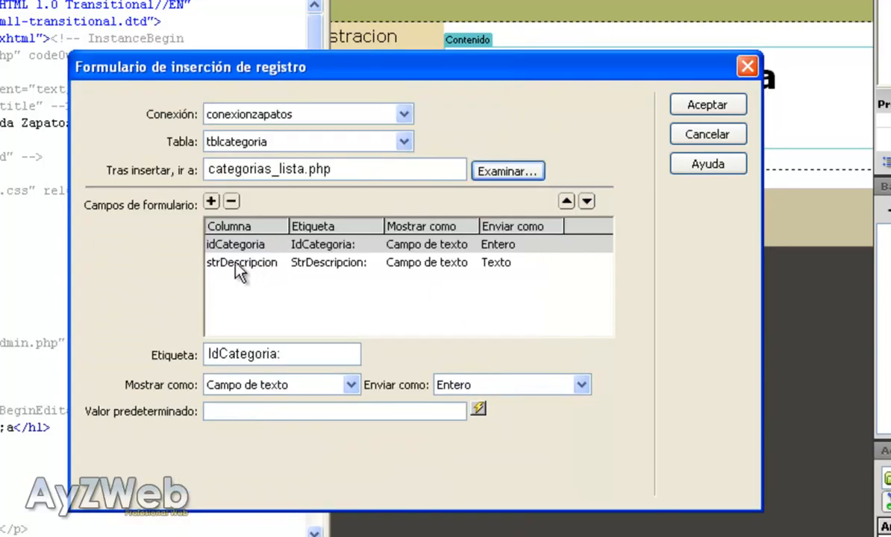
# Remove the idCategoria field, label the remaining field Descripcion:, and accept the form
pyautogui.click(236, 245)
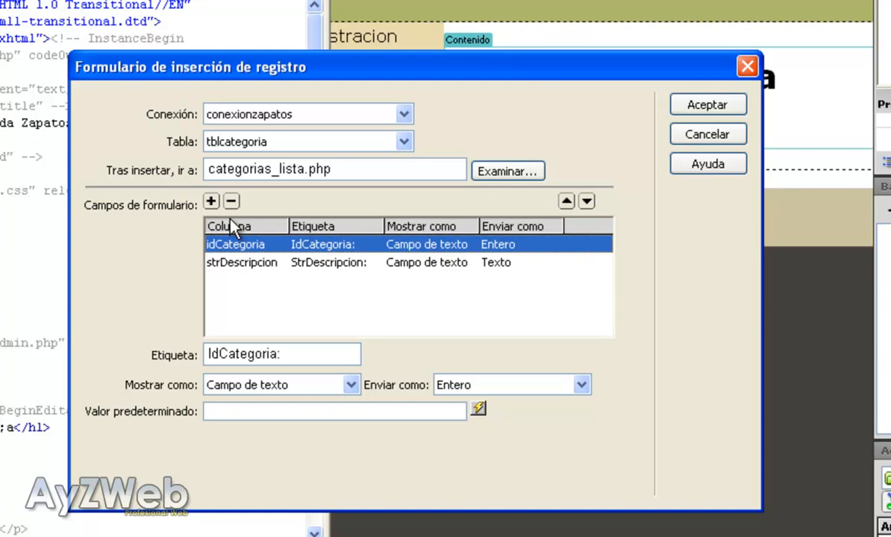
pyautogui.click(232, 202)
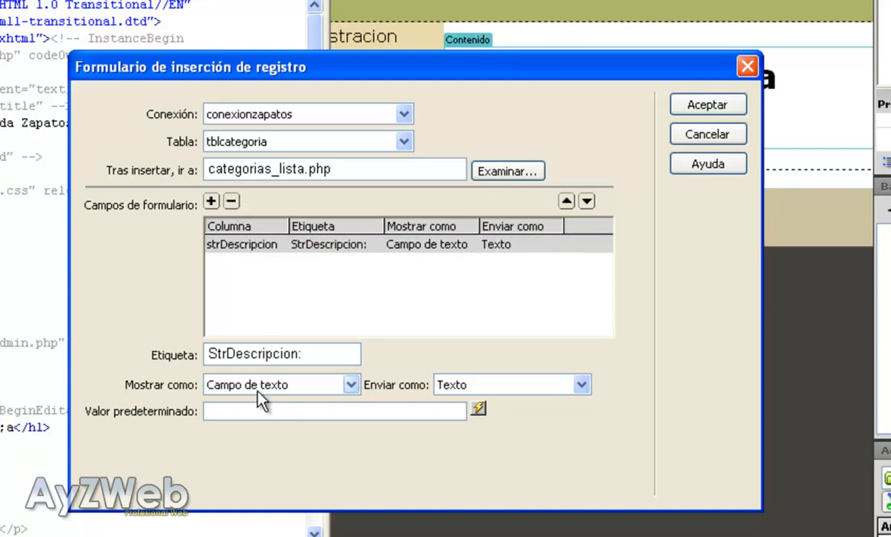
pyautogui.doubleClick(221, 354)
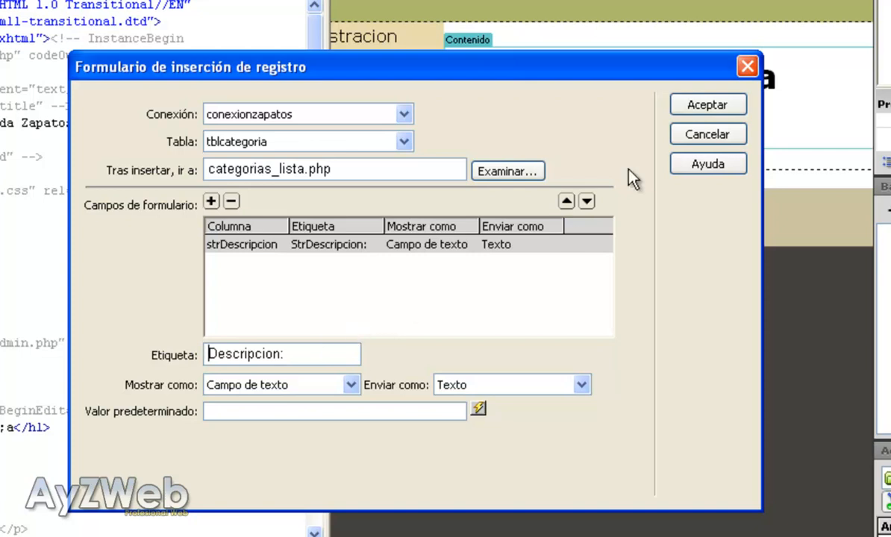
pyautogui.click(707, 104)
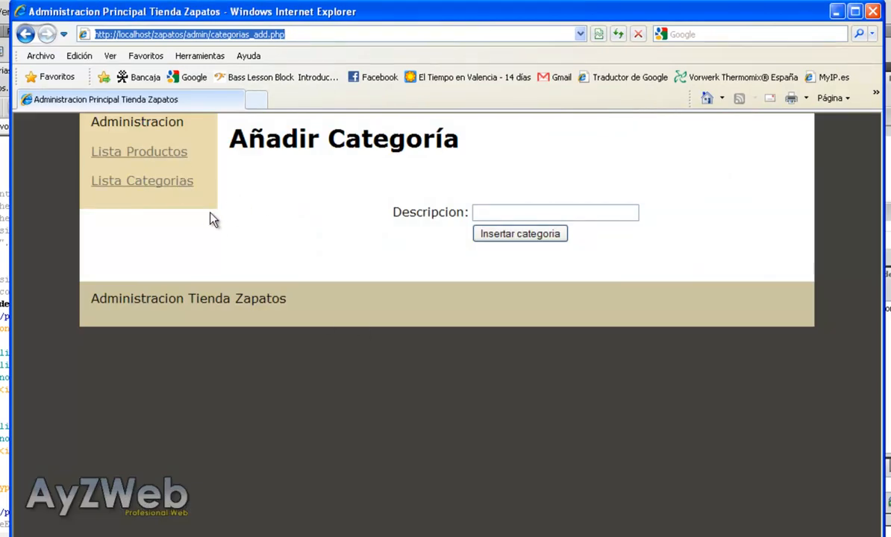
# From the category list, add the category Botas through the new form
pyautogui.click(142, 181)
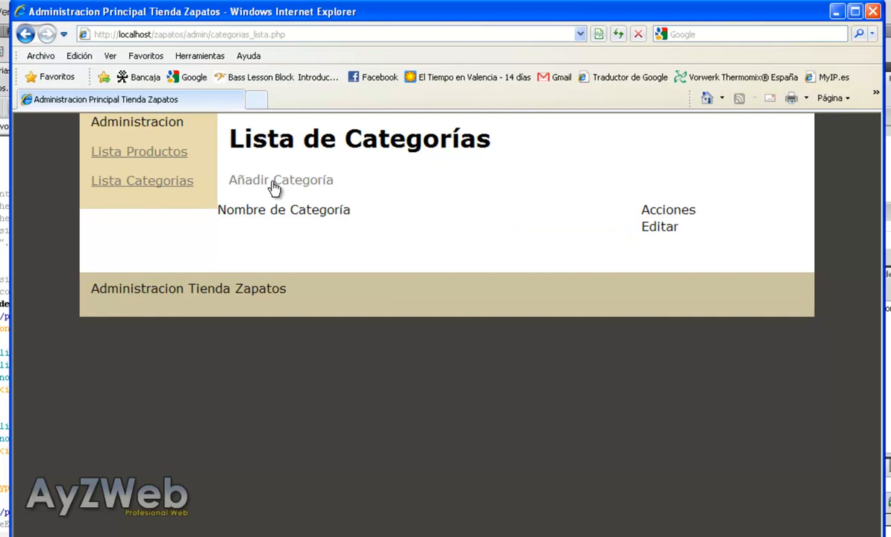
pyautogui.click(281, 179)
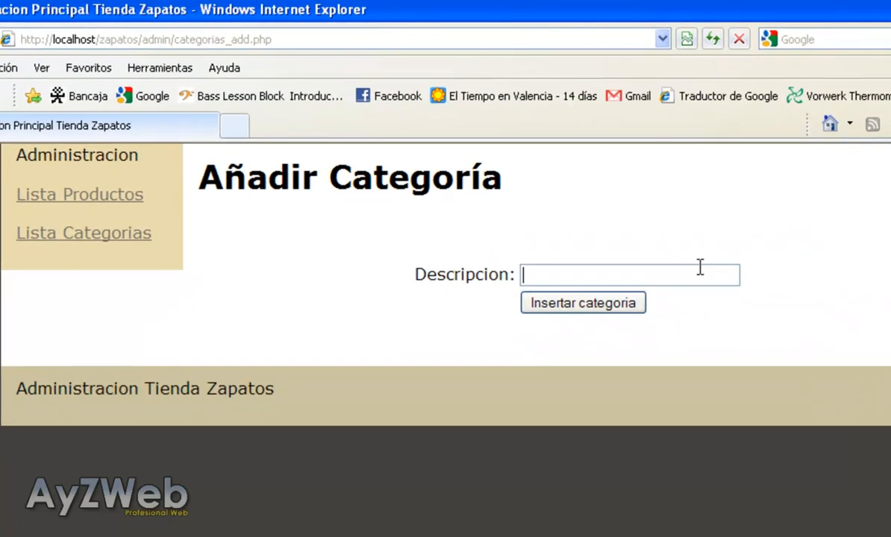
pyautogui.write('Bo')
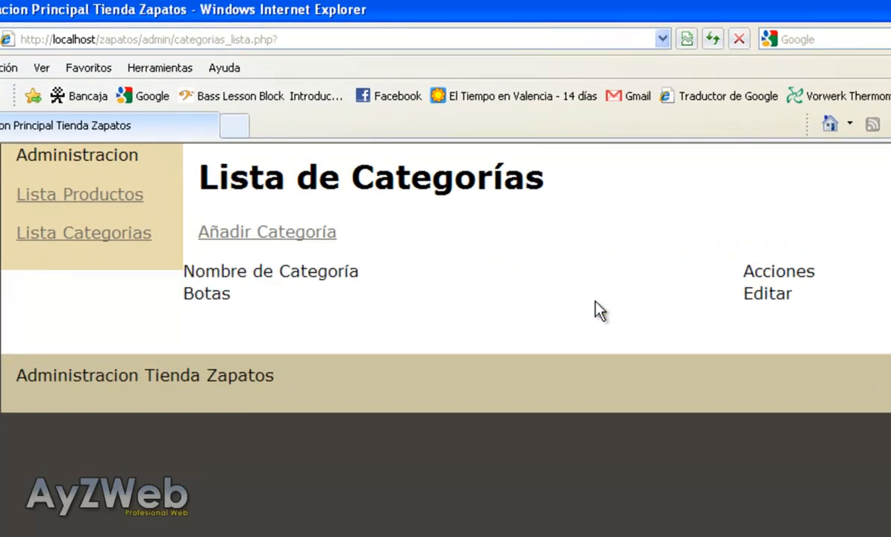
pyautogui.doubleClick(206, 292)
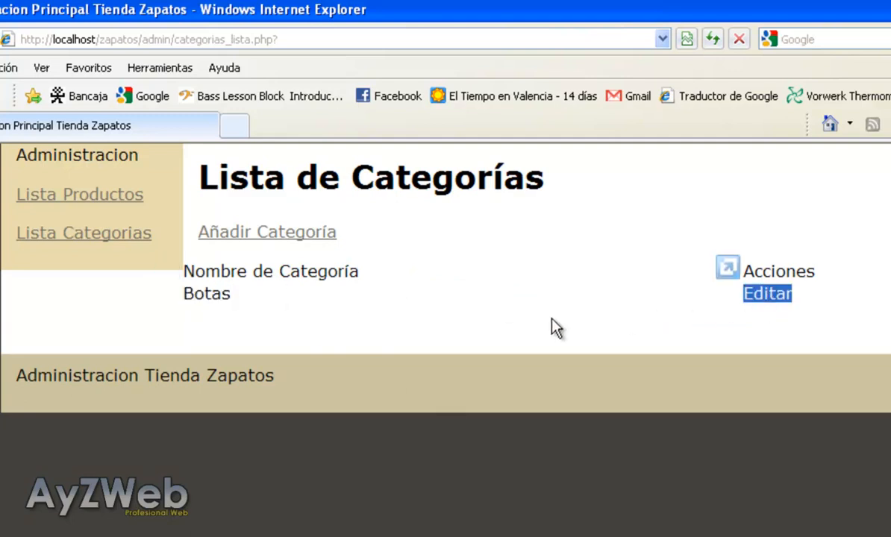
pyautogui.moveTo(247, 297)
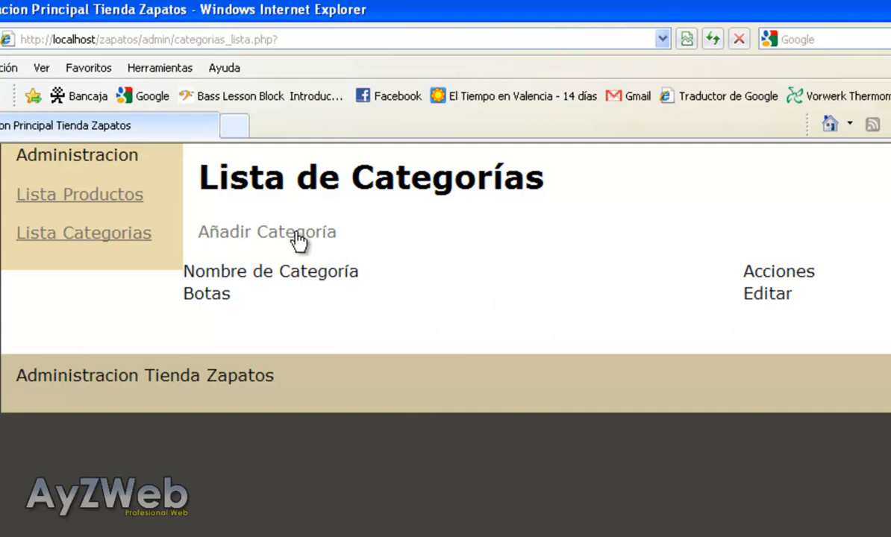
# Add the categories Sandalias and De playa so the list shows all three
pyautogui.click(266, 233)
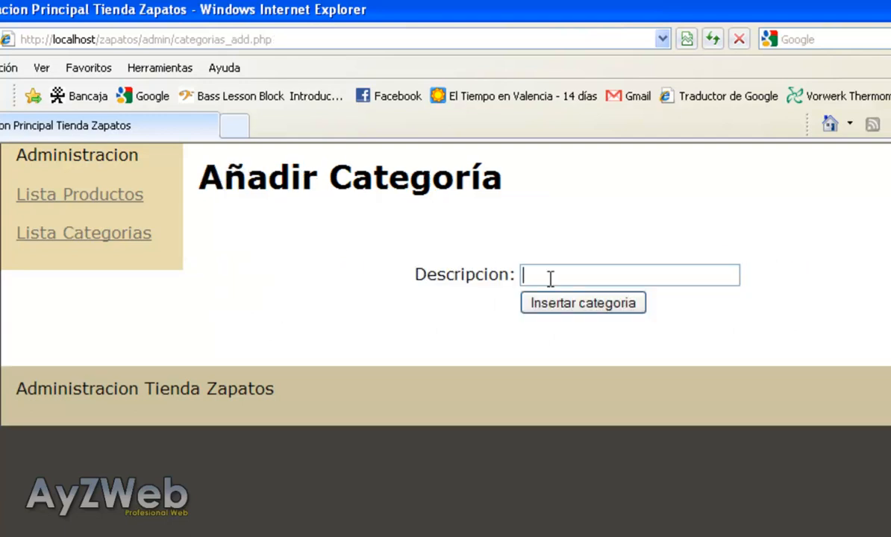
pyautogui.write('Sandalias')
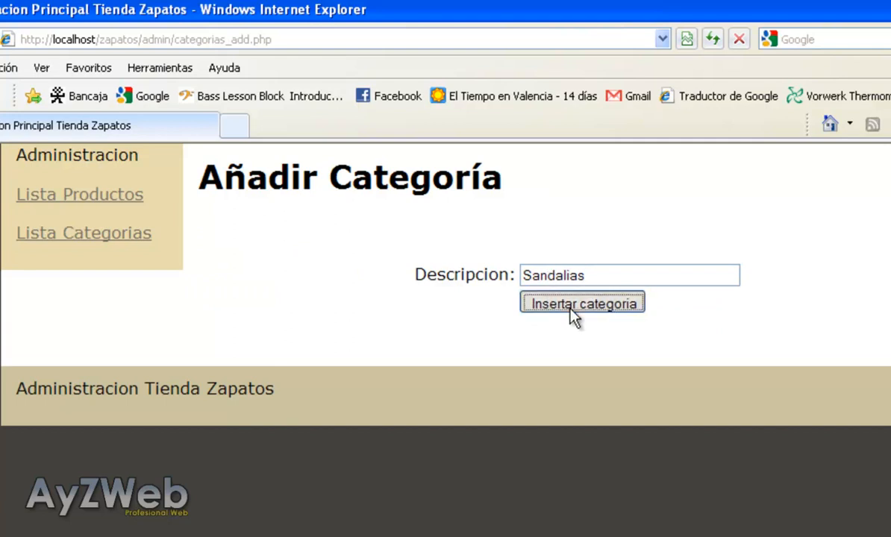
pyautogui.click(582, 302)
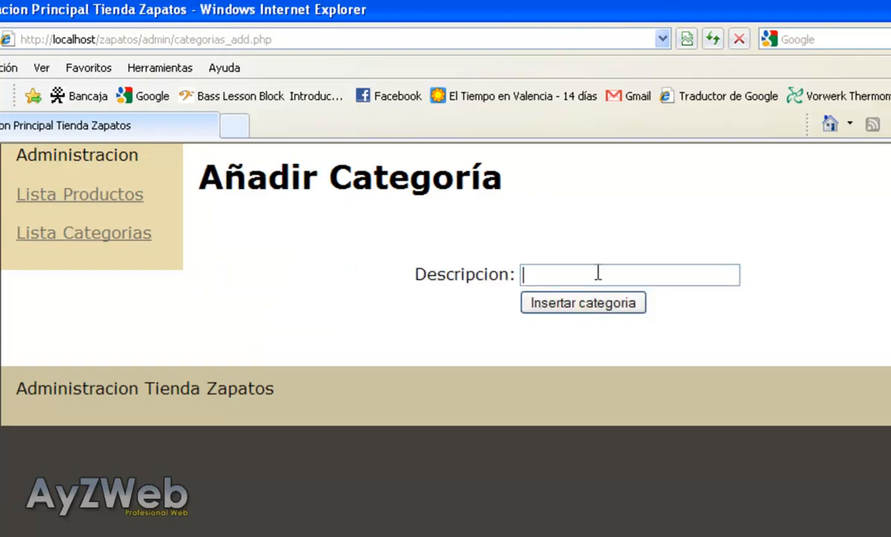
pyautogui.write('De playa')
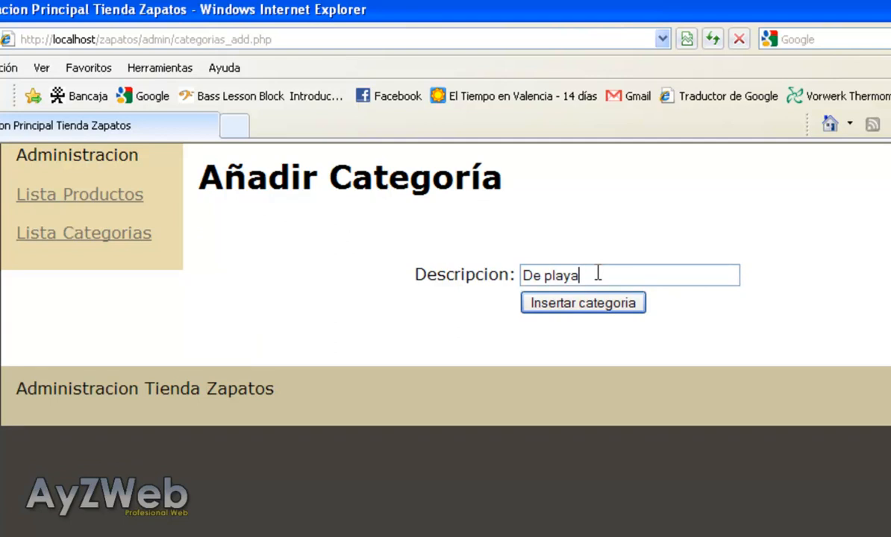
pyautogui.click(582, 302)
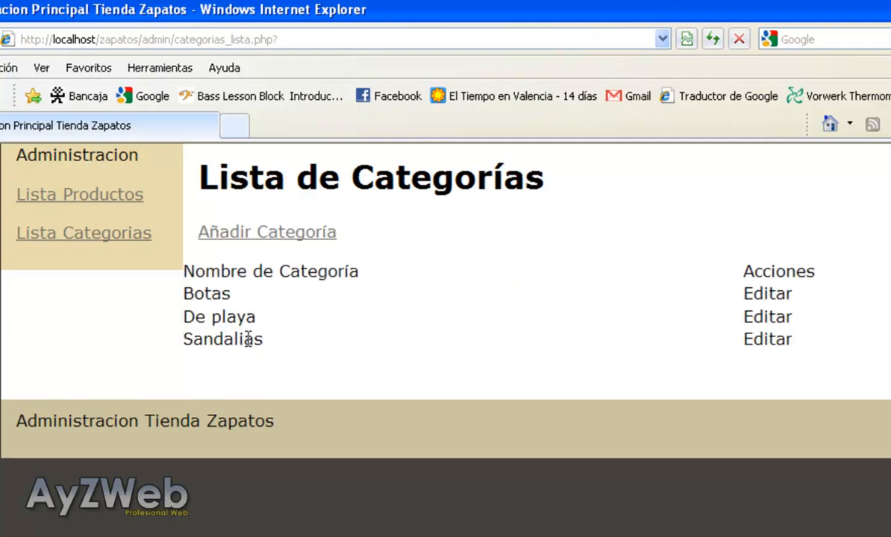
pyautogui.moveTo(303, 272)
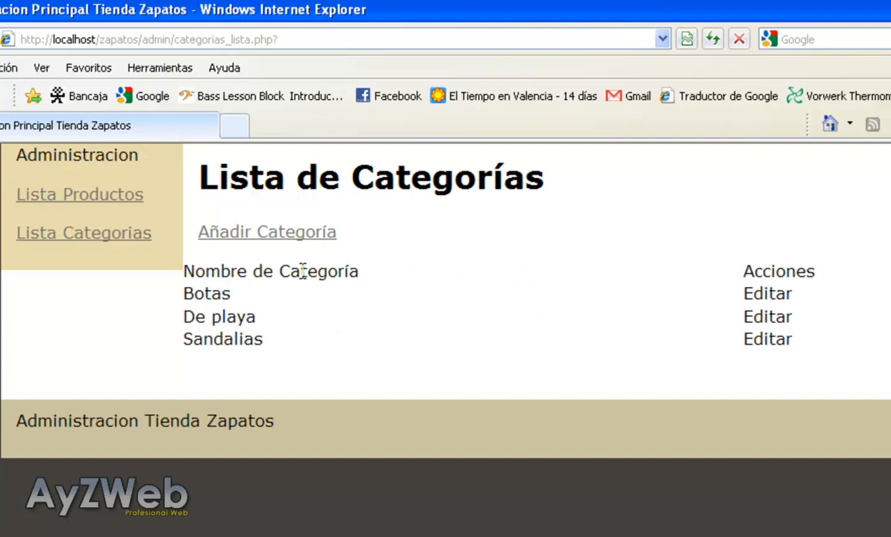
pyautogui.moveTo(226, 331)
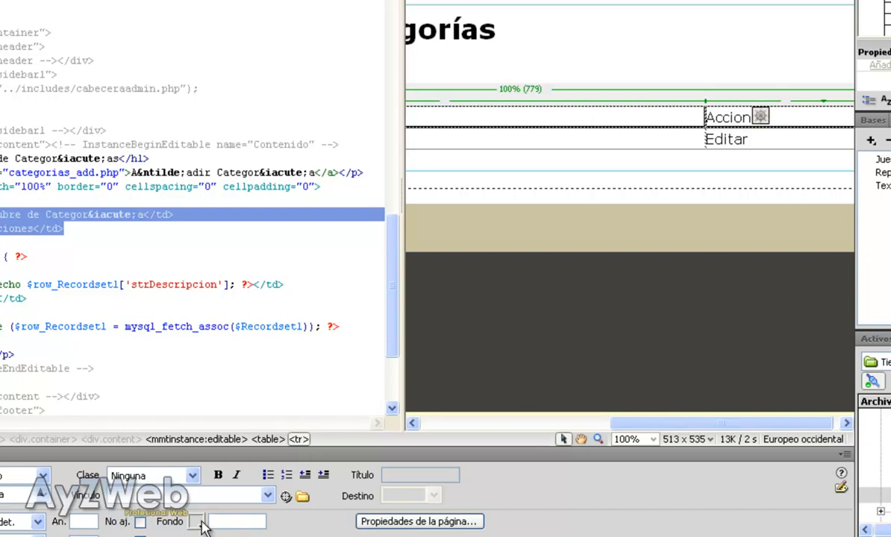
# Set the header row's Fondo colour to the orange #CC9900
pyautogui.click(201, 520)
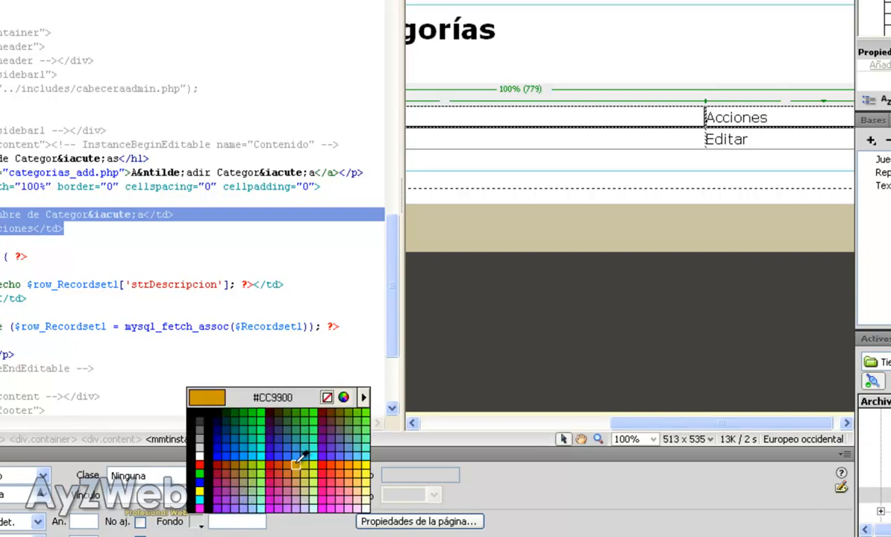
pyautogui.click(298, 461)
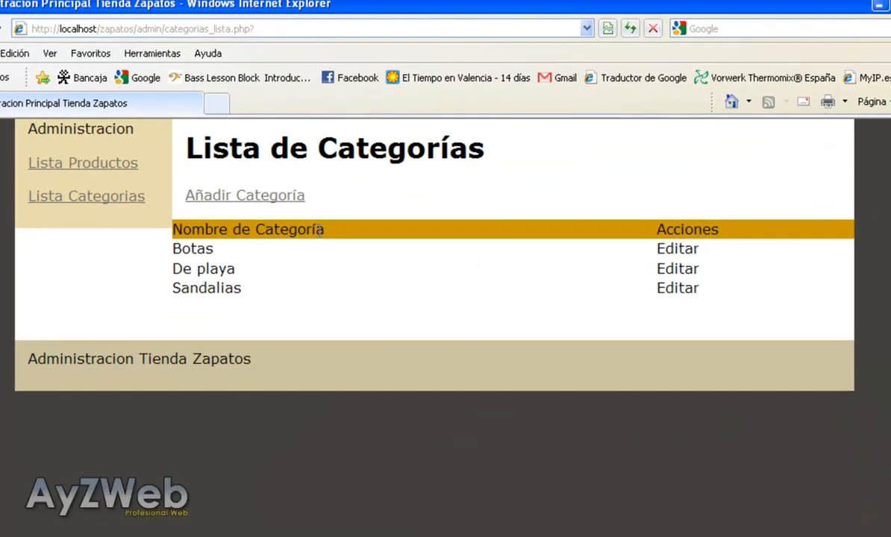
pyautogui.moveTo(391, 254)
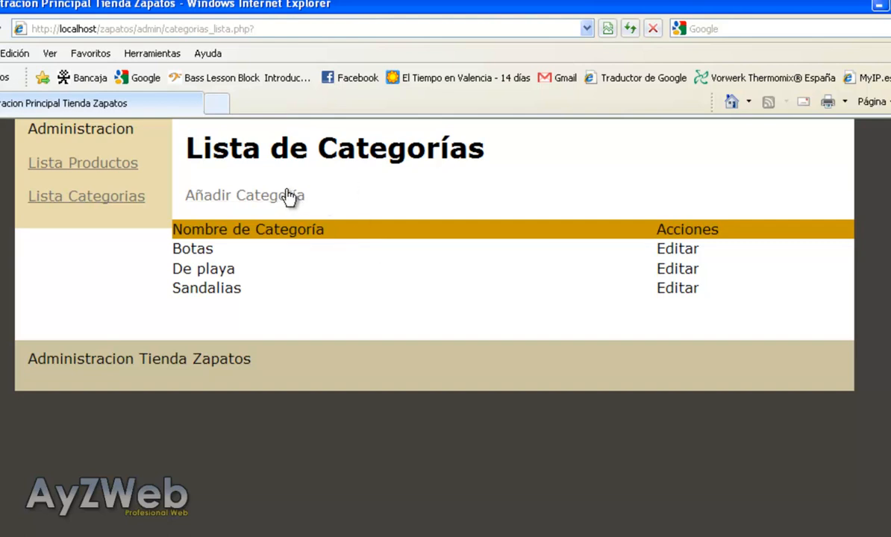
pyautogui.moveTo(668, 252)
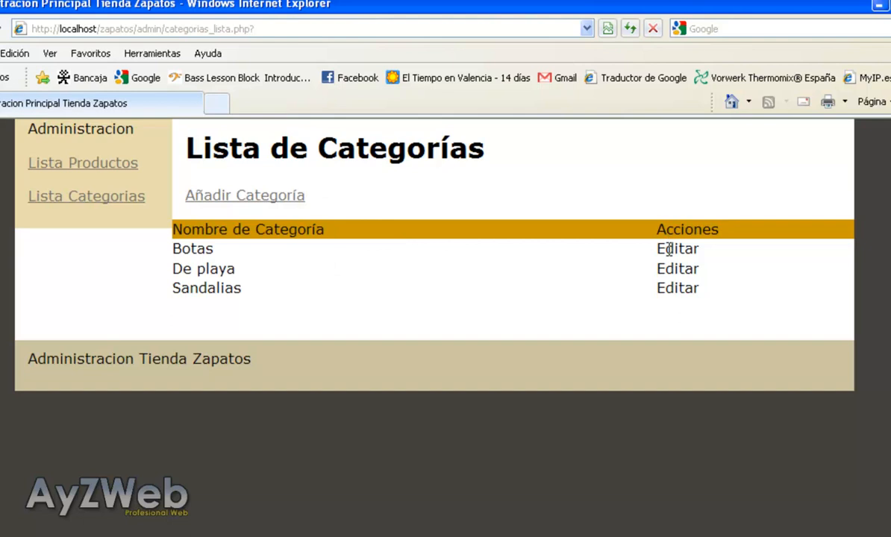
pyautogui.moveTo(281, 200)
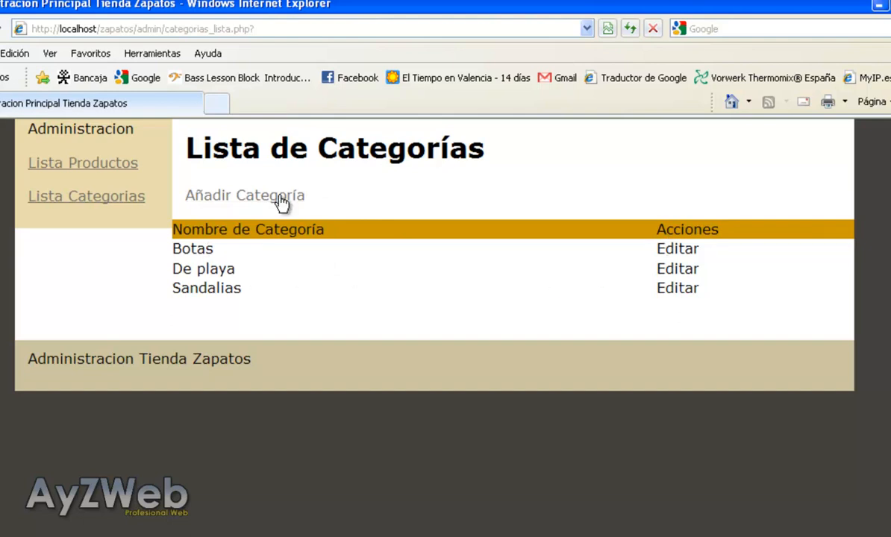
# Follow the Añadir Categoría link from the category list to the add form
pyautogui.click(245, 196)
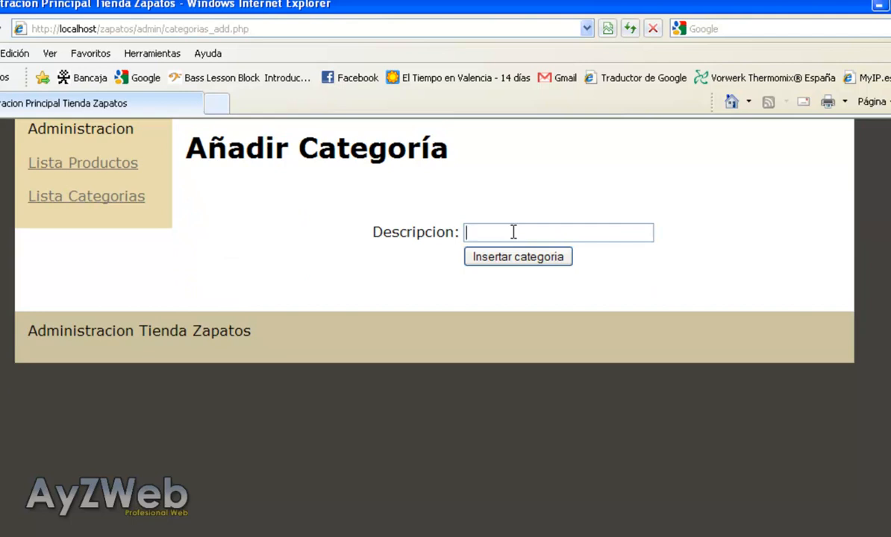
# Enter 'De montaña' as Descripcion and insert it as a fourth category
pyautogui.write('De mo')
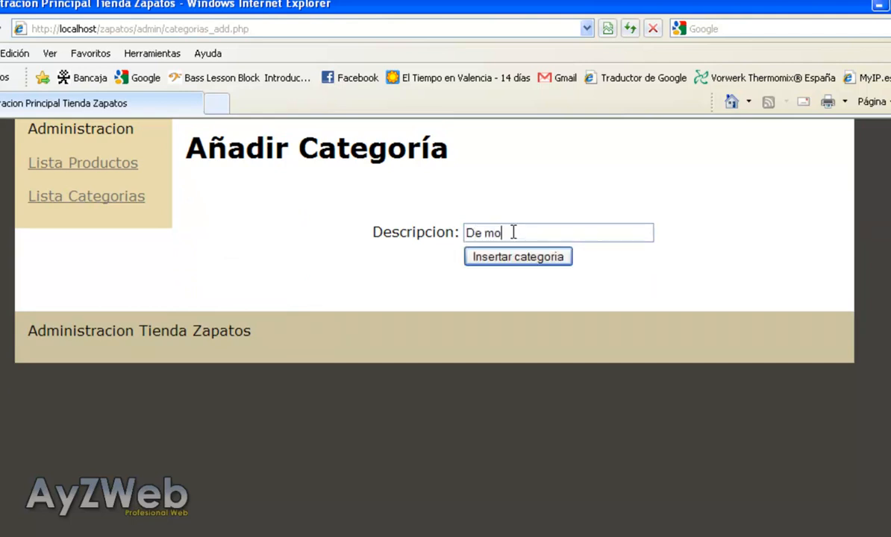
pyautogui.write('ntaña')
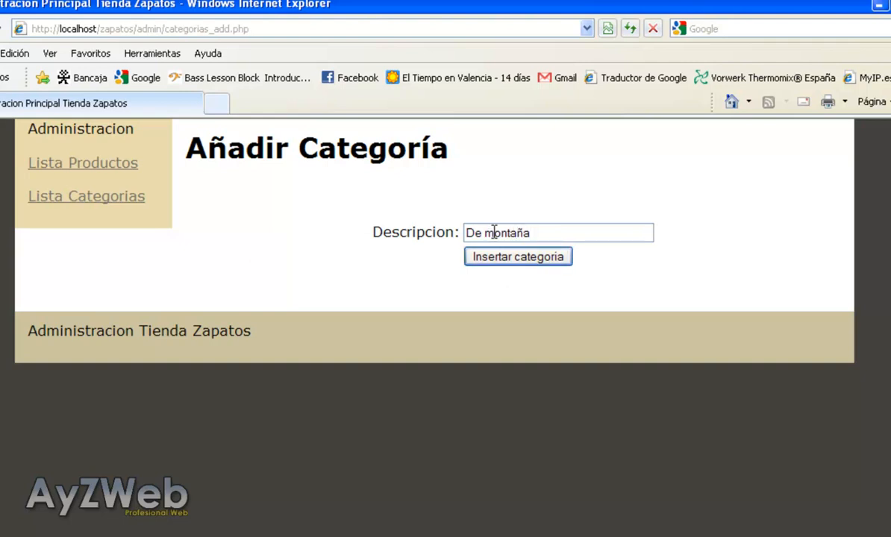
pyautogui.moveTo(545, 206)
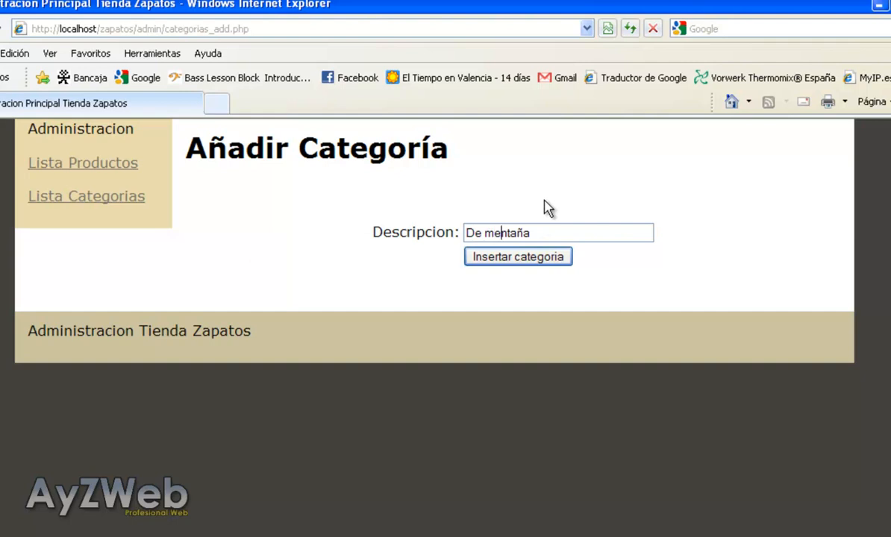
pyautogui.click(516, 257)
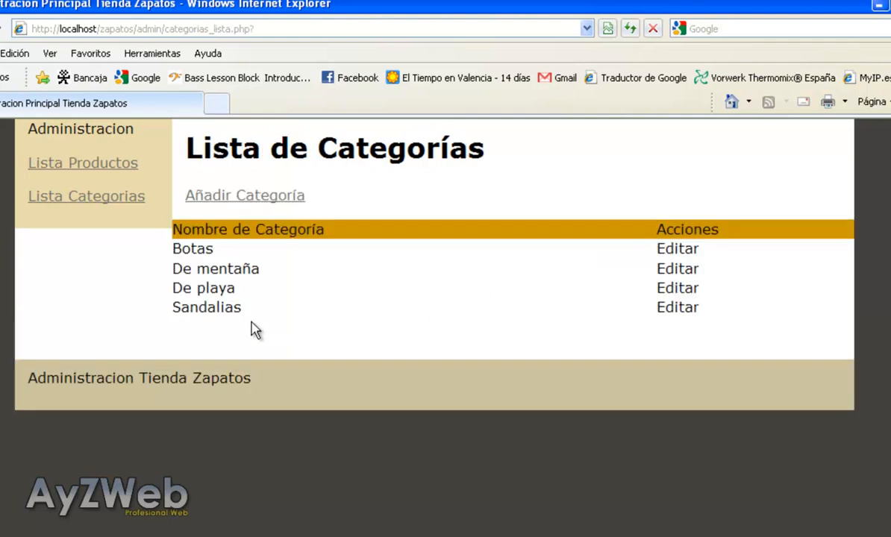
pyautogui.doubleClick(238, 269)
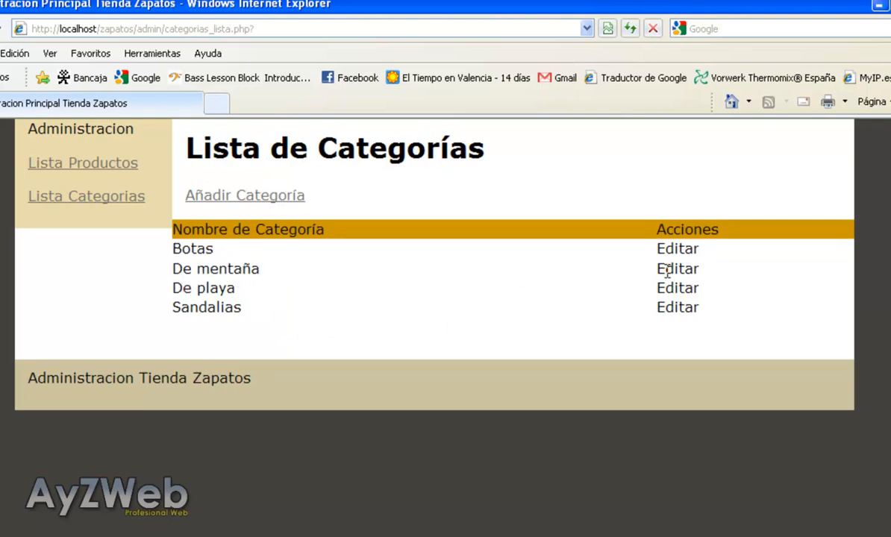
pyautogui.moveTo(359, 276)
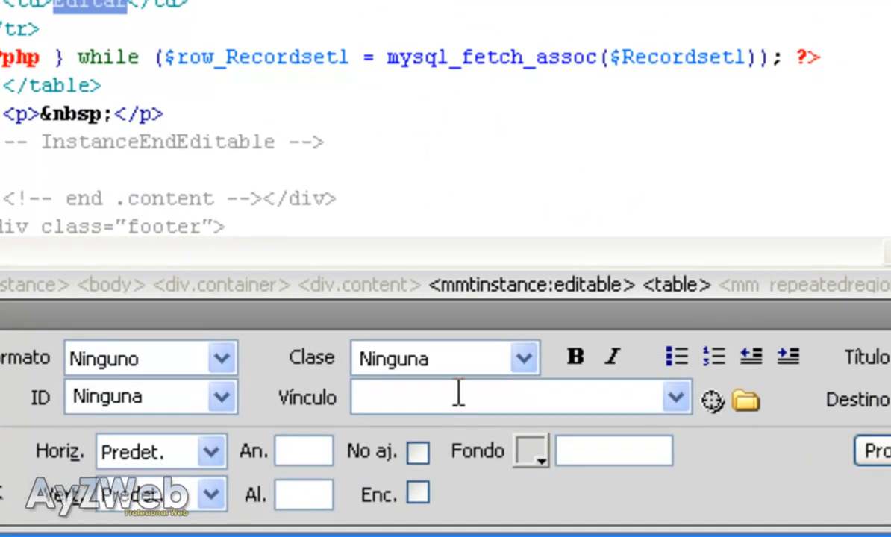
# Set the Editar text's Vínculo to categorias_edit.php
pyautogui.write('categorias_edit.php')
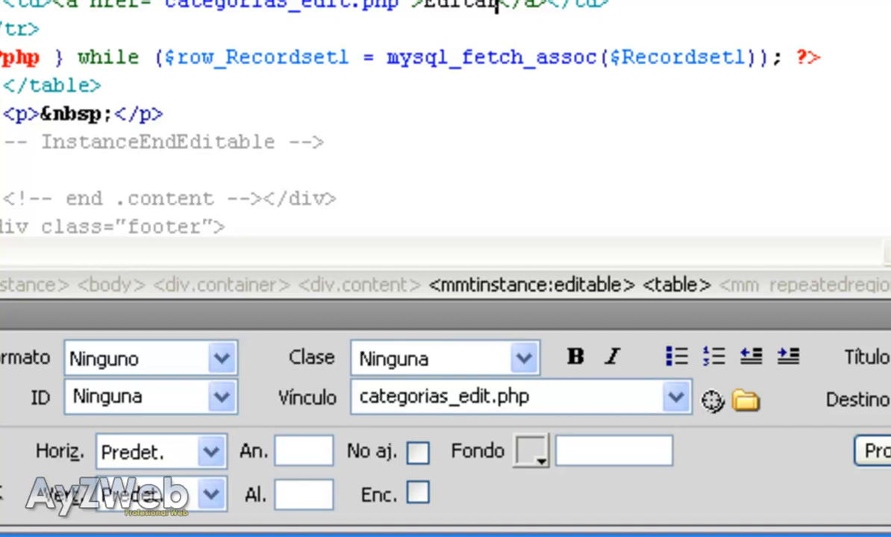
pyautogui.scroll(-3)
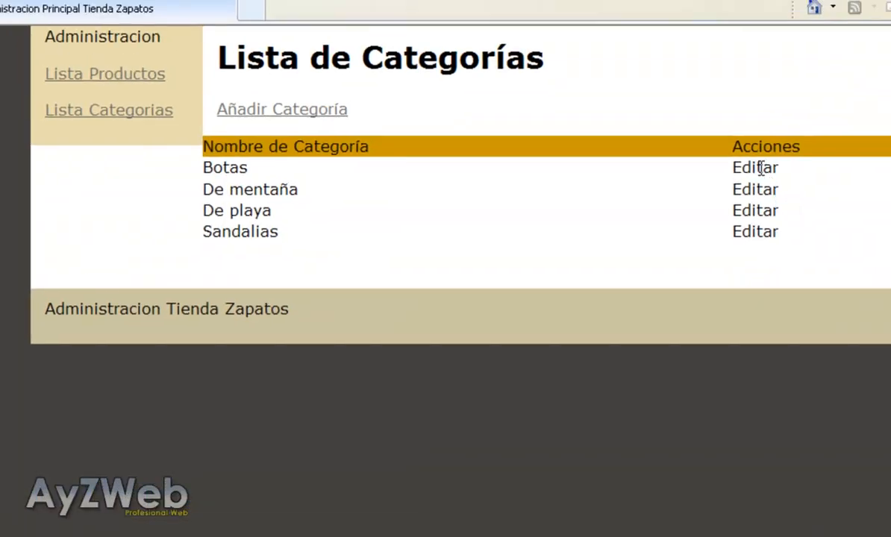
pyautogui.moveTo(300, 215)
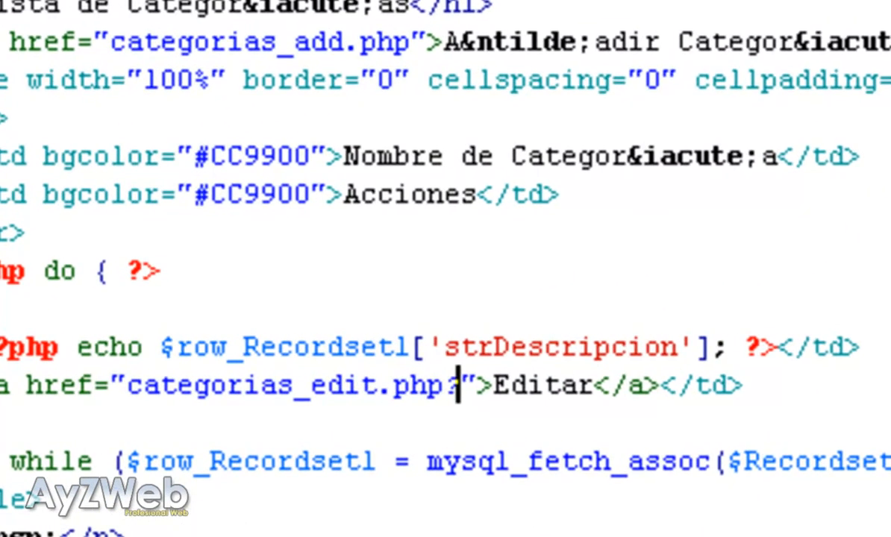
# Append ?recordID=<?php echo $row_Recordset1['idCategoria']; ?> to the Editar link's href
pyautogui.write('rec')
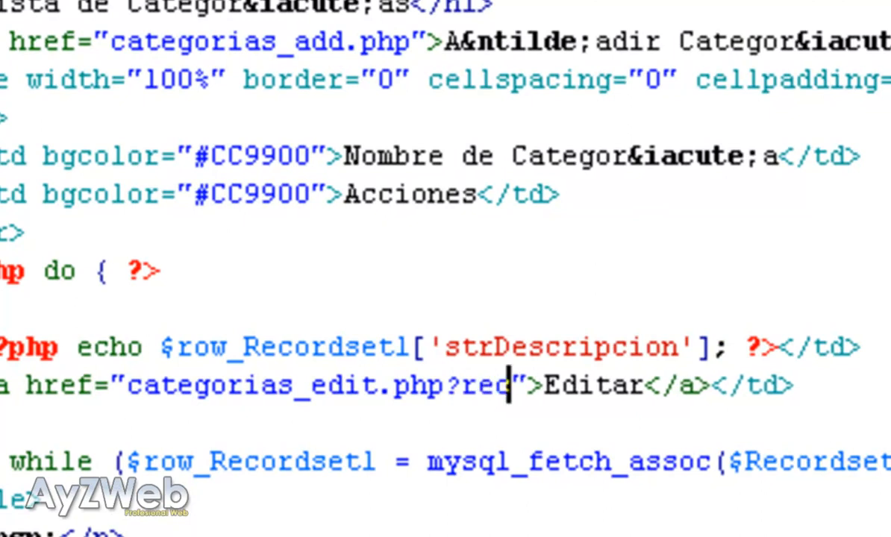
pyautogui.write('ordID')
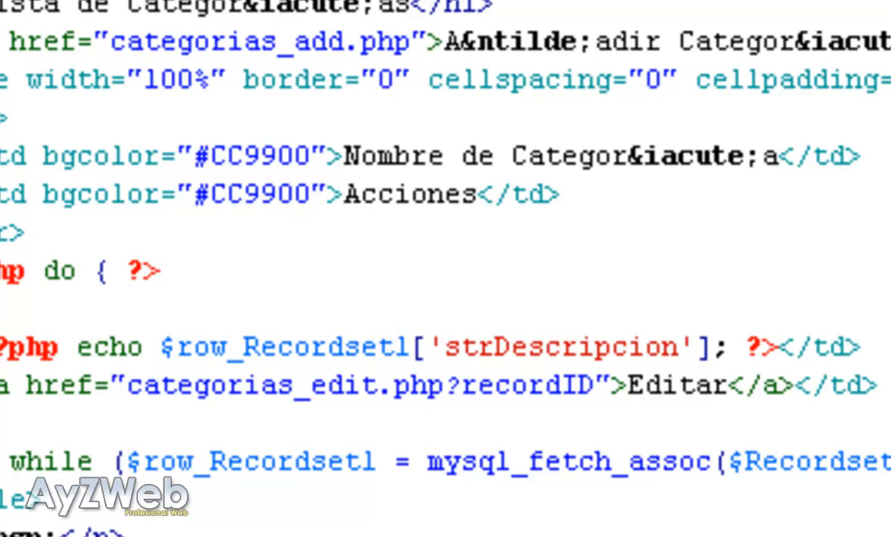
pyautogui.write('=""')
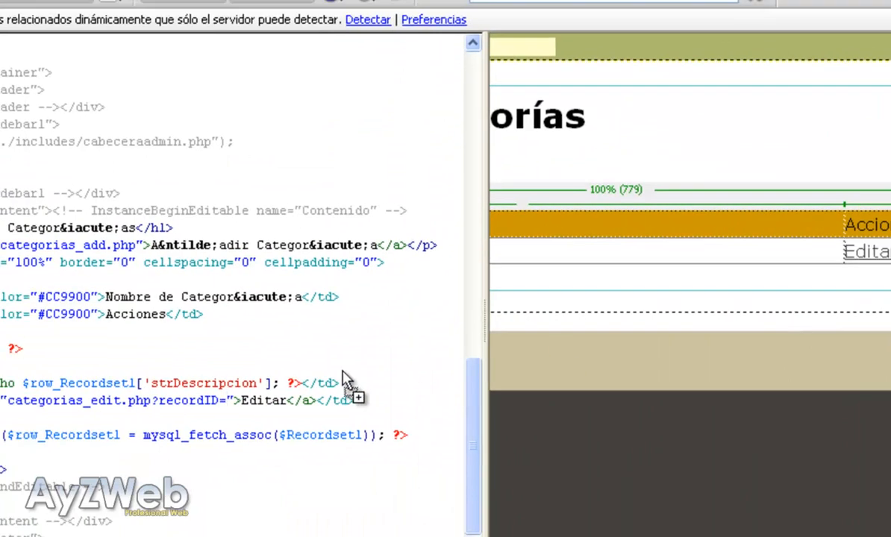
pyautogui.write("<?php echo $row_Recordsetl['idCategoria']; ?>")
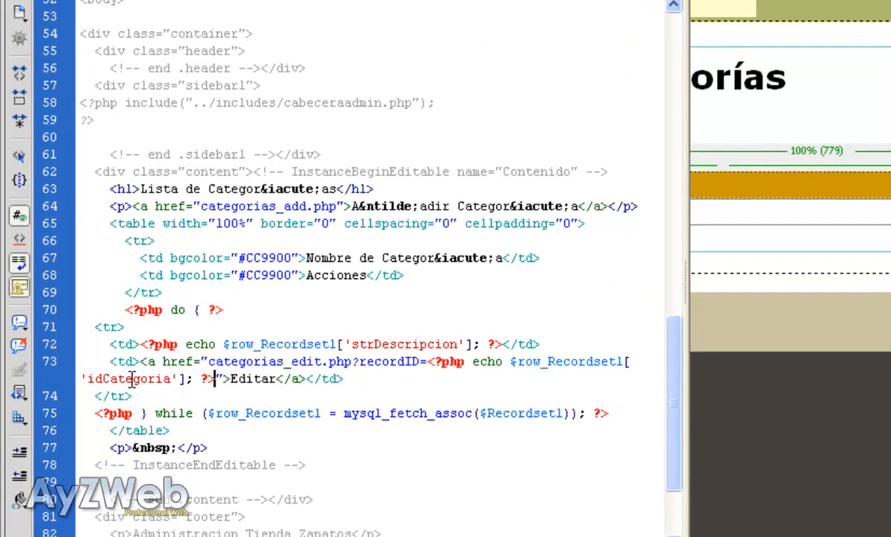
pyautogui.click(374, 363)
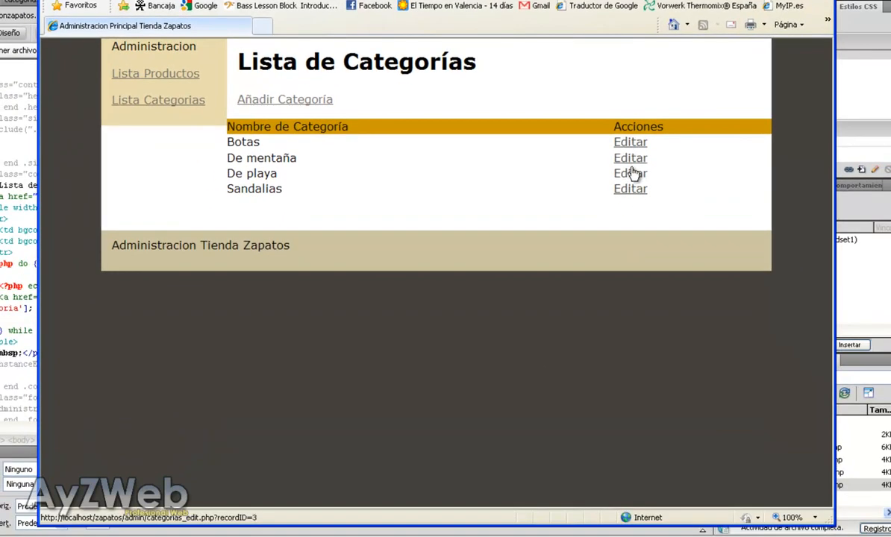
pyautogui.moveTo(635, 158)
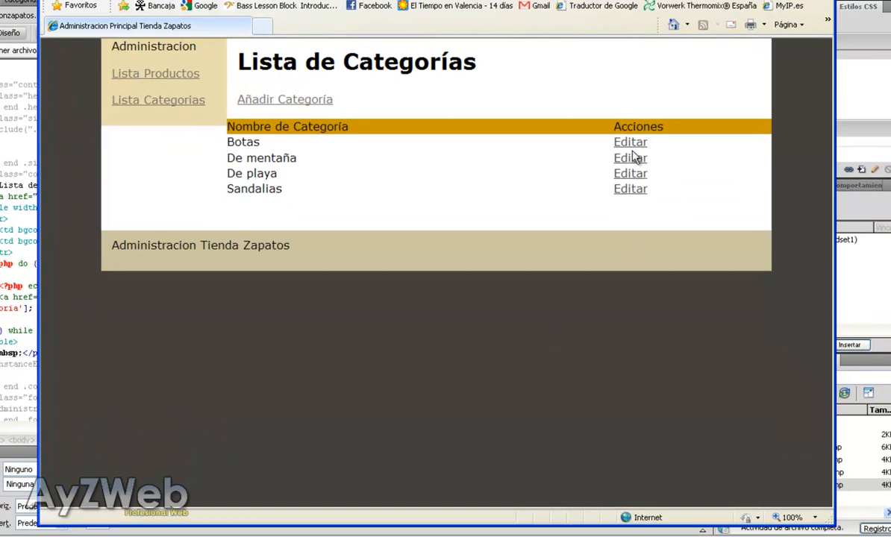
pyautogui.moveTo(630, 153)
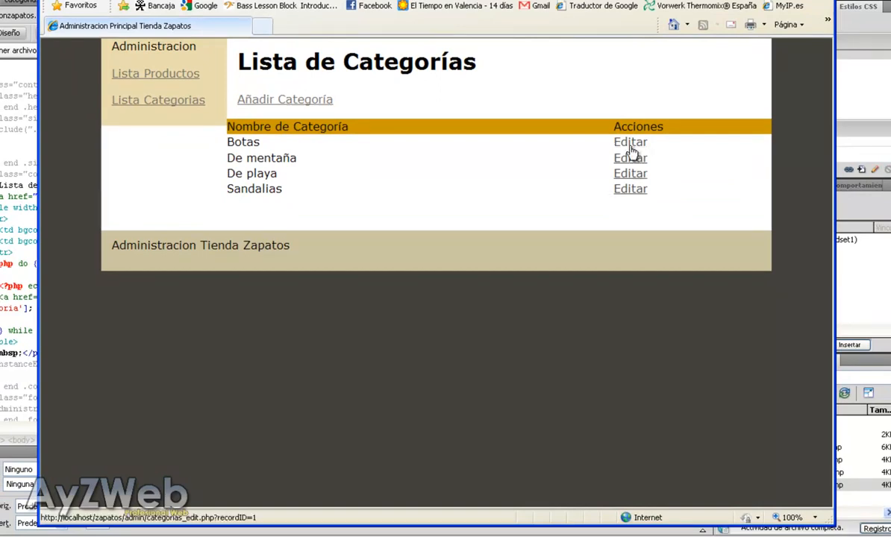
pyautogui.moveTo(527, 406)
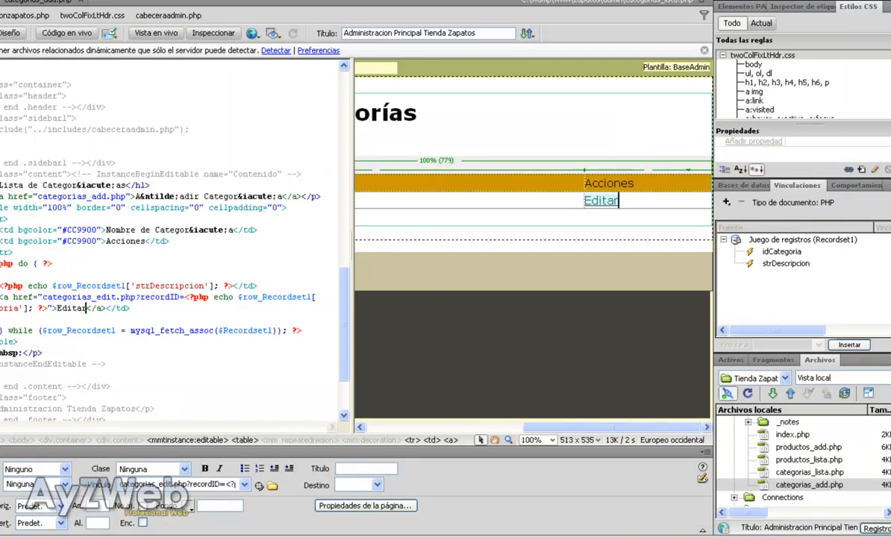
# Open categorias_edit.php from the Files panel, its Bindings panel still empty
pyautogui.click(791, 434)
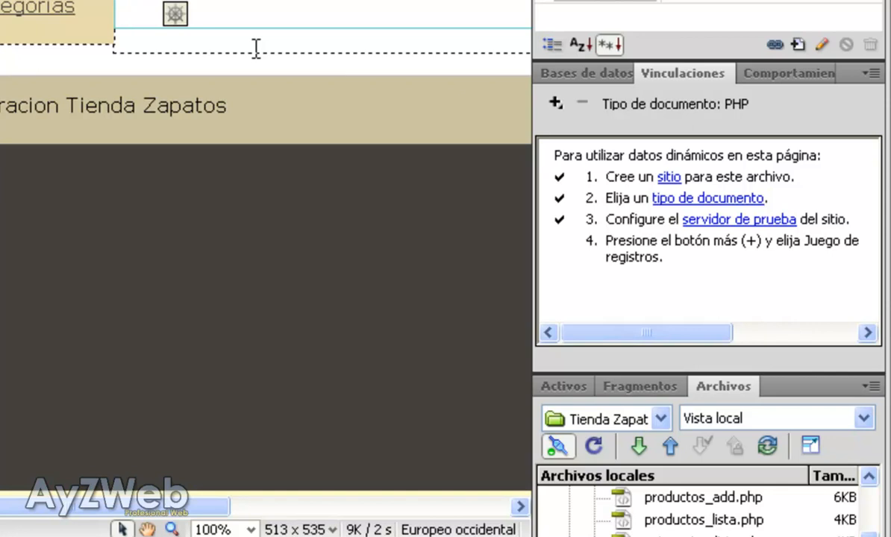
# Create Recordset1 selecting all rows of the tblcategoria table
pyautogui.click(555, 103)
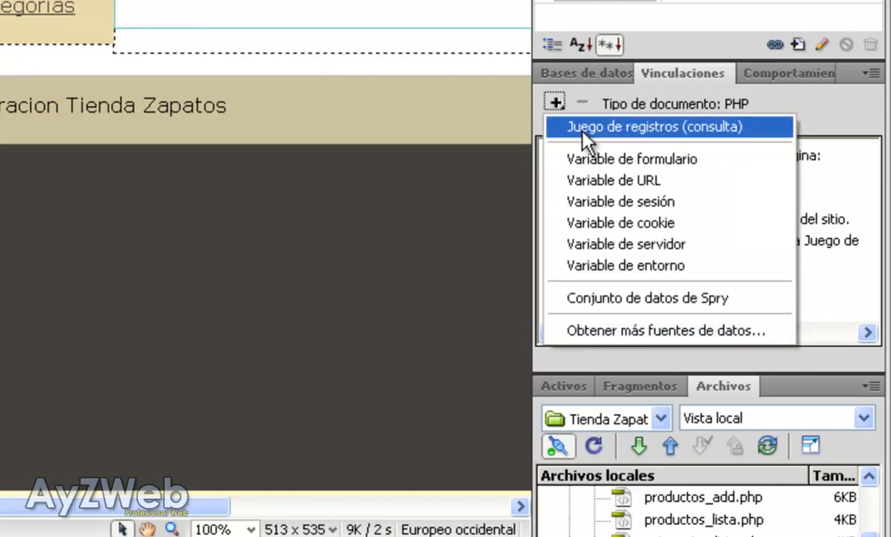
pyautogui.click(667, 127)
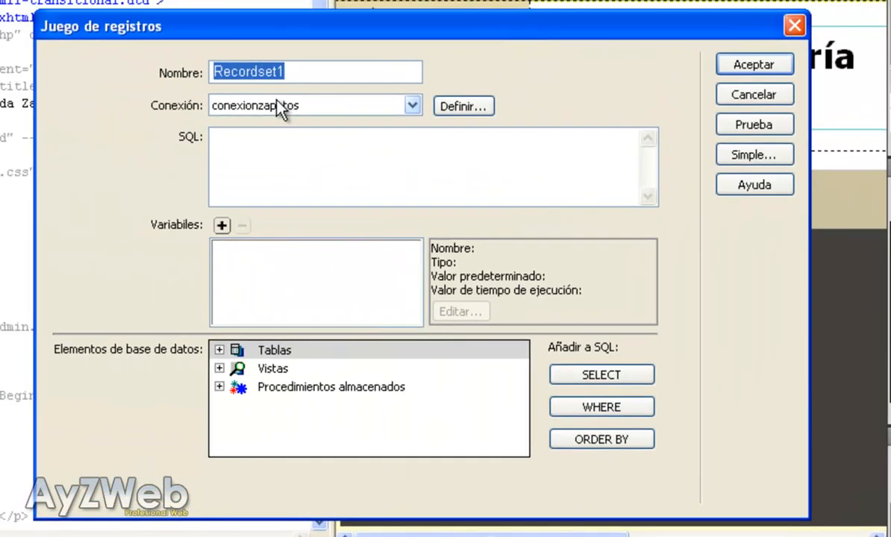
pyautogui.click(217, 349)
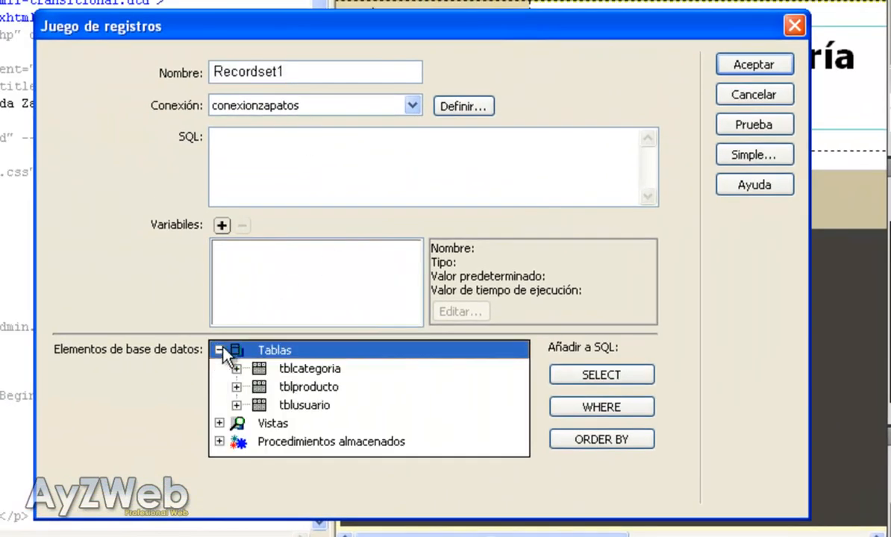
pyautogui.click(311, 368)
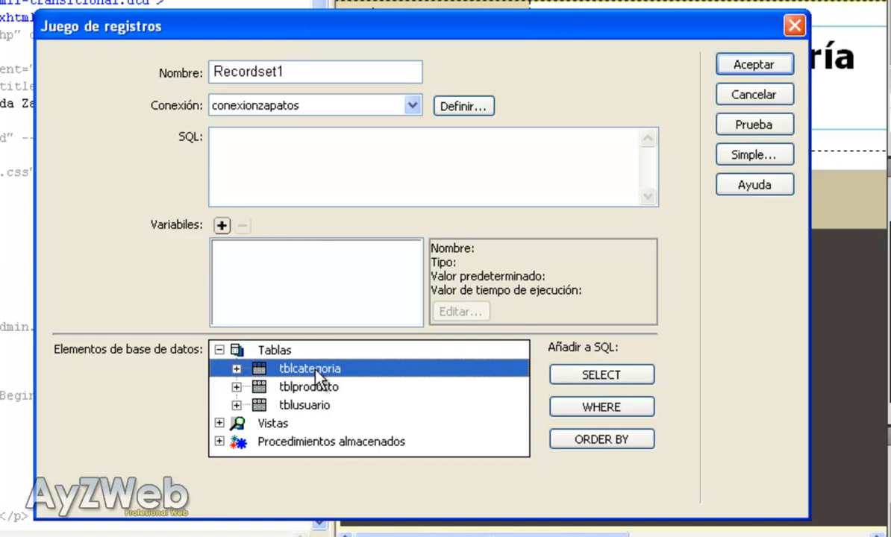
pyautogui.click(601, 375)
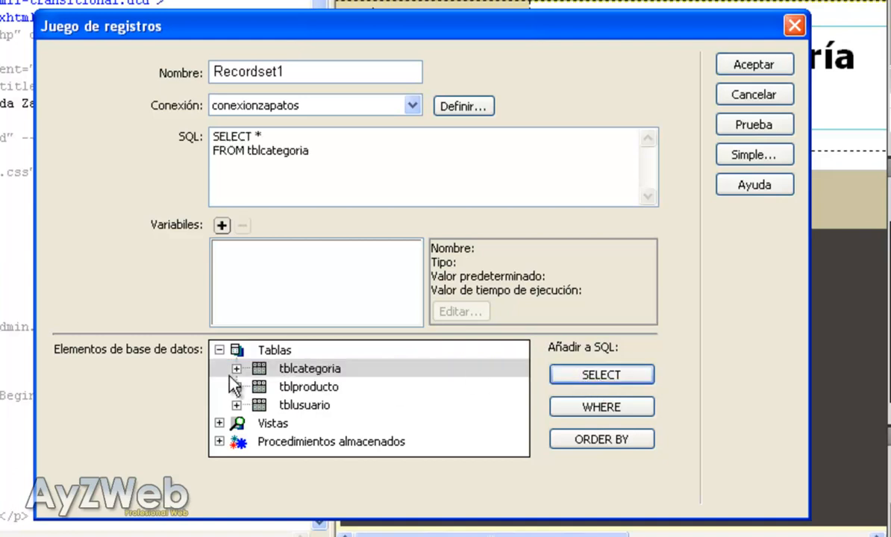
# Add the condition WHERE tblcategoria.idCategoria = varCategoria to the SQL
pyautogui.click(236, 368)
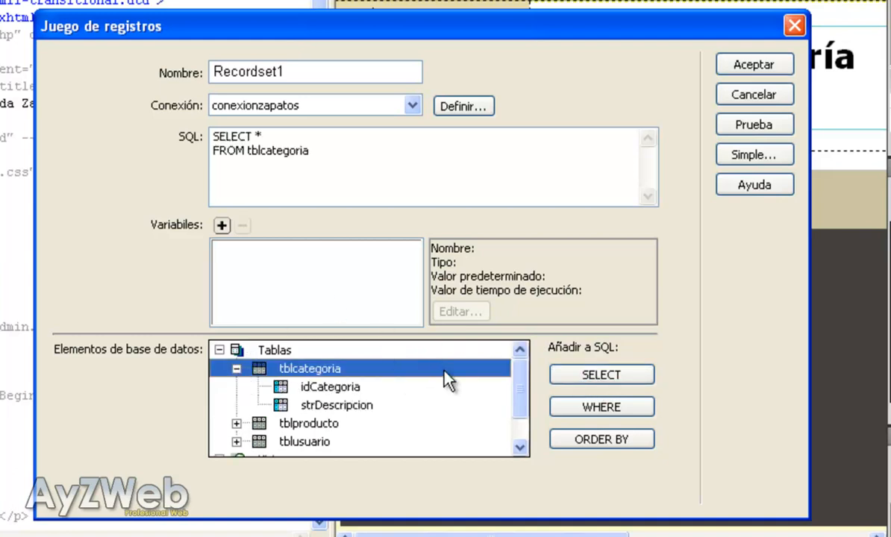
pyautogui.click(330, 387)
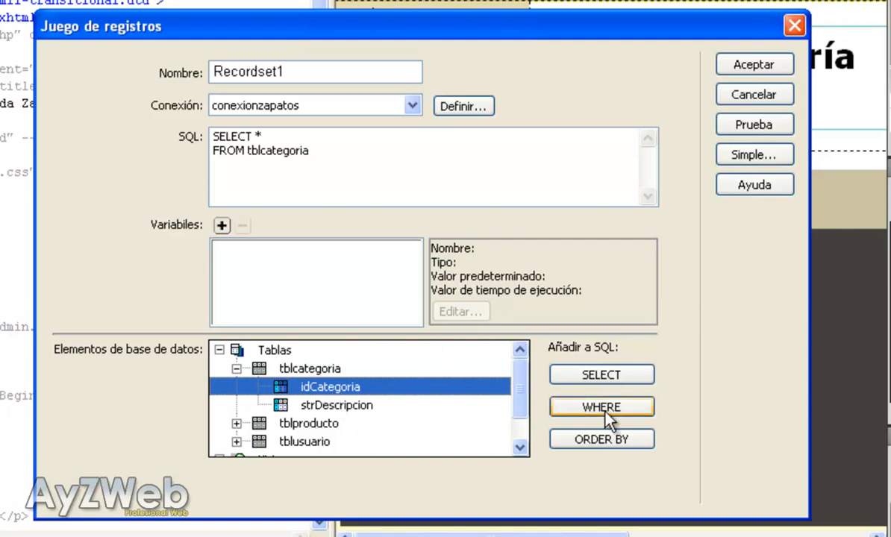
pyautogui.click(601, 406)
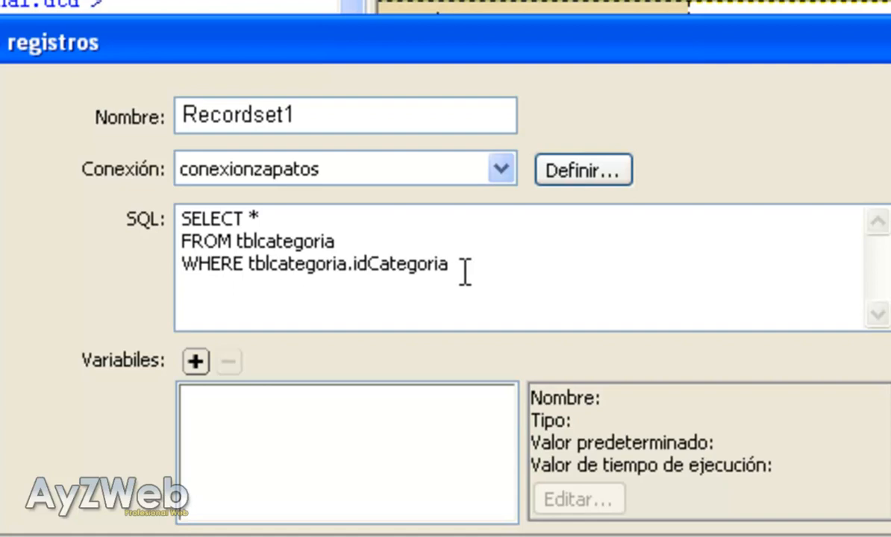
pyautogui.write('=')
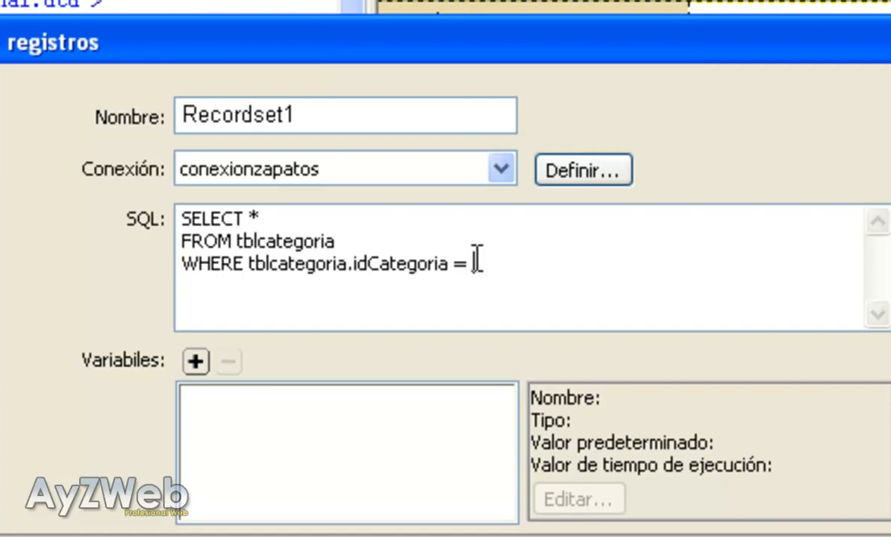
pyautogui.write('var')
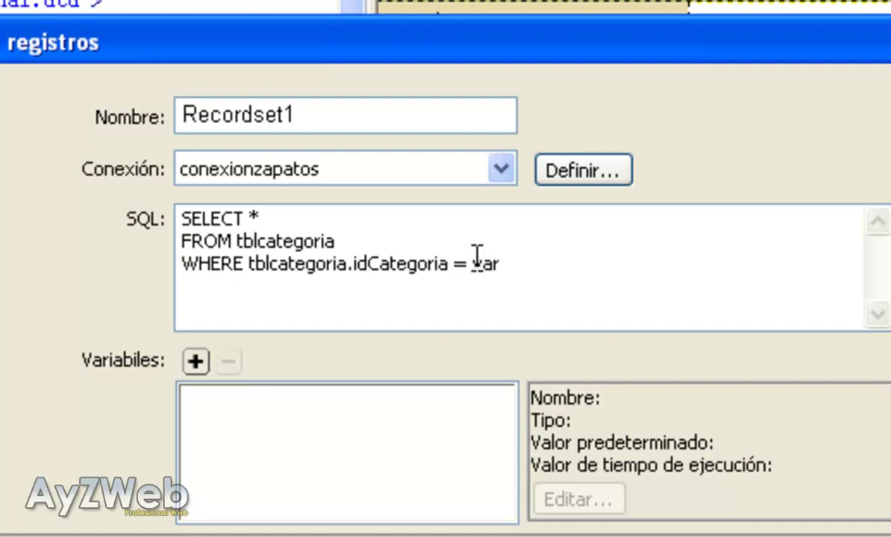
pyautogui.write('categoria')
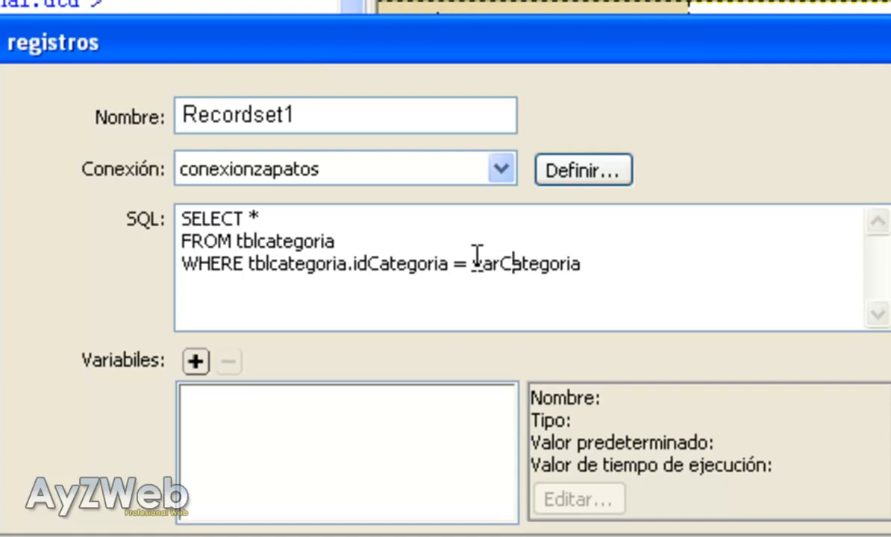
pyautogui.doubleClick(522, 264)
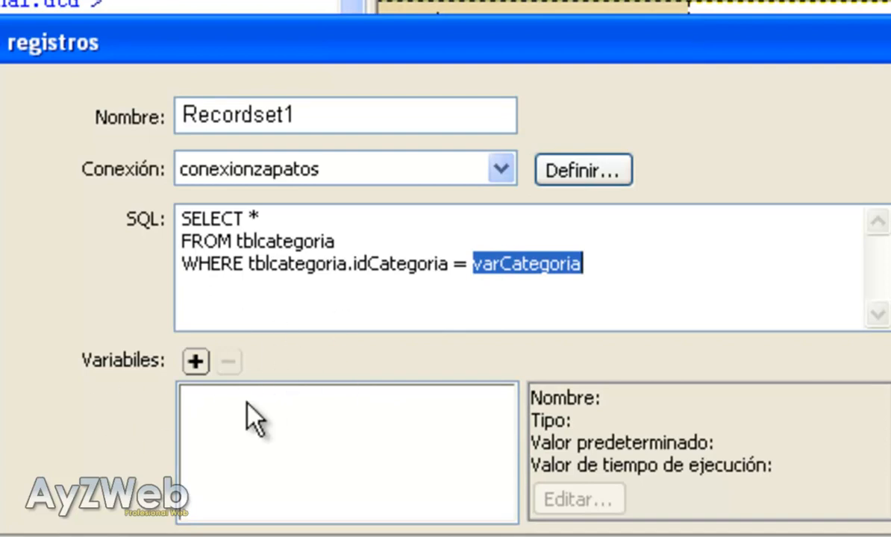
# Add query variable varCategoria: Integer, default 0, runtime value $_GET["recordID"]
pyautogui.click(196, 363)
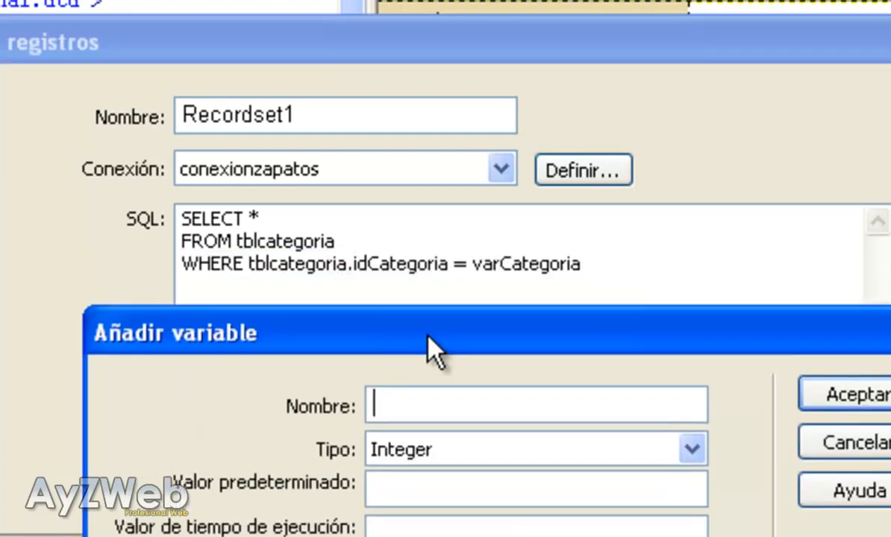
pyautogui.write('varCategoria')
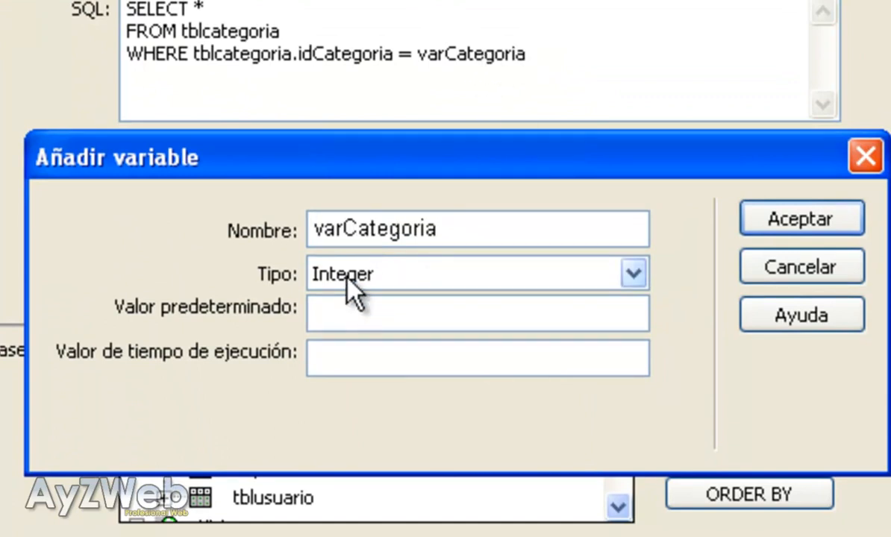
pyautogui.moveTo(477, 261)
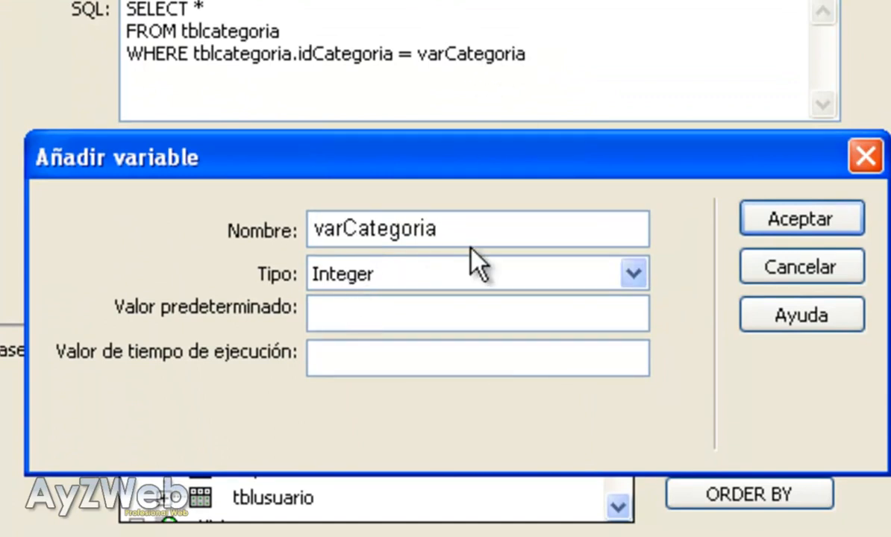
pyautogui.write('0')
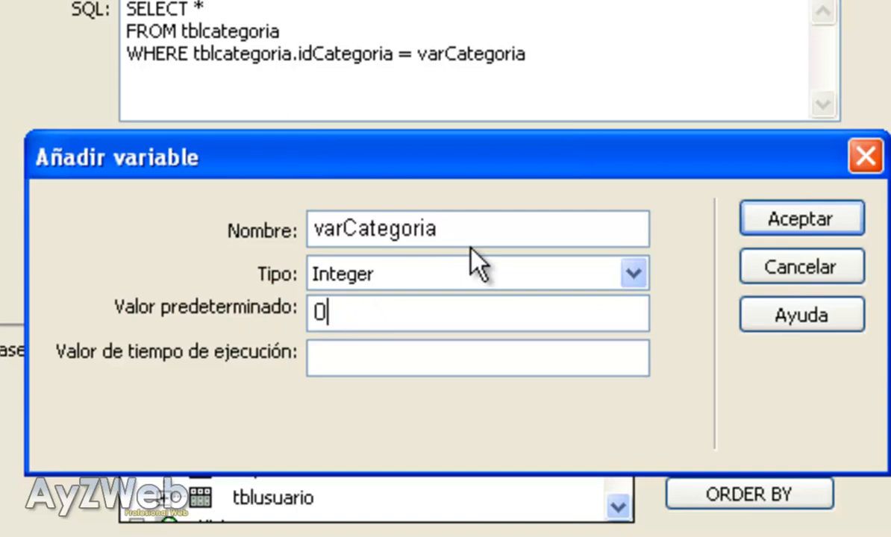
pyautogui.click(478, 358)
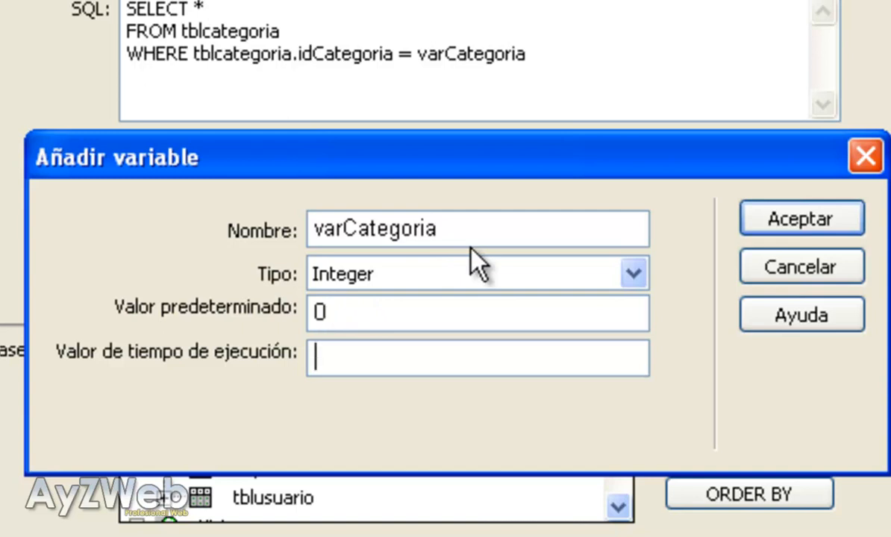
pyautogui.write('$_GET[""]')
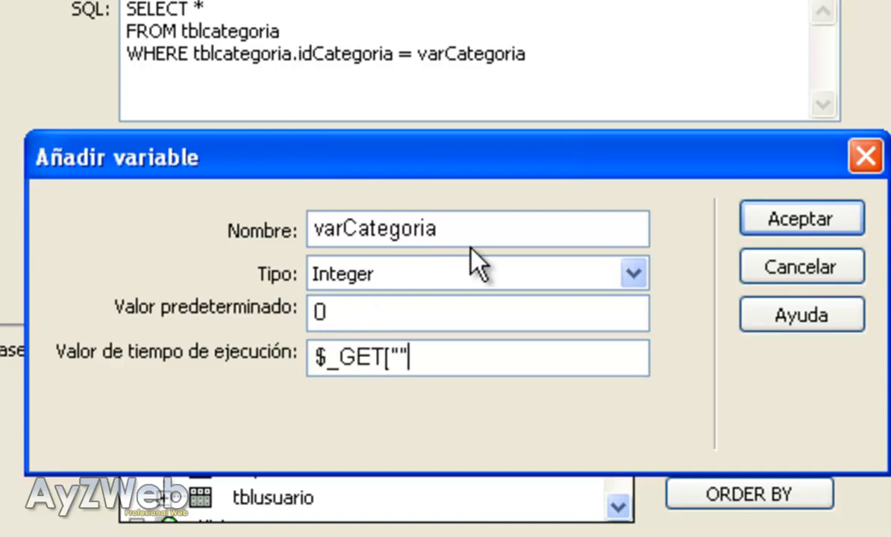
pyautogui.write('recordID')
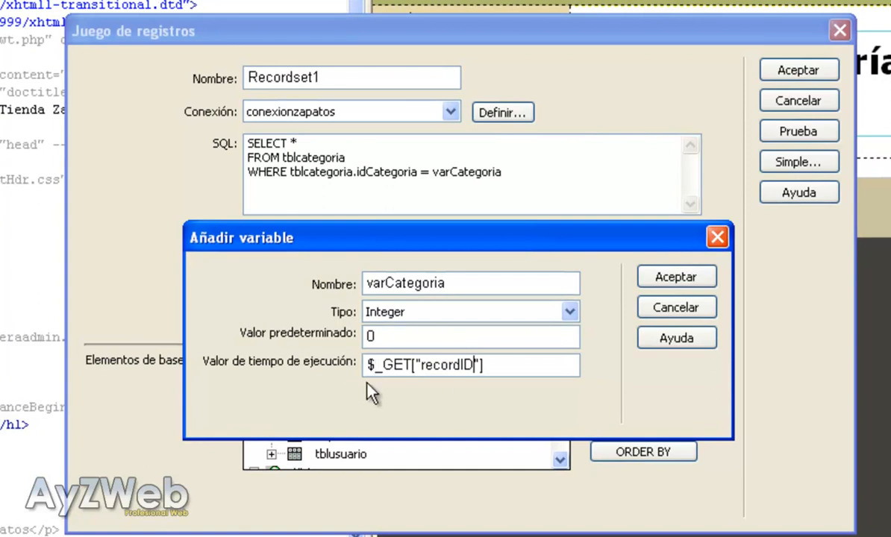
pyautogui.click(676, 276)
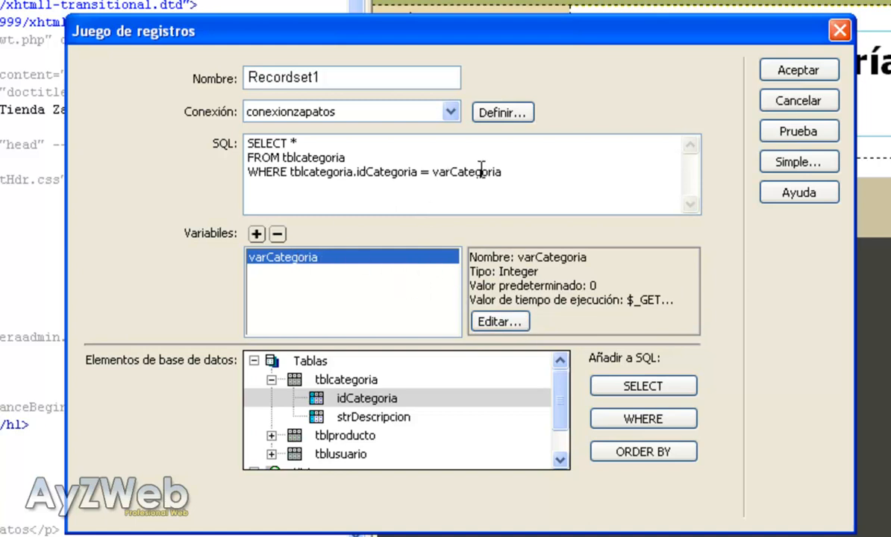
# Confirm Recordset1 so its PHP code is written into the edit page
pyautogui.click(799, 69)
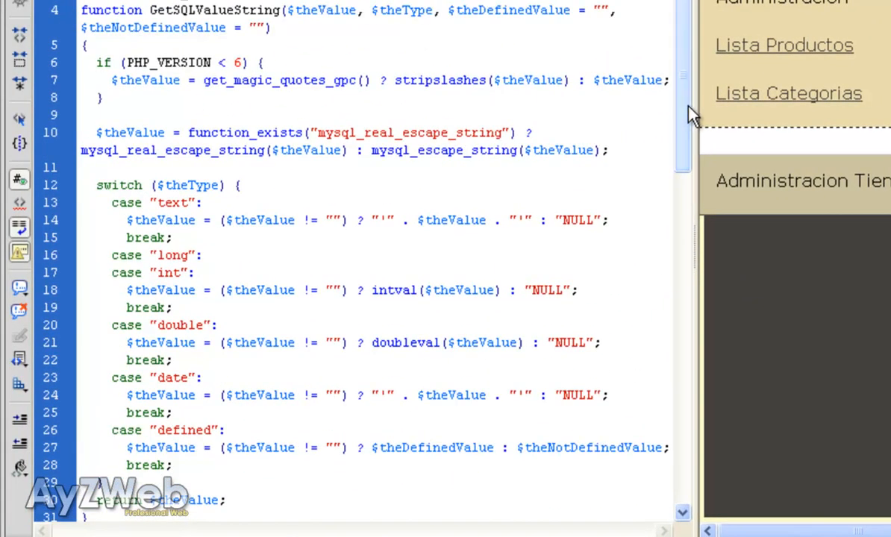
pyautogui.scroll(-3)
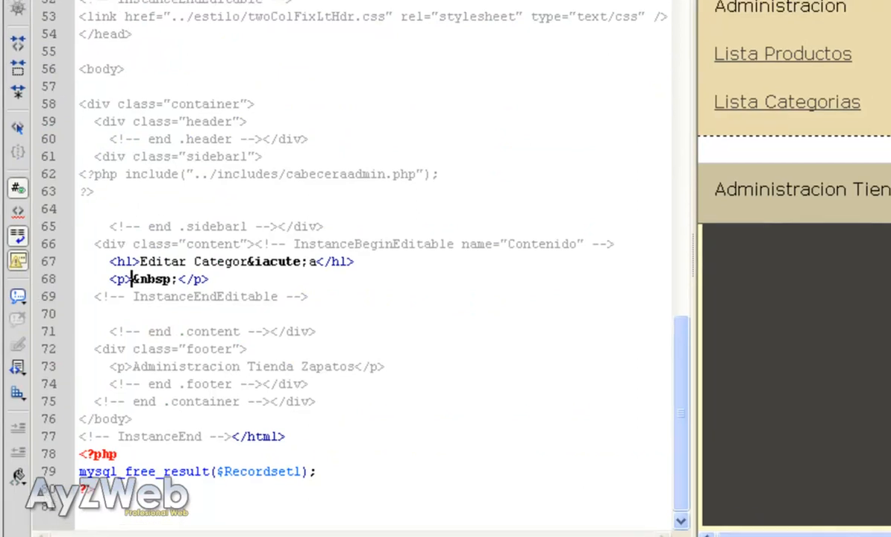
# Start the Update Record Form Wizard with conexionzapatos, tblcategoria, Recordset1 and idCategoria as key
pyautogui.click(195, 18)
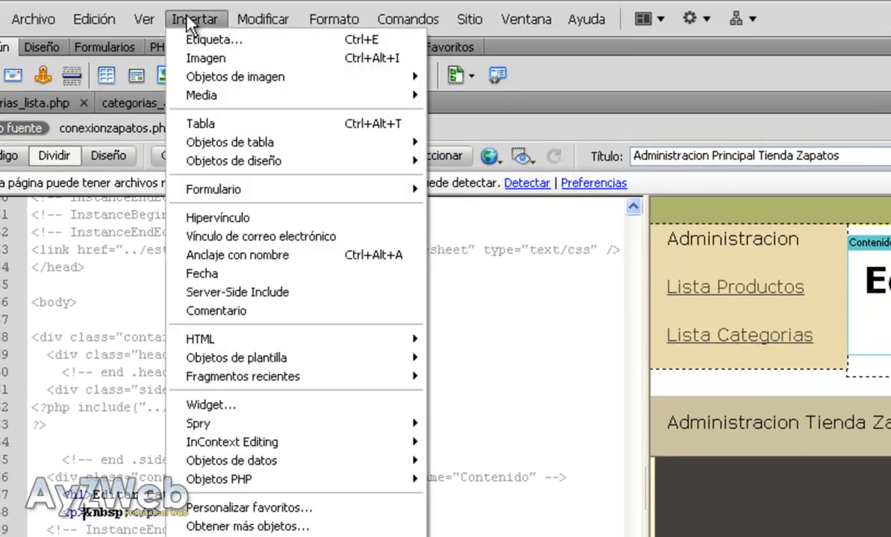
pyautogui.click(231, 460)
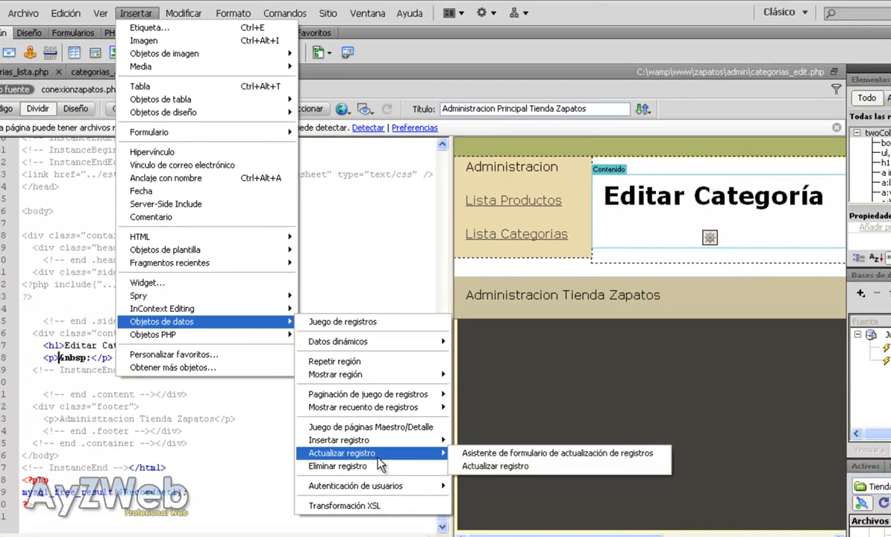
pyautogui.moveTo(560, 454)
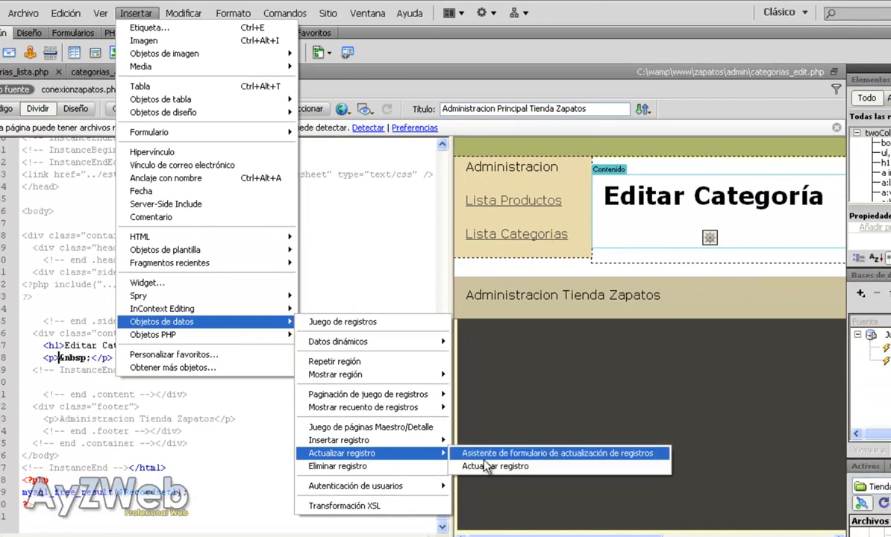
pyautogui.click(559, 453)
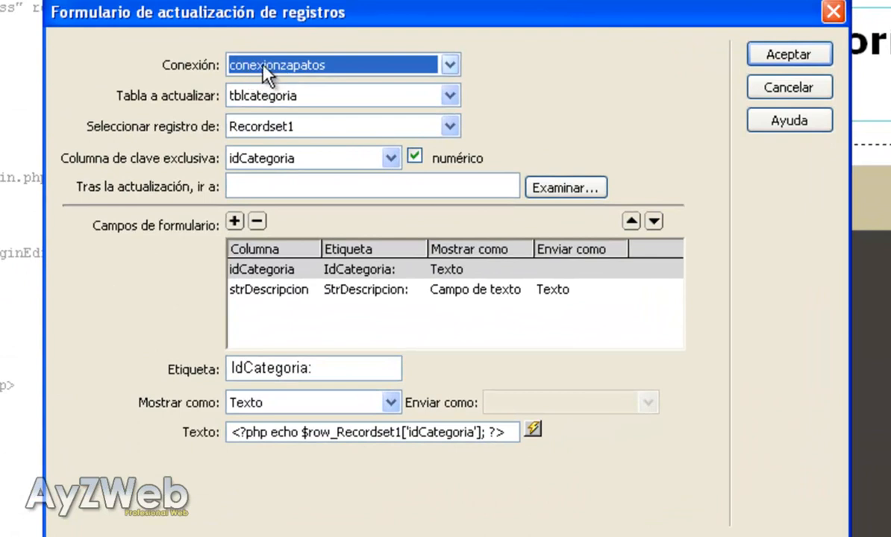
pyautogui.moveTo(163, 110)
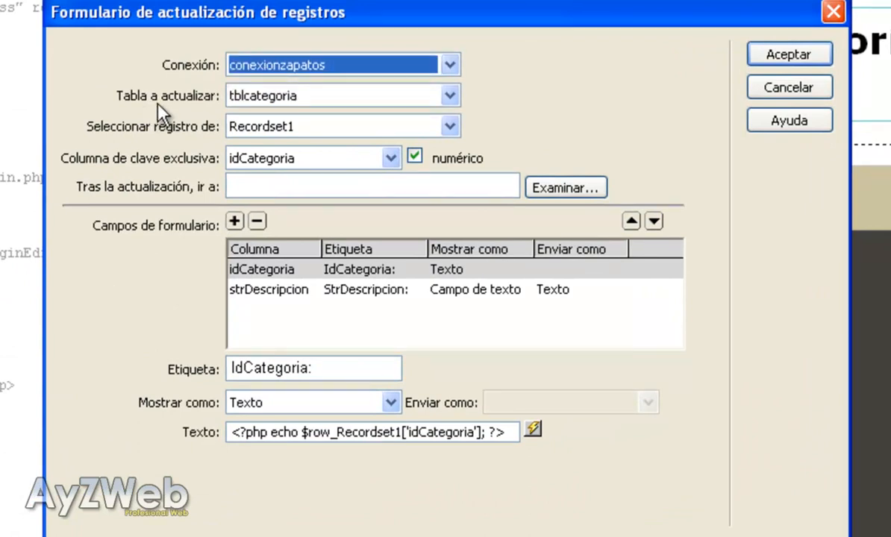
pyautogui.click(343, 96)
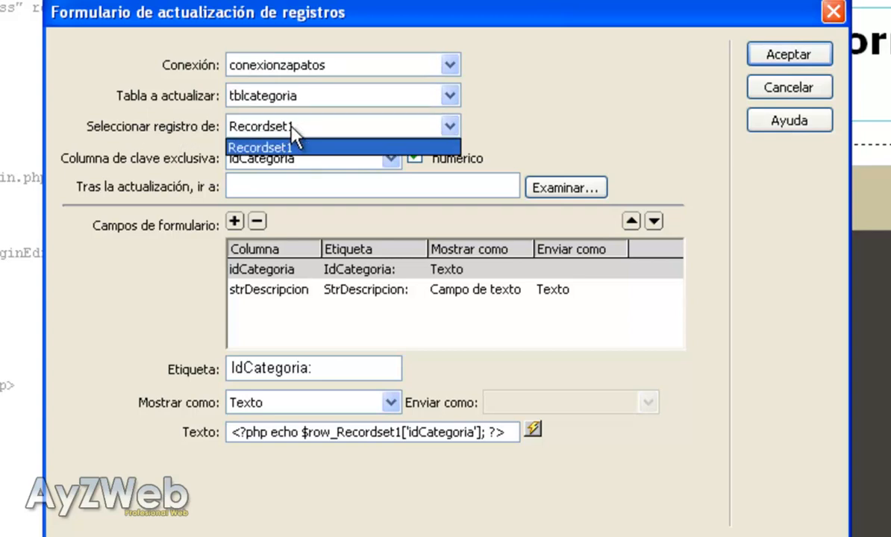
pyautogui.click(264, 143)
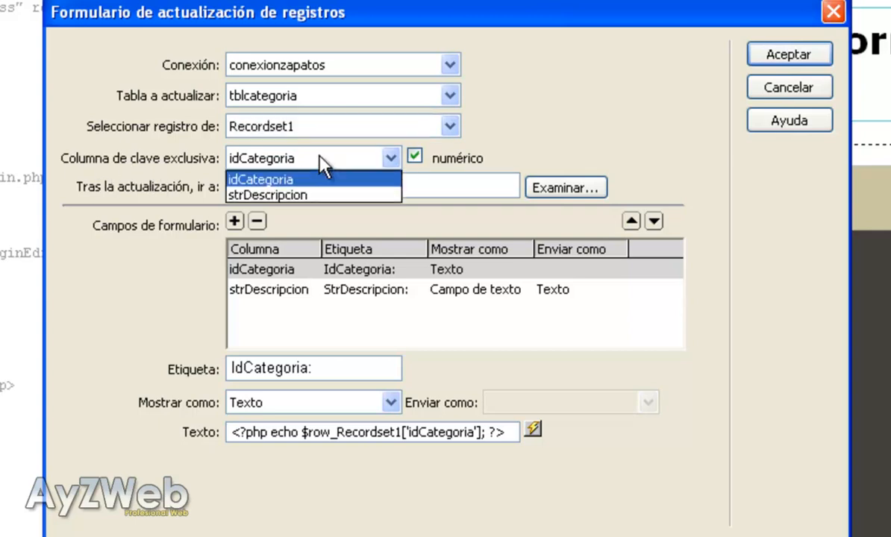
pyautogui.click(259, 179)
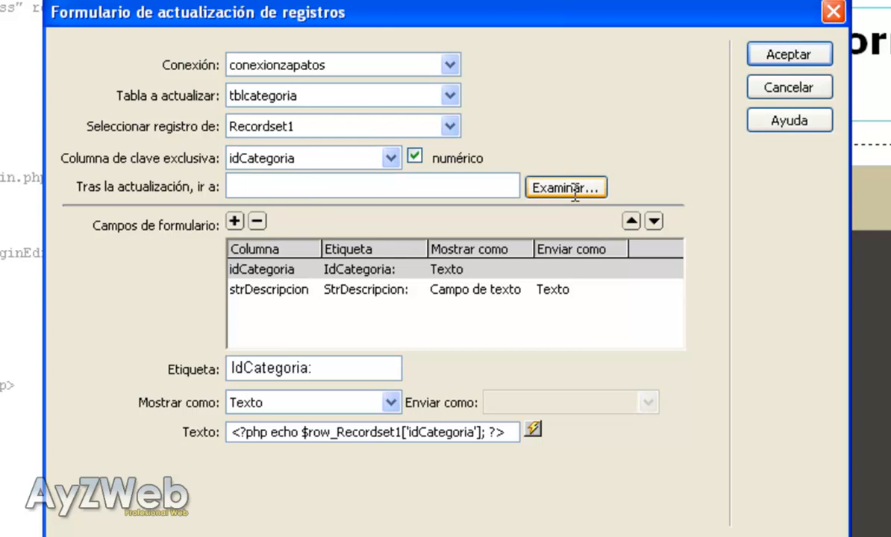
# Redirect to categorias_lista.php, drop idCategoria, label the field Descripcion: and insert the form
pyautogui.click(566, 188)
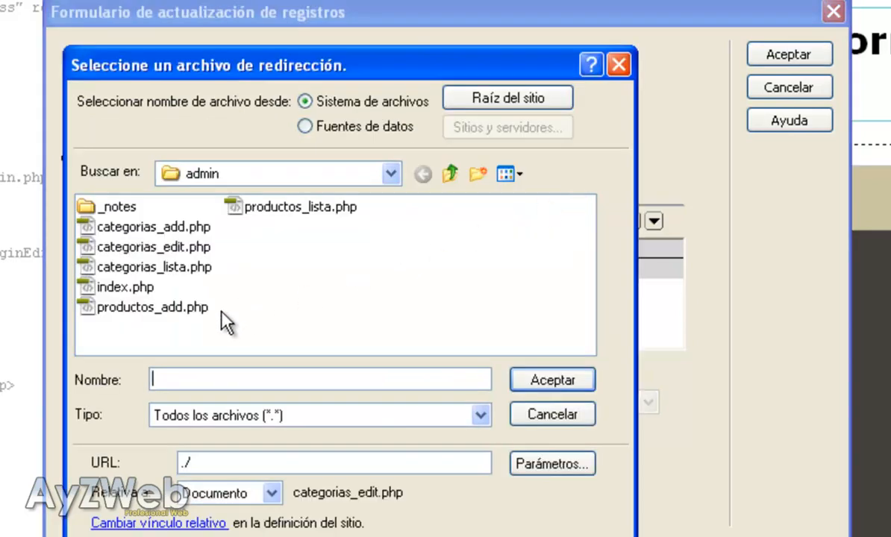
pyautogui.moveTo(152, 253)
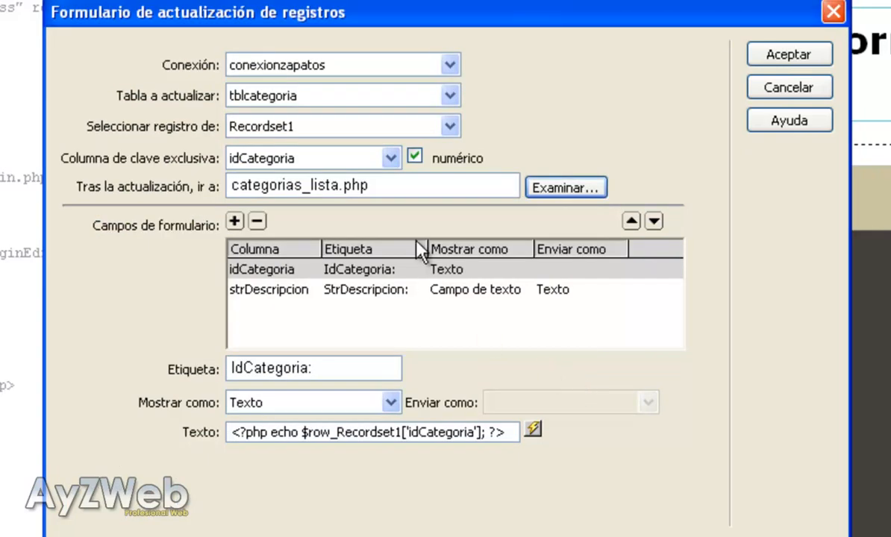
pyautogui.moveTo(262, 287)
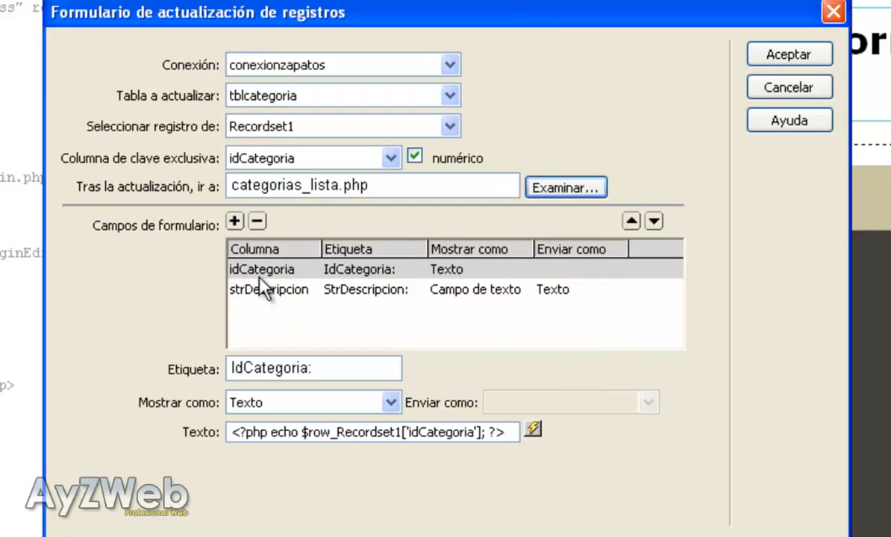
pyautogui.click(261, 269)
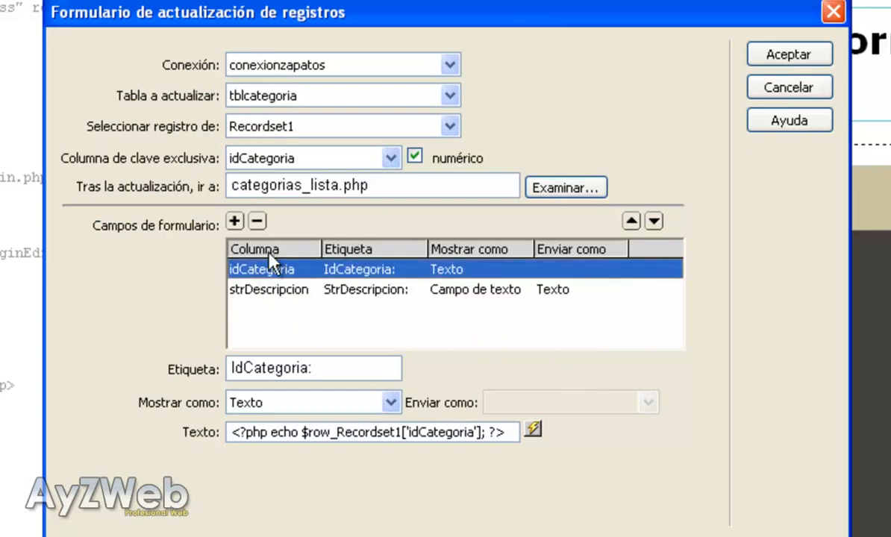
pyautogui.moveTo(256, 221)
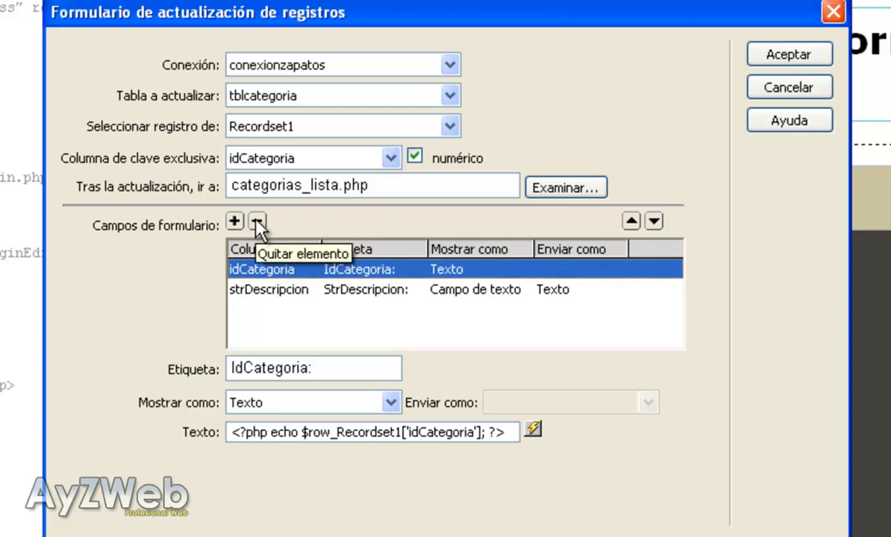
pyautogui.click(257, 221)
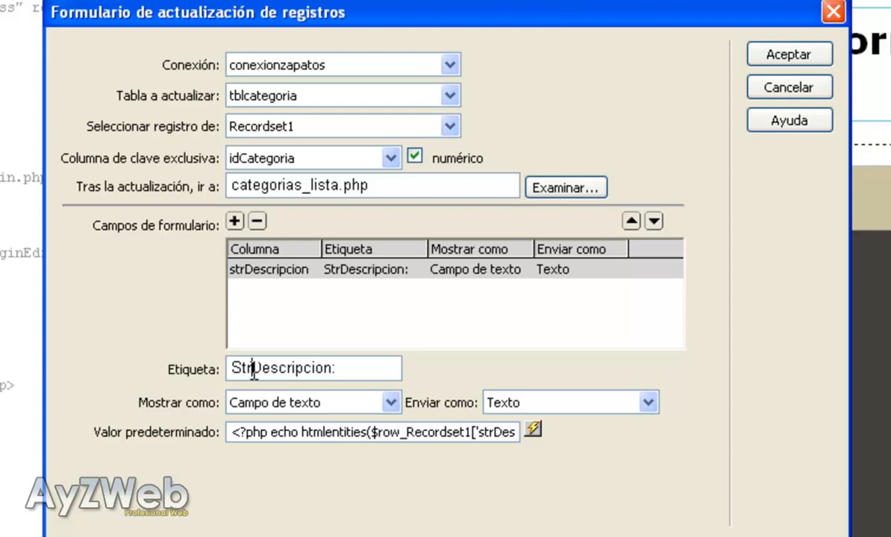
pyautogui.write('Descripcion:')
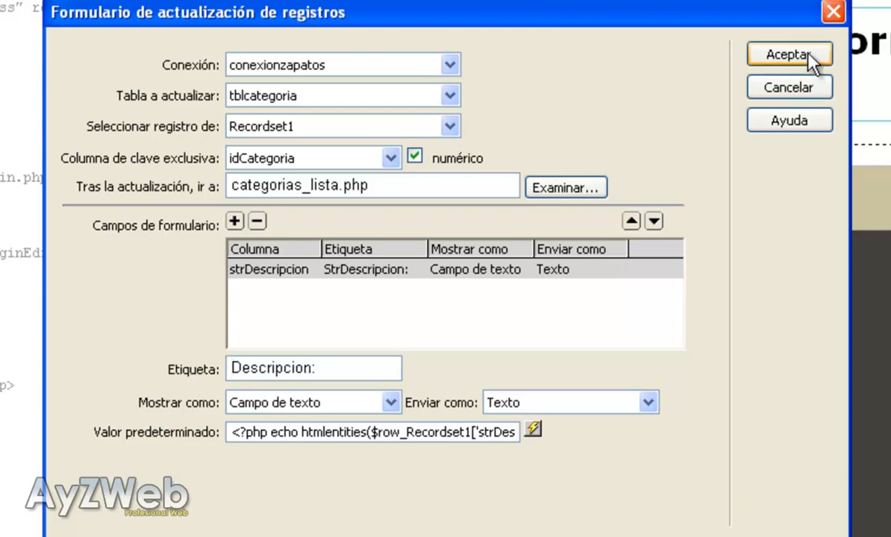
pyautogui.click(791, 56)
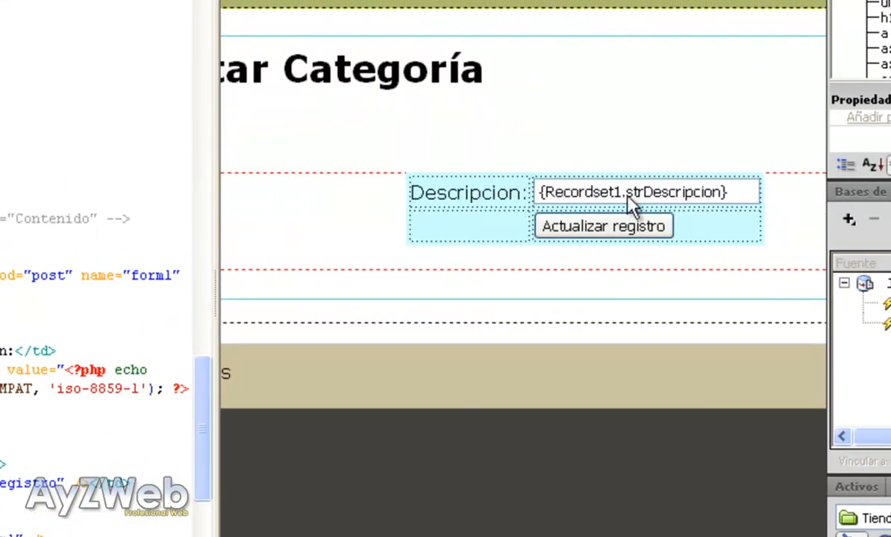
# Replace the 'iso-8859-1' htmlentities() encoding for the description value with the hinted encoding
pyautogui.click(645, 191)
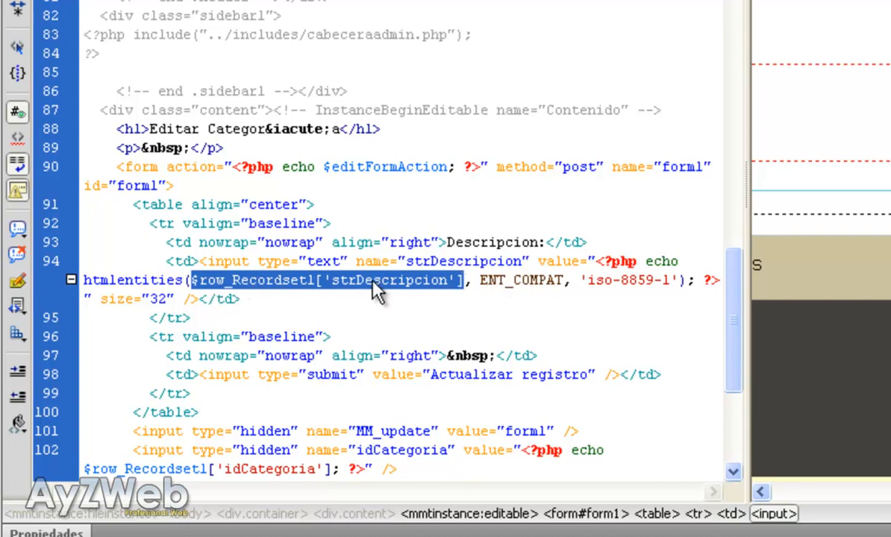
pyautogui.click(374, 280)
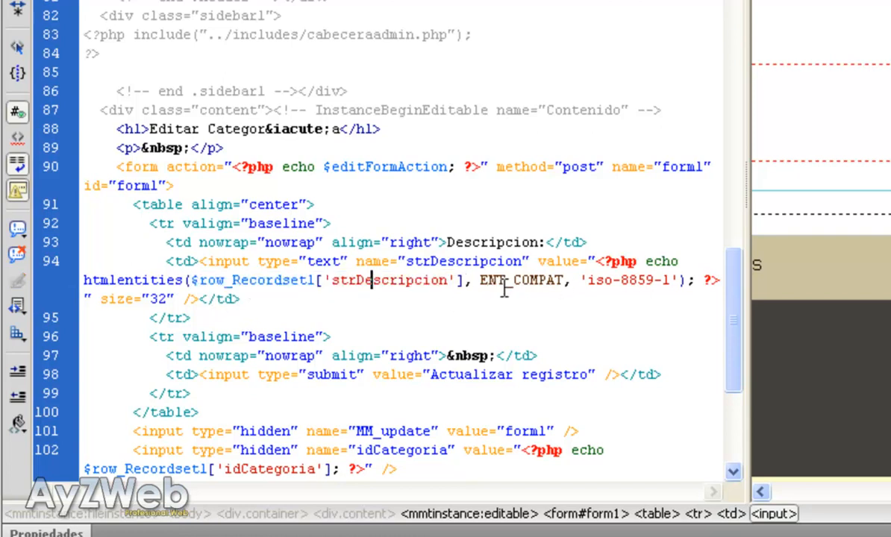
pyautogui.moveTo(481, 280); pyautogui.dragTo(665, 280)
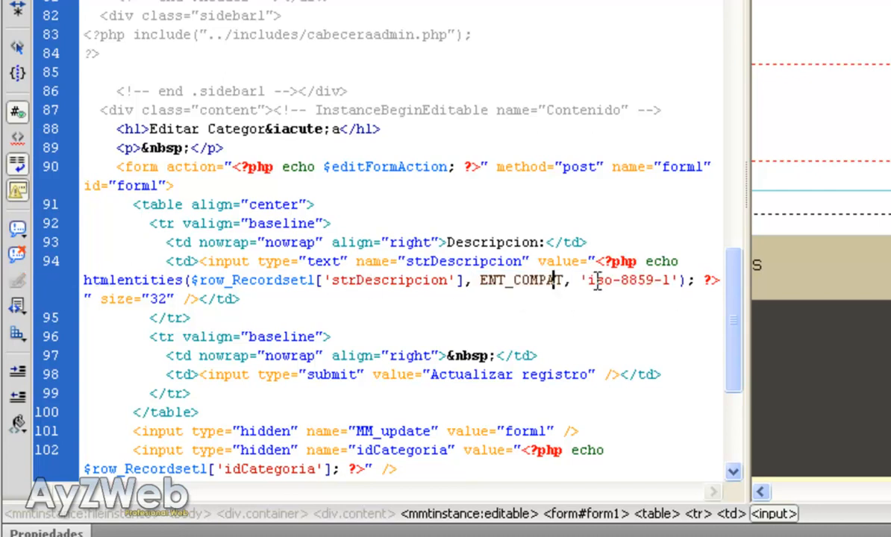
pyautogui.doubleClick(621, 280)
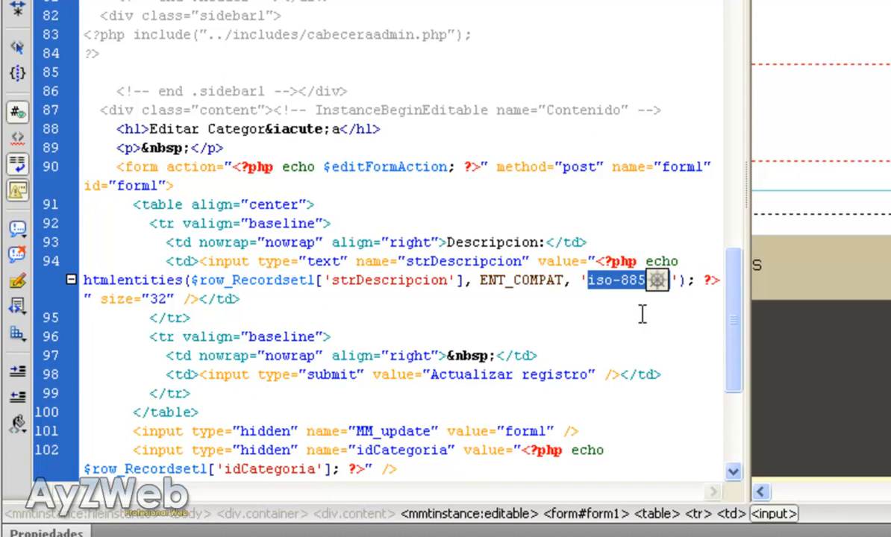
pyautogui.click(503, 242)
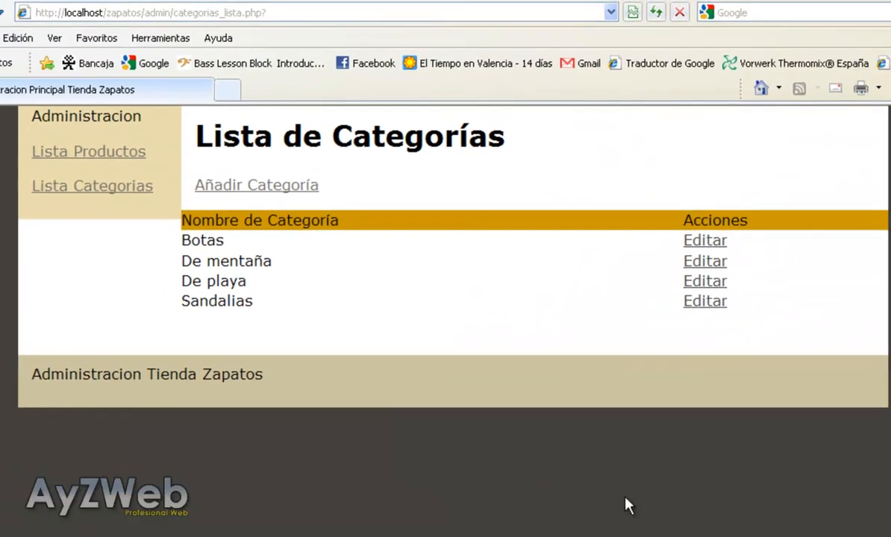
pyautogui.moveTo(581, 272)
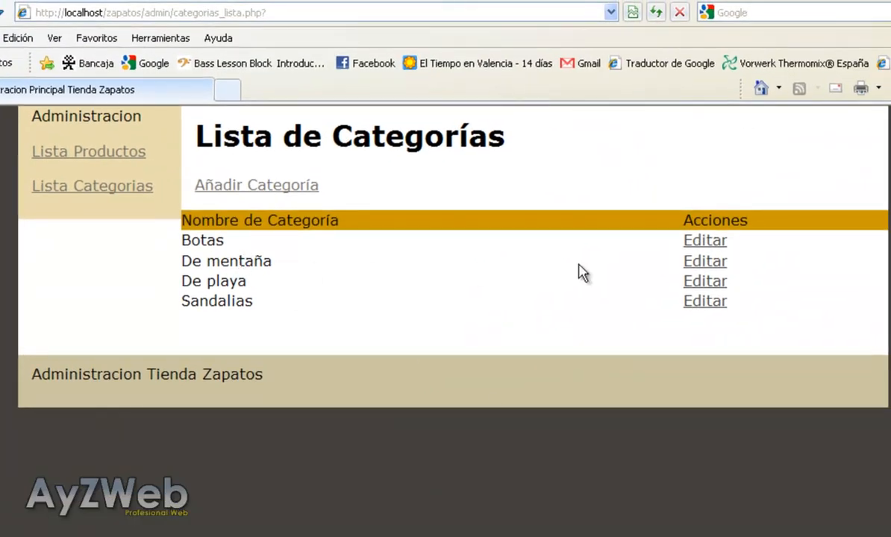
# Edit and save the De montaña category in the browser, then go to Lista Productos
pyautogui.click(705, 260)
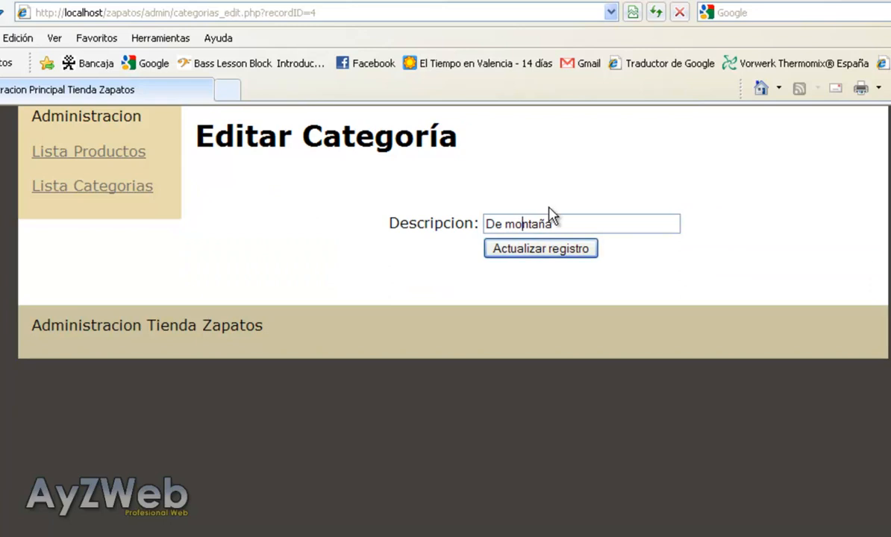
pyautogui.click(540, 248)
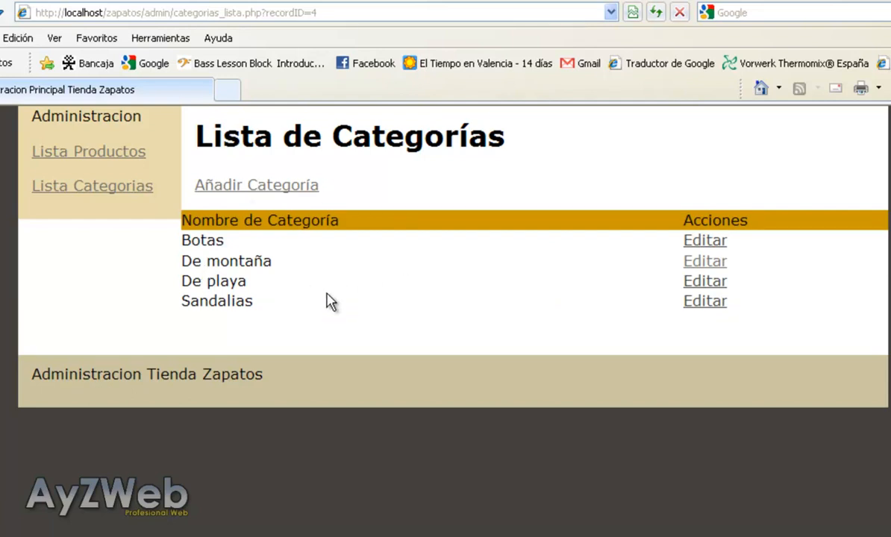
pyautogui.moveTo(121, 155)
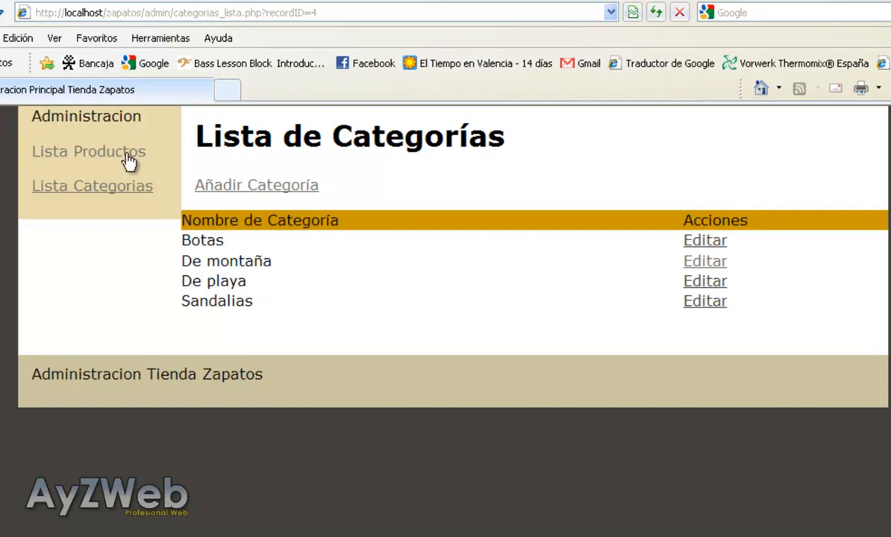
pyautogui.click(88, 152)
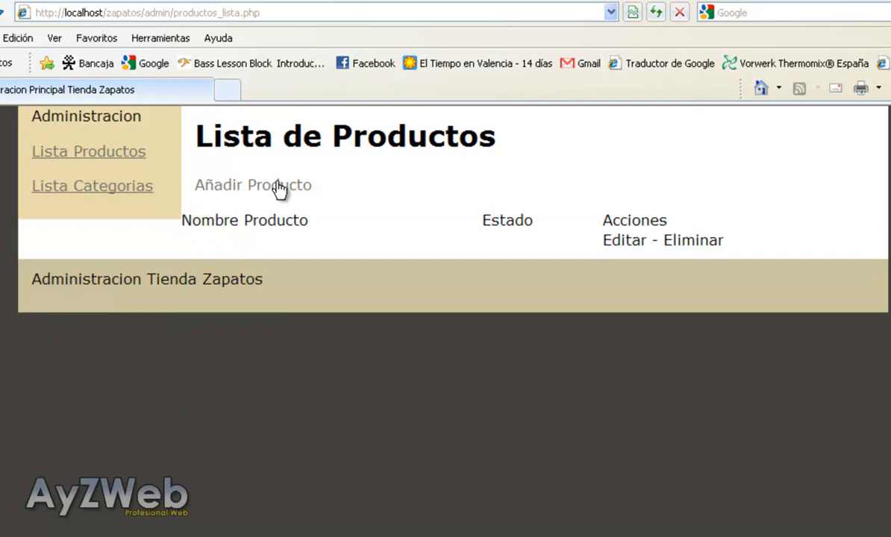
# Insert product Bota de Agua, SEO bota-de-agua, price 20, active, category Botas
pyautogui.click(252, 185)
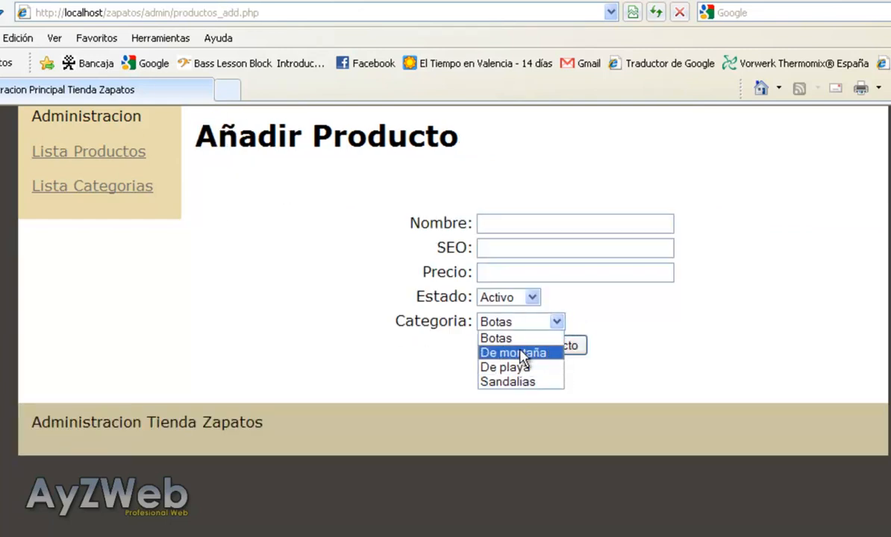
pyautogui.moveTo(603, 323)
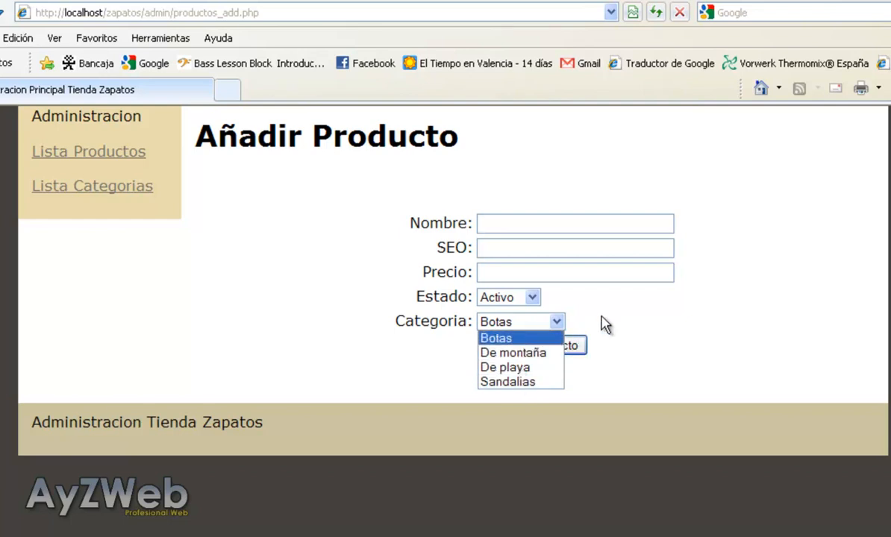
pyautogui.moveTo(509, 367)
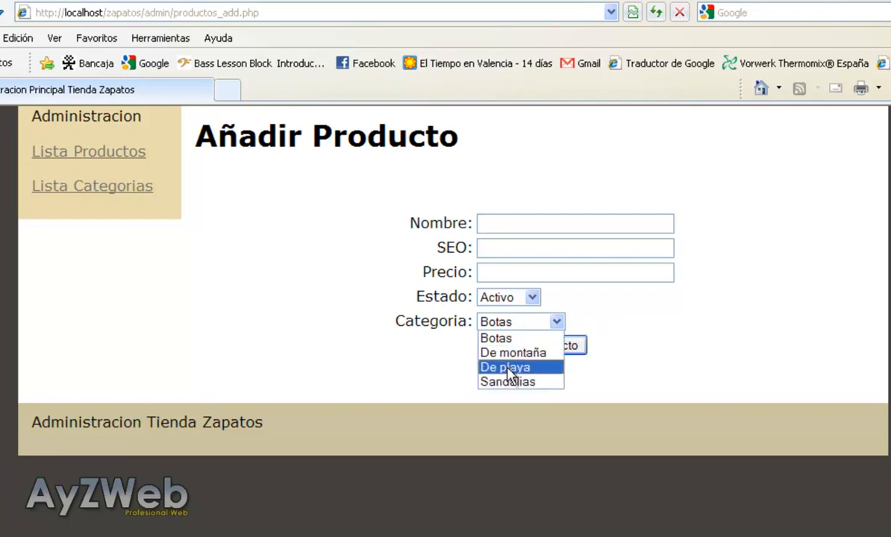
pyautogui.moveTo(495, 337)
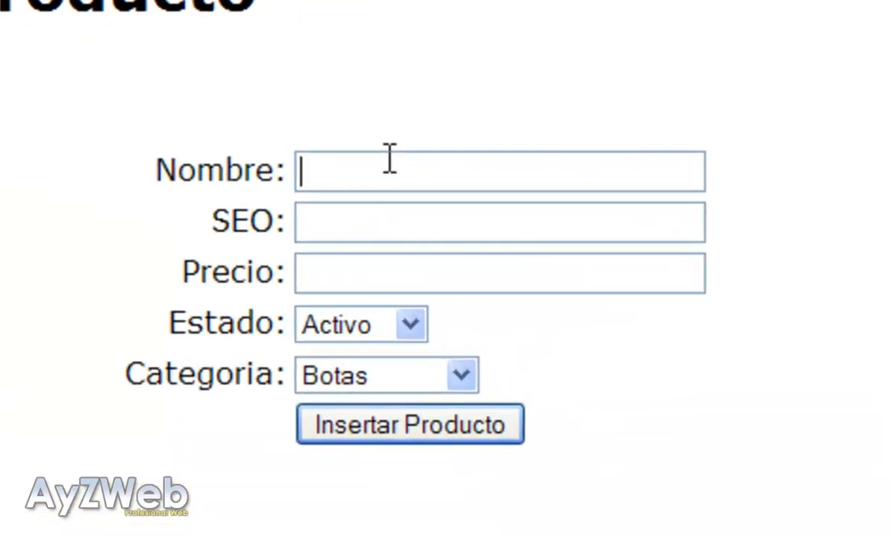
pyautogui.write('Zapati')
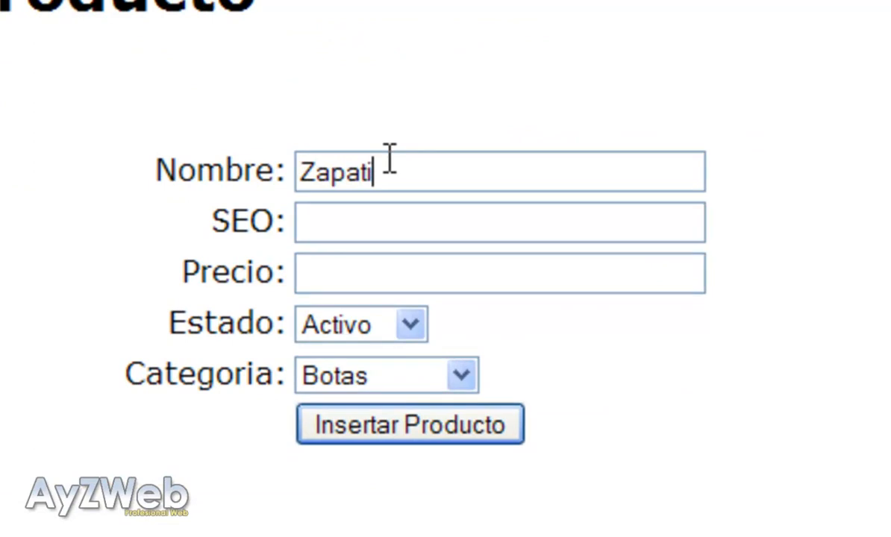
pyautogui.write('Bota de Agua')
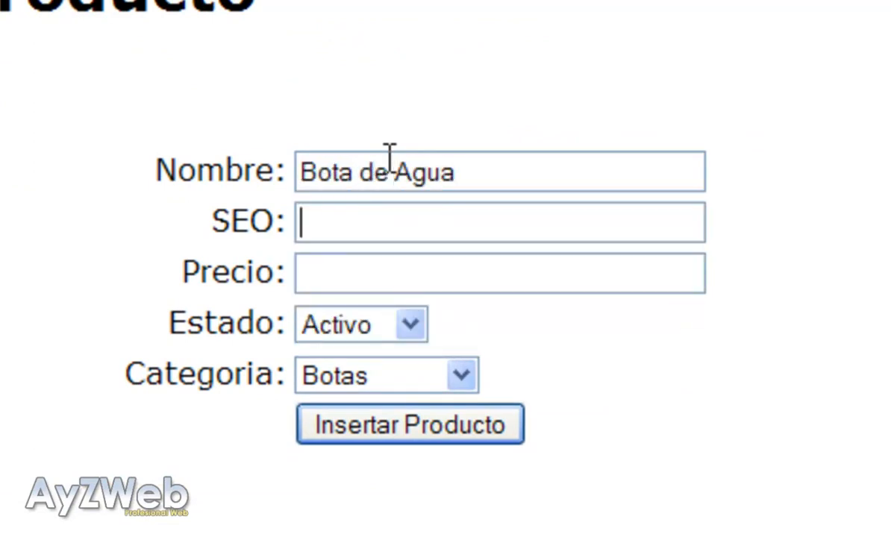
pyautogui.write('b')
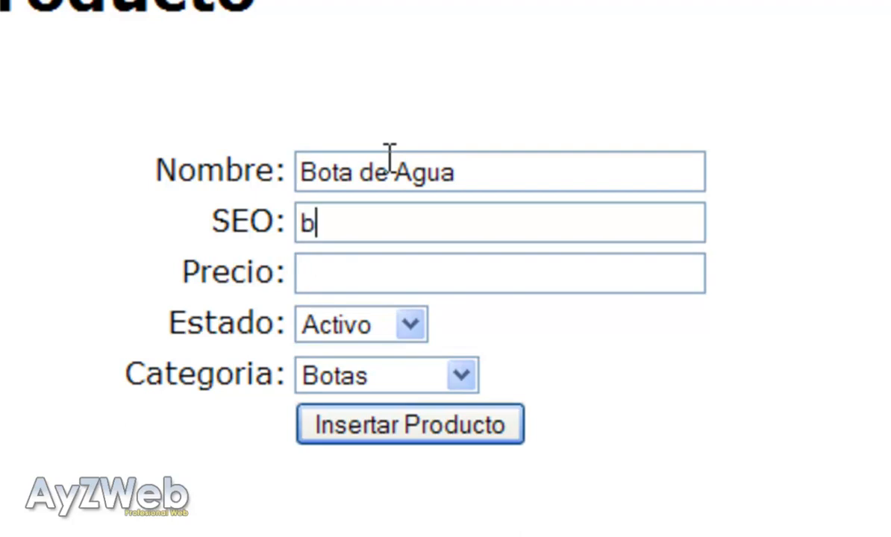
pyautogui.write('ota-de-agua')
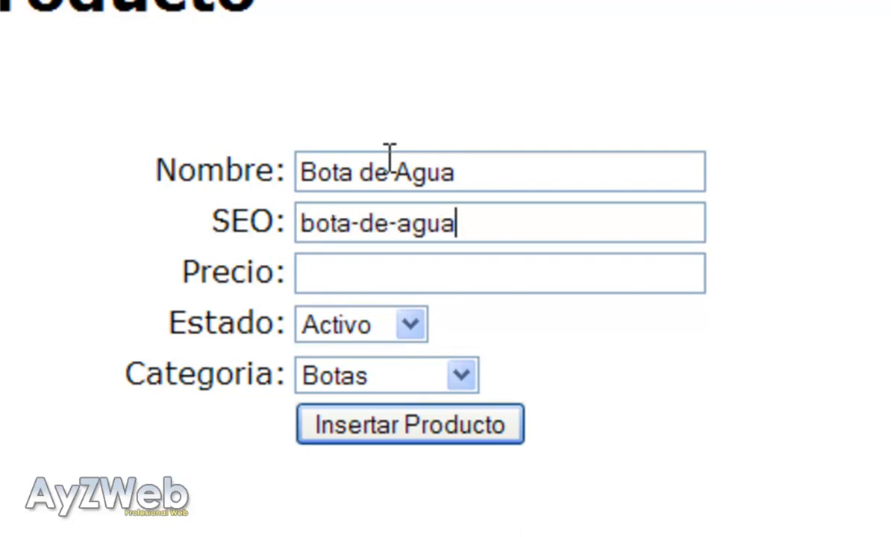
pyautogui.click(328, 272)
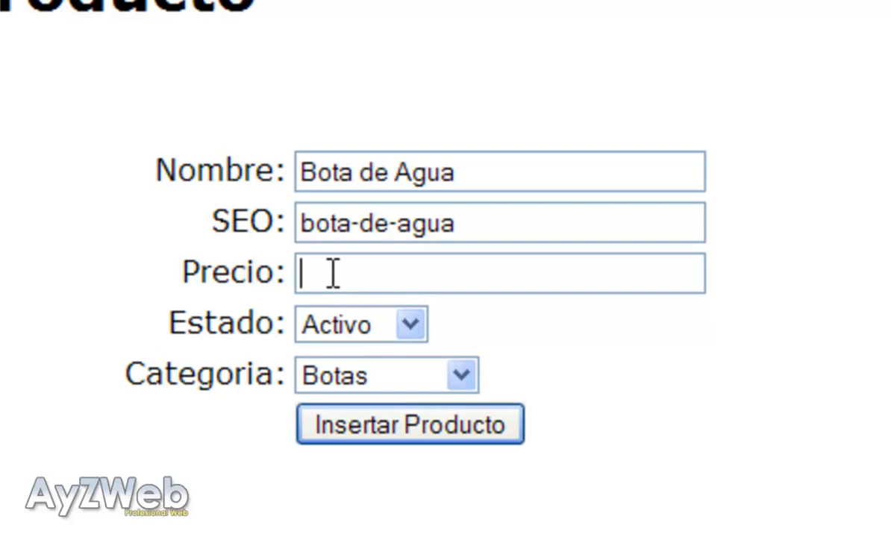
pyautogui.write('20')
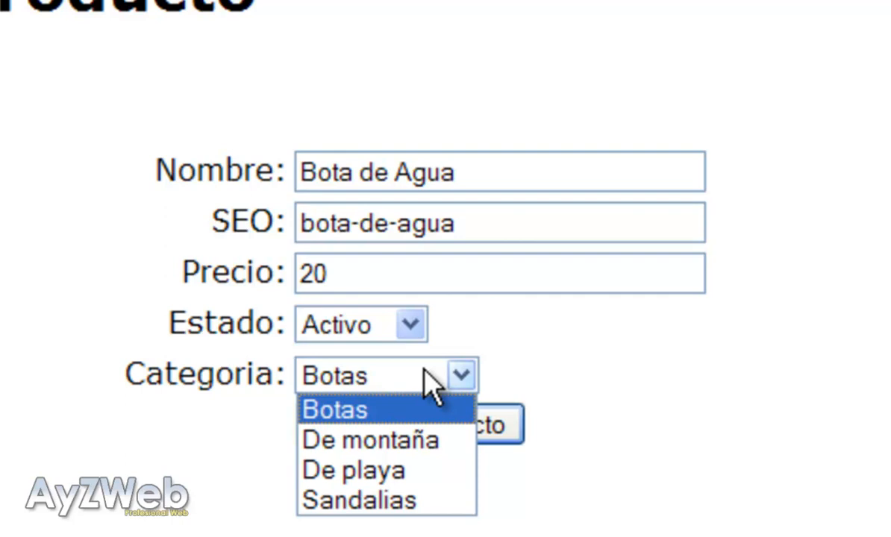
pyautogui.click(338, 411)
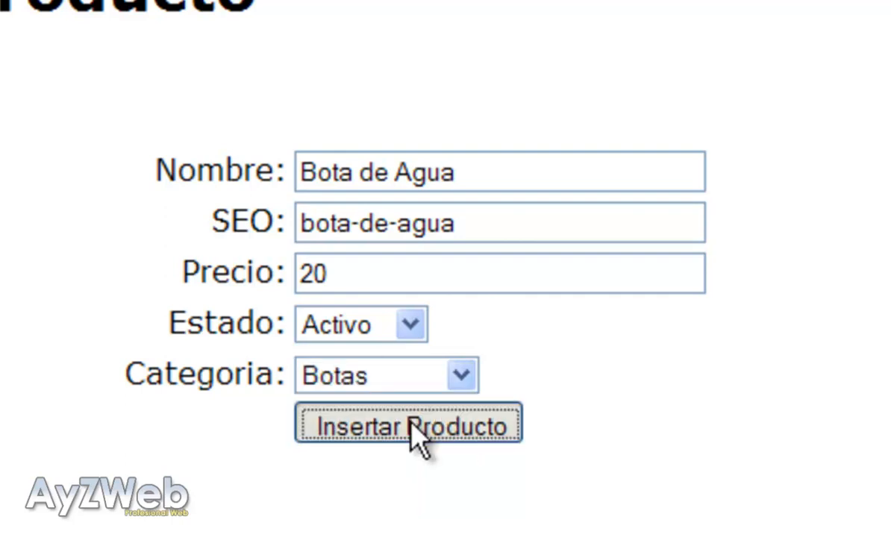
pyautogui.click(411, 427)
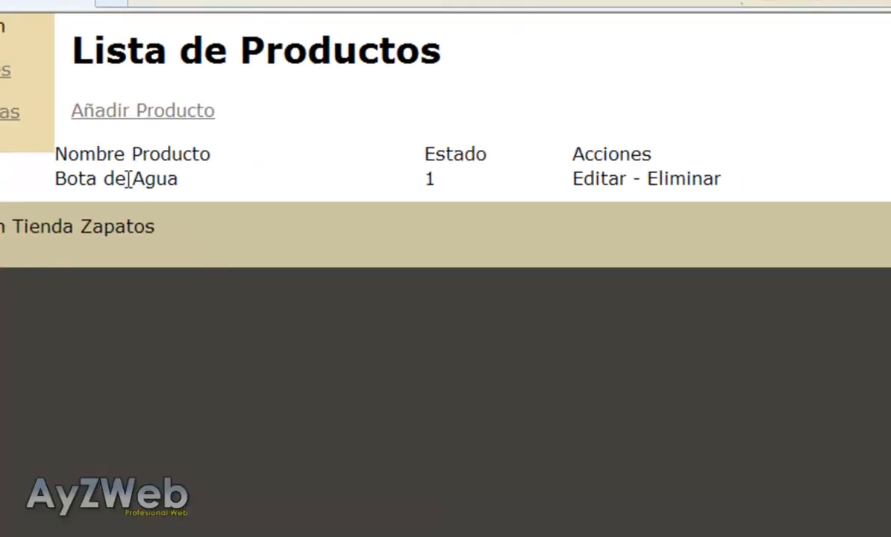
# Set an orange Bg colour on the Lista de Productos header row cells
pyautogui.moveTo(54, 180); pyautogui.dragTo(719, 179)
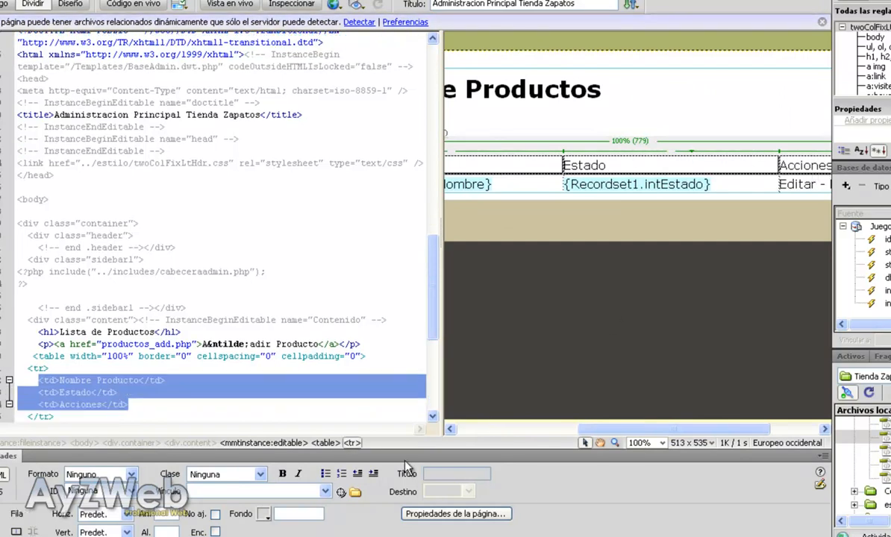
pyautogui.click(264, 513)
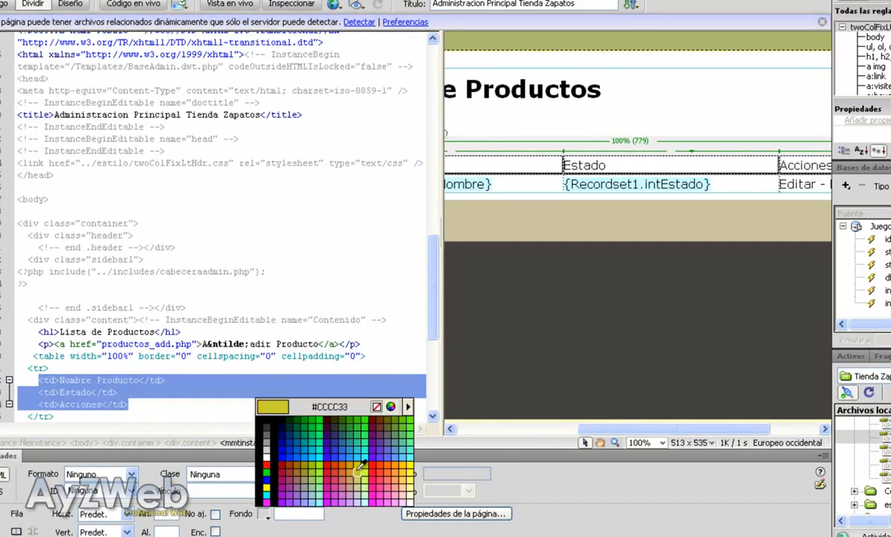
pyautogui.click(355, 470)
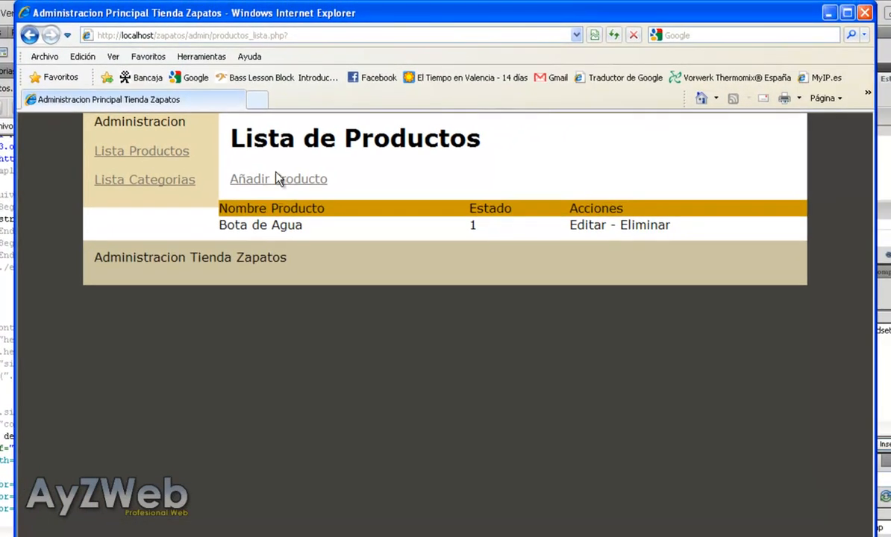
pyautogui.doubleClick(260, 224)
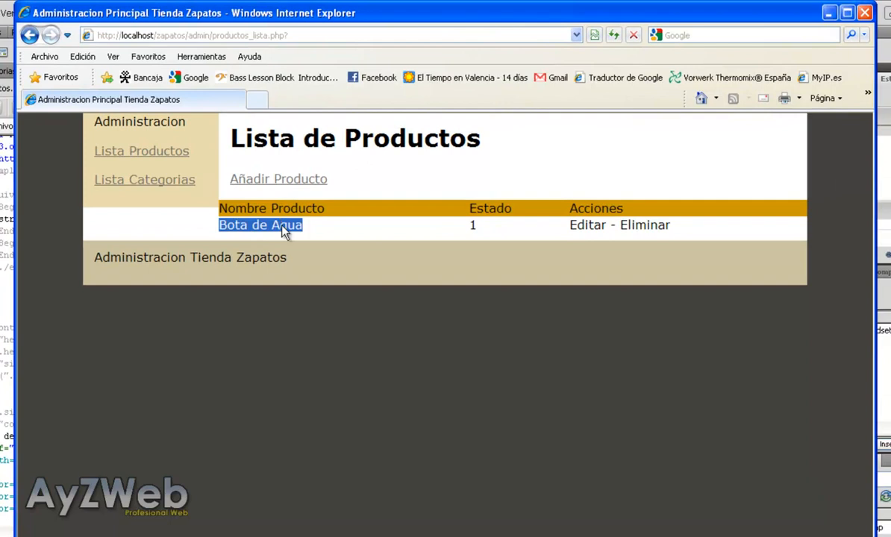
pyautogui.moveTo(580, 224)
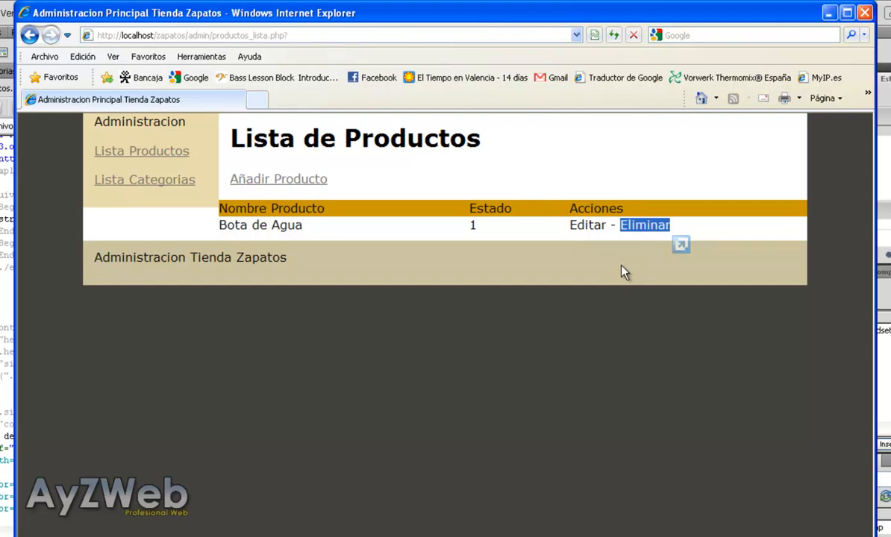
pyautogui.moveTo(612, 270)
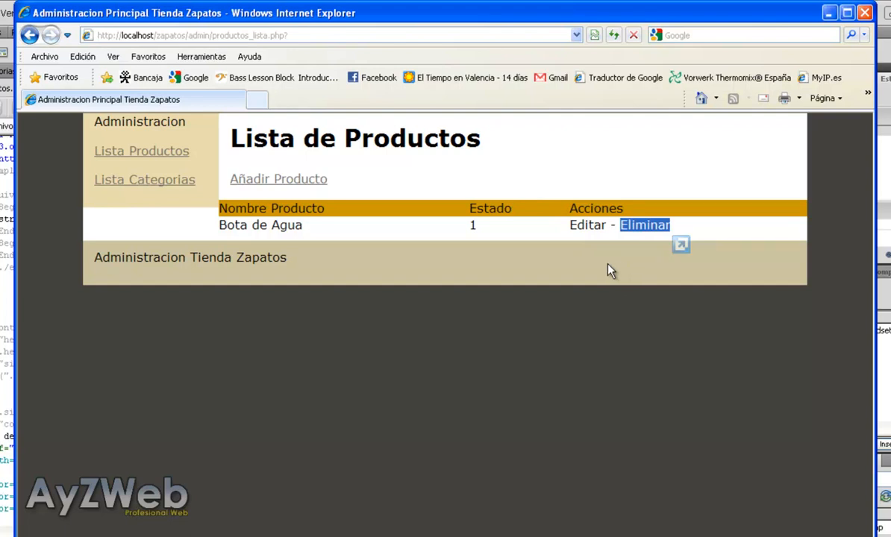